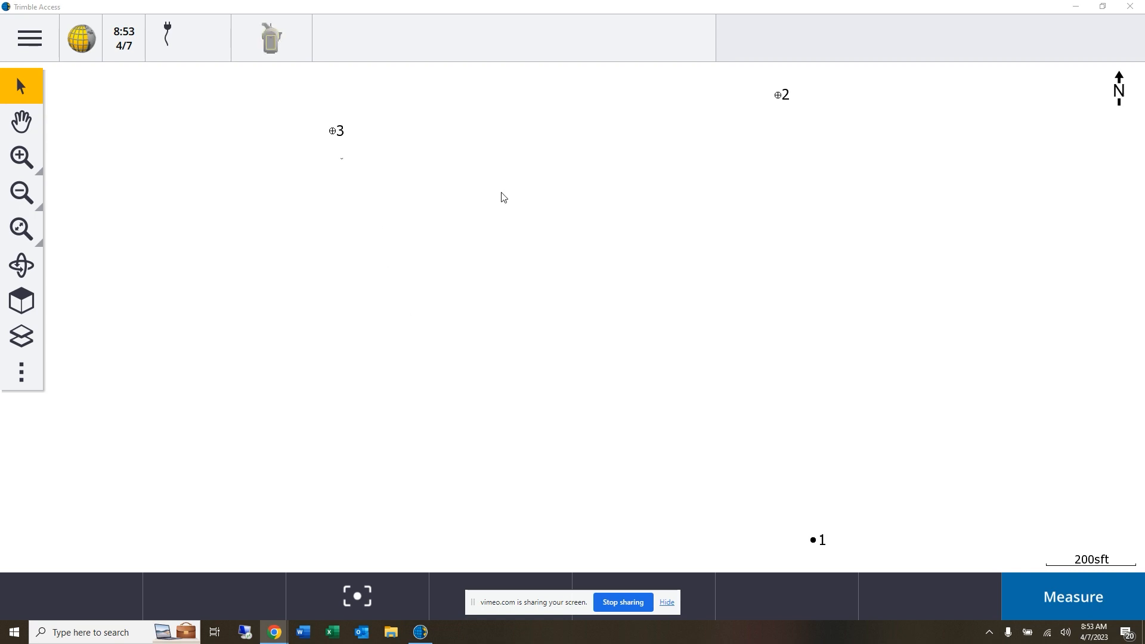
Select points 2 and 3 on the map as the line endpoints.
left_click(781, 94)
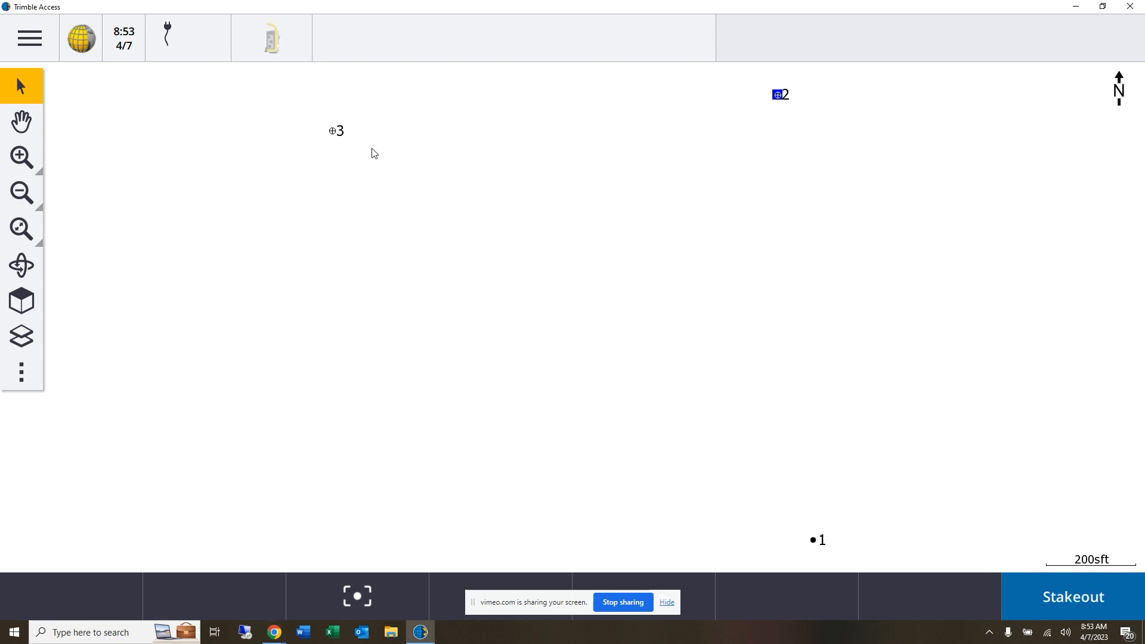
left_click(336, 130)
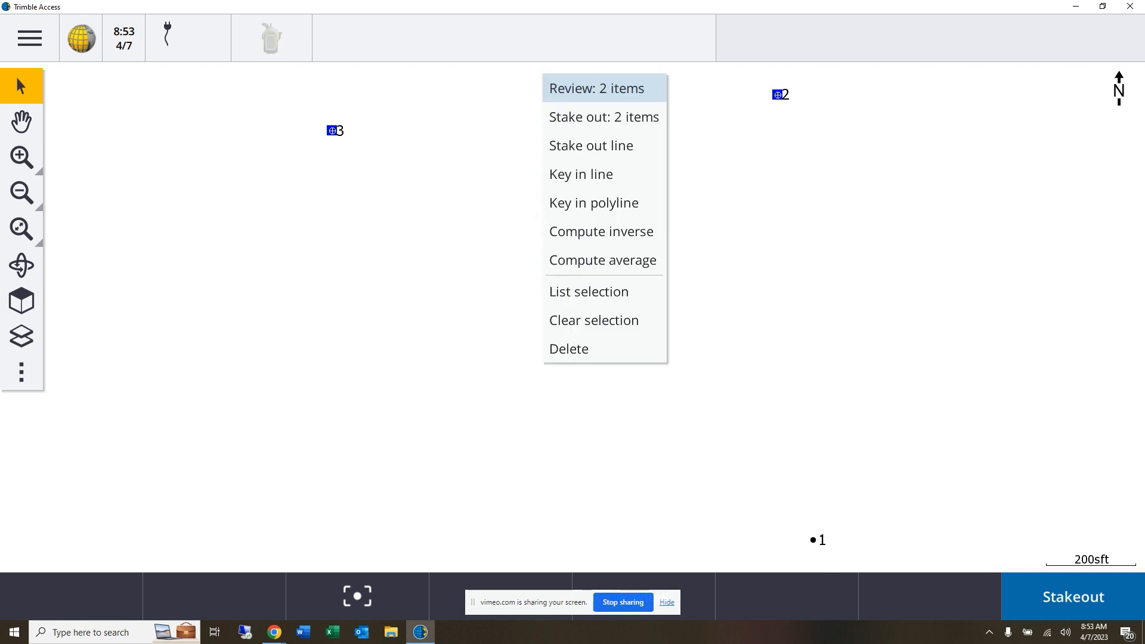
Key in and store Line0001 from point 2 to 3, code 'X Line 1', 100 ft stations.
left_click(581, 173)
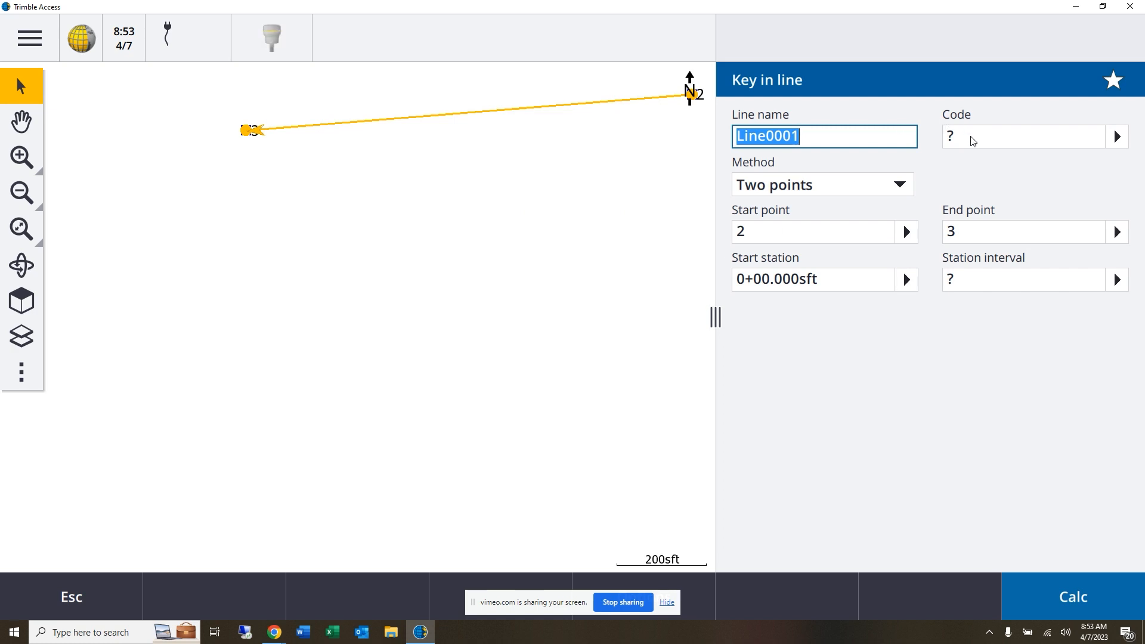
left_click(1022, 136)
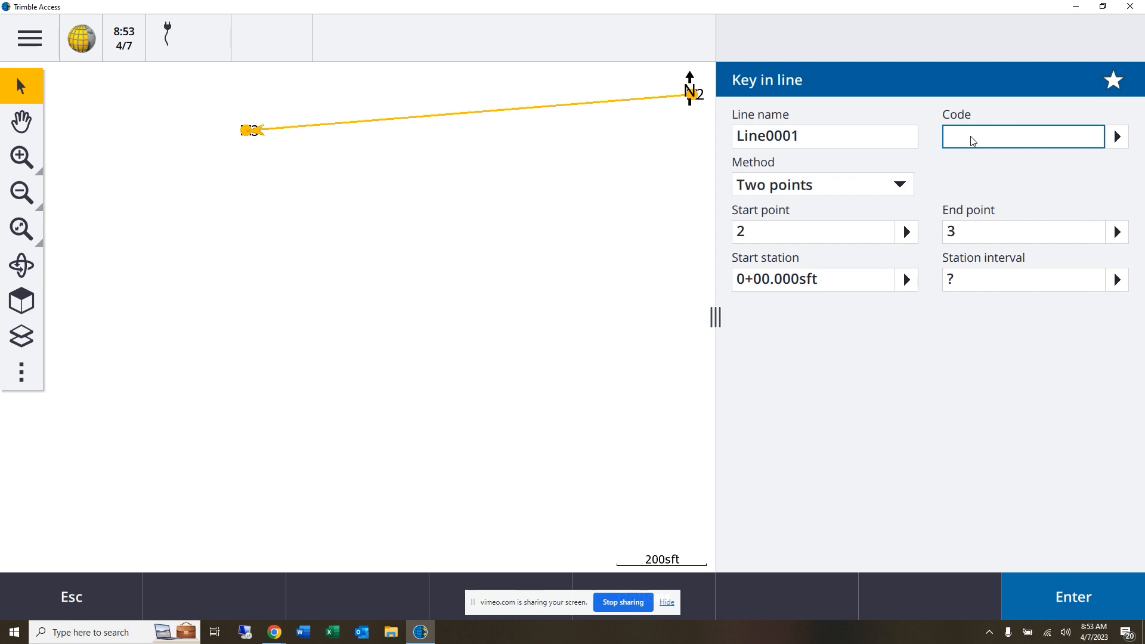
type("X")
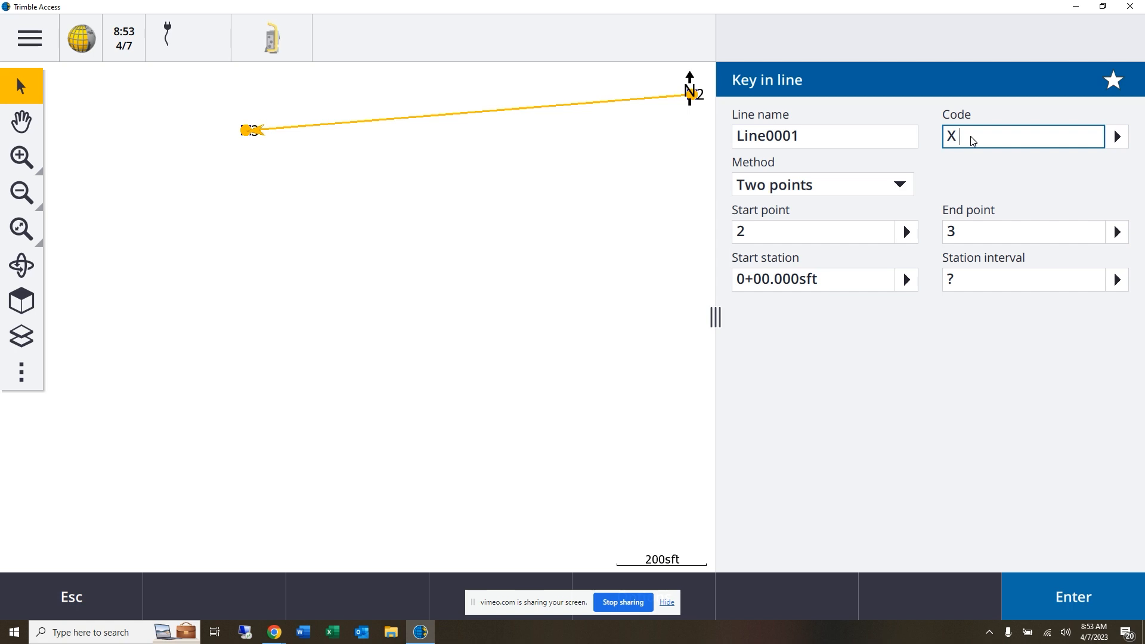
type("Li")
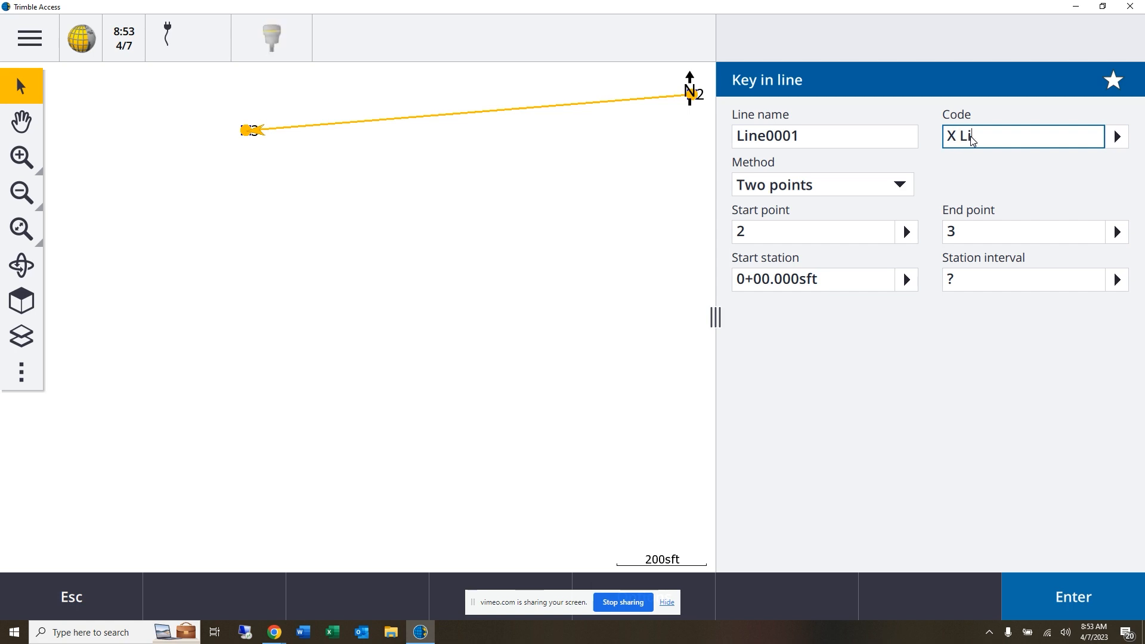
type("ne 1")
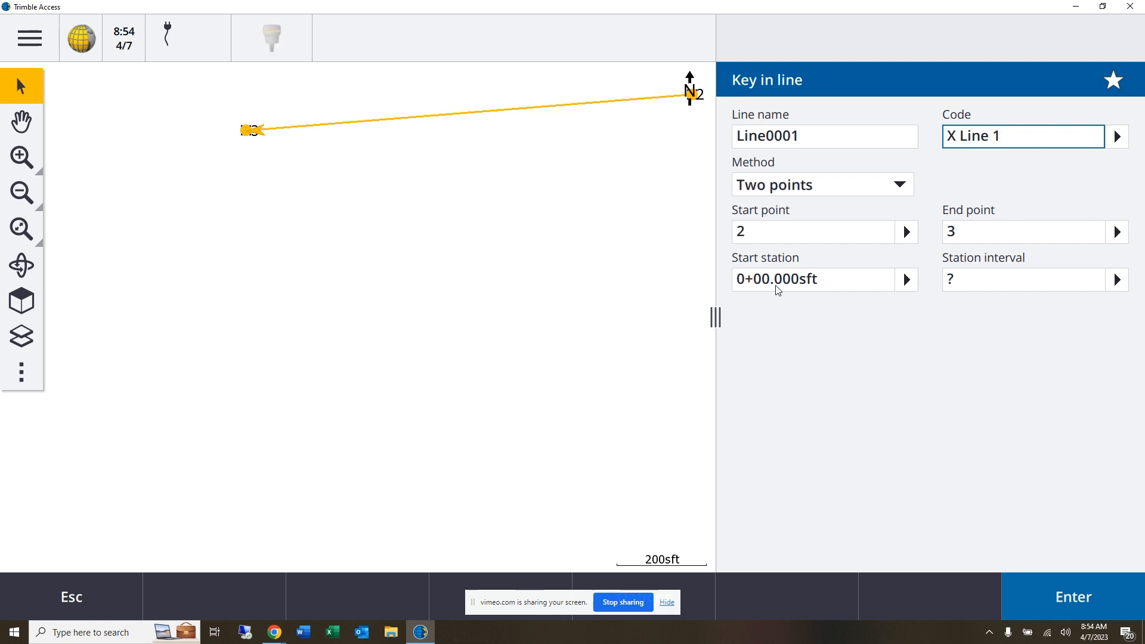
mouse_move(926, 305)
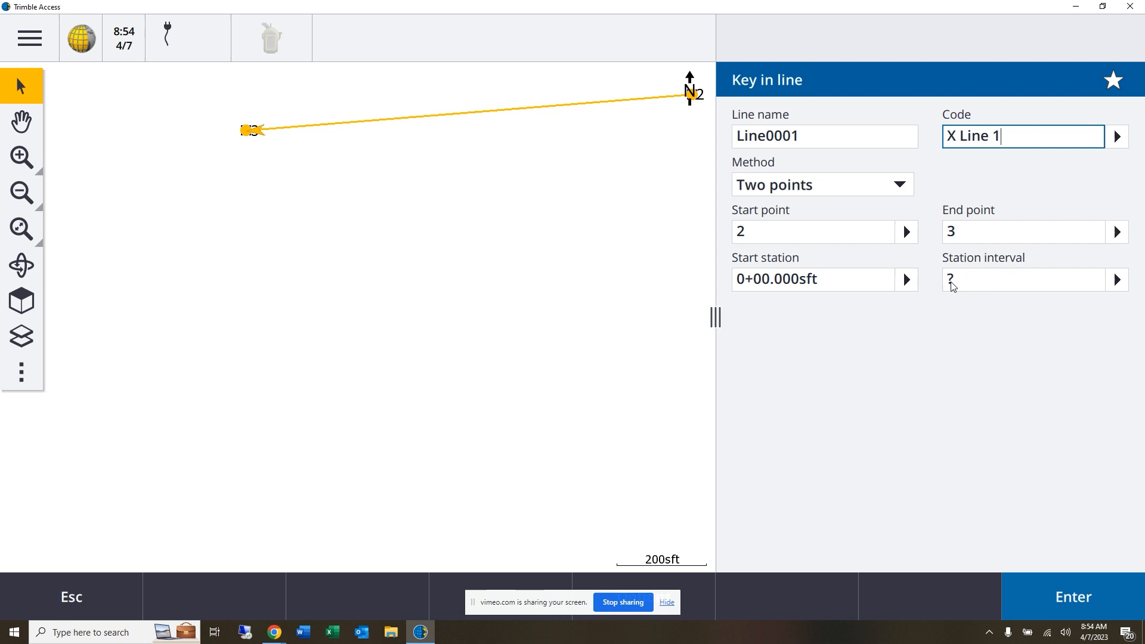
left_click(1022, 279)
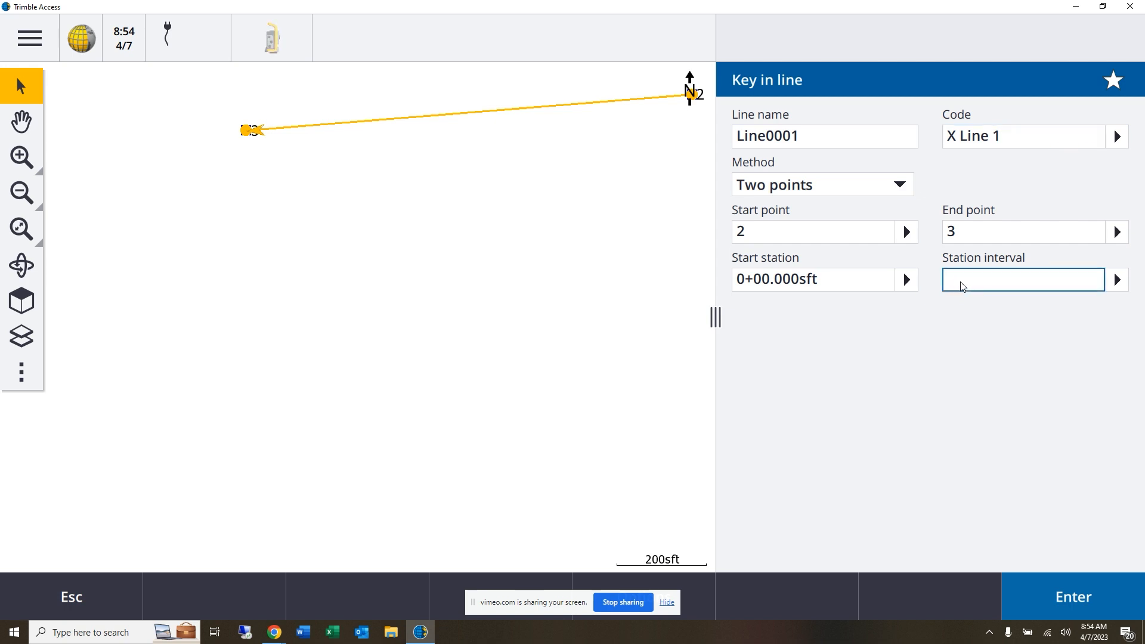
type("100.000sft")
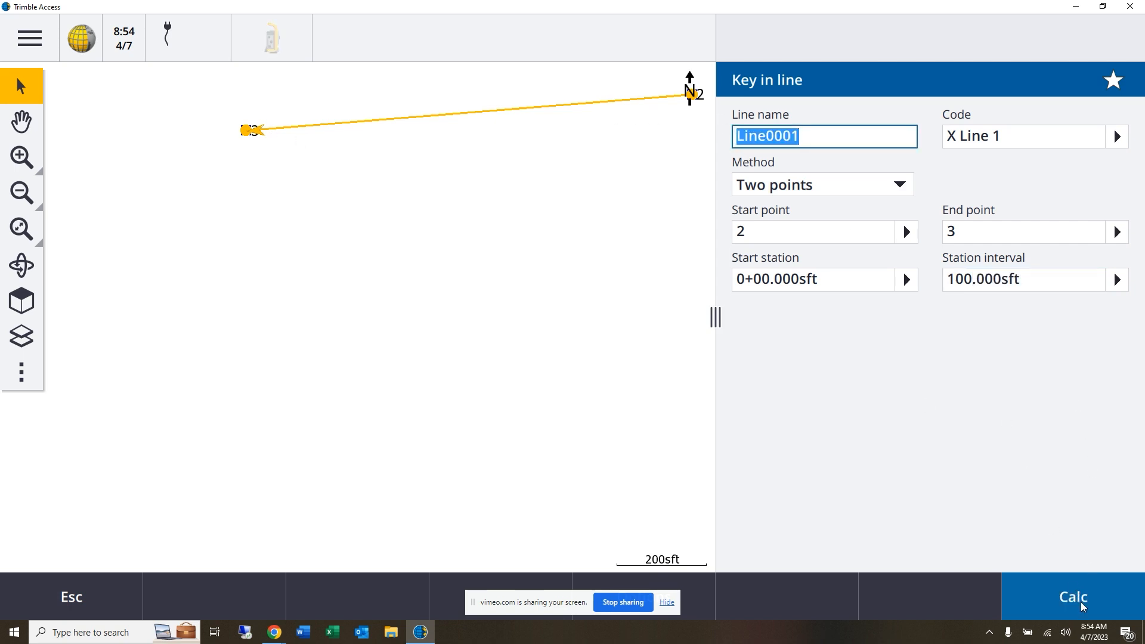
left_click(1071, 597)
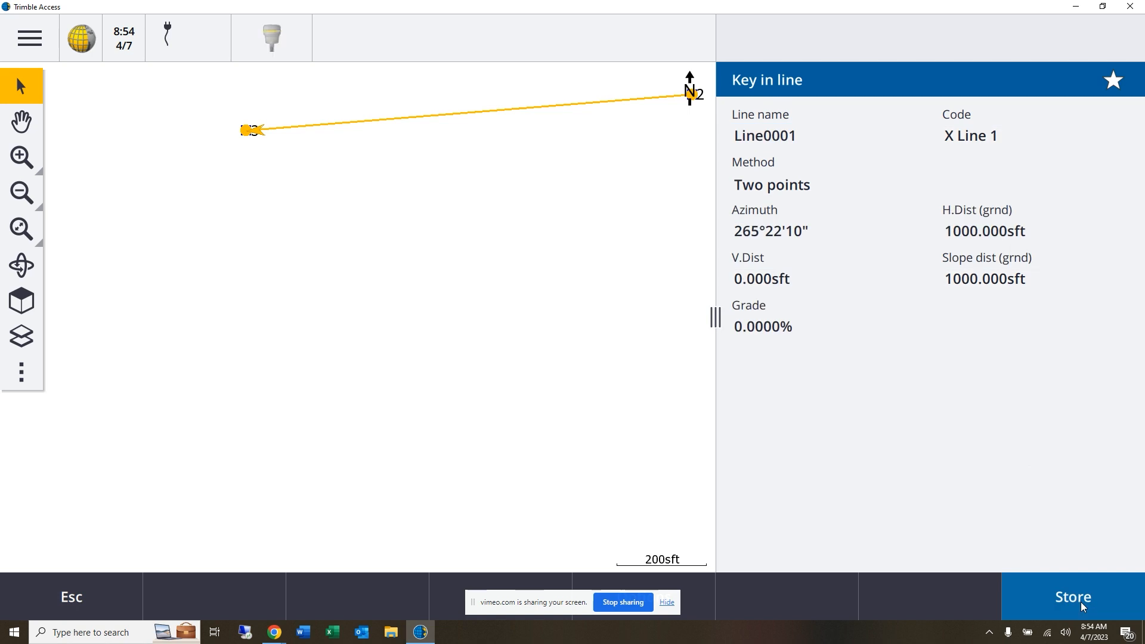
left_click(1070, 596)
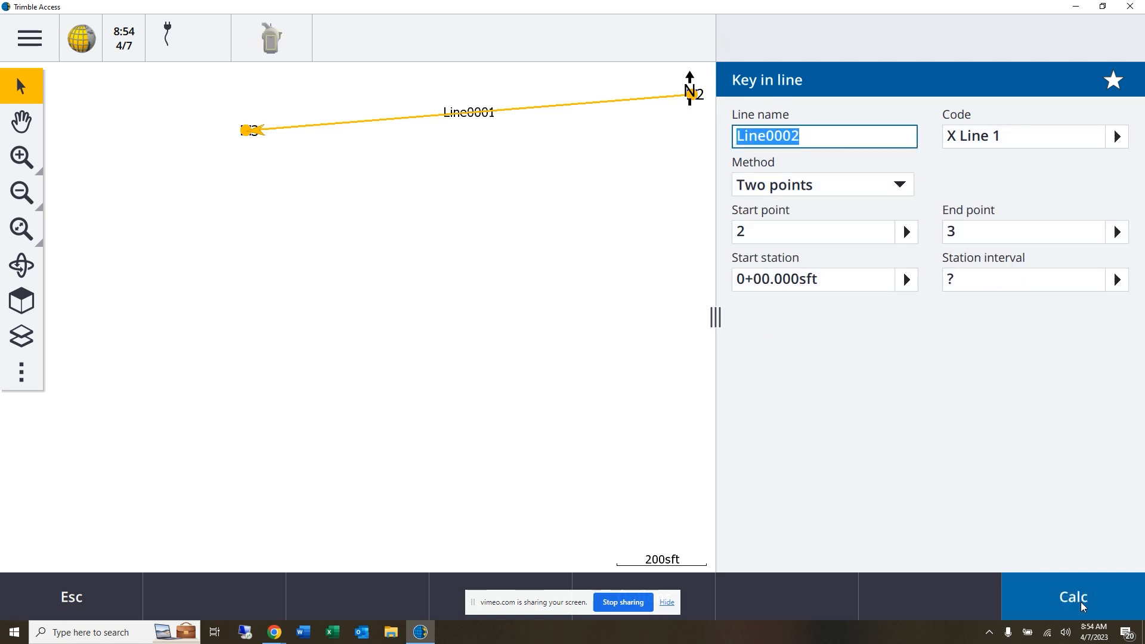
Close line entry, zoom to stations 0+00–10+00, and clear the point selection.
left_click(1072, 596)
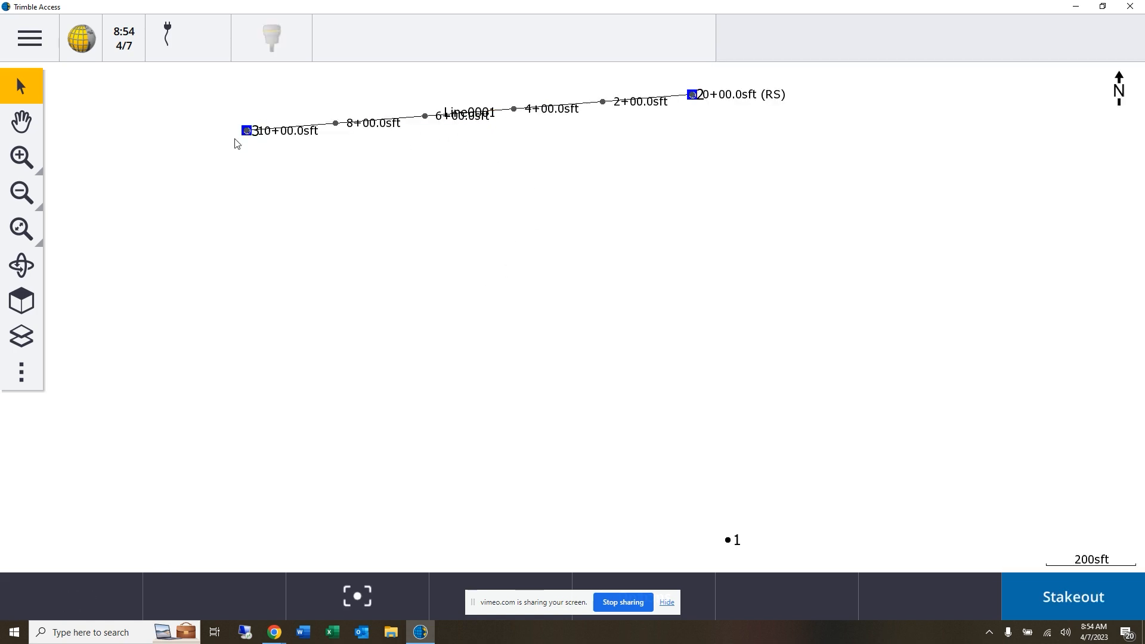
left_click(22, 158)
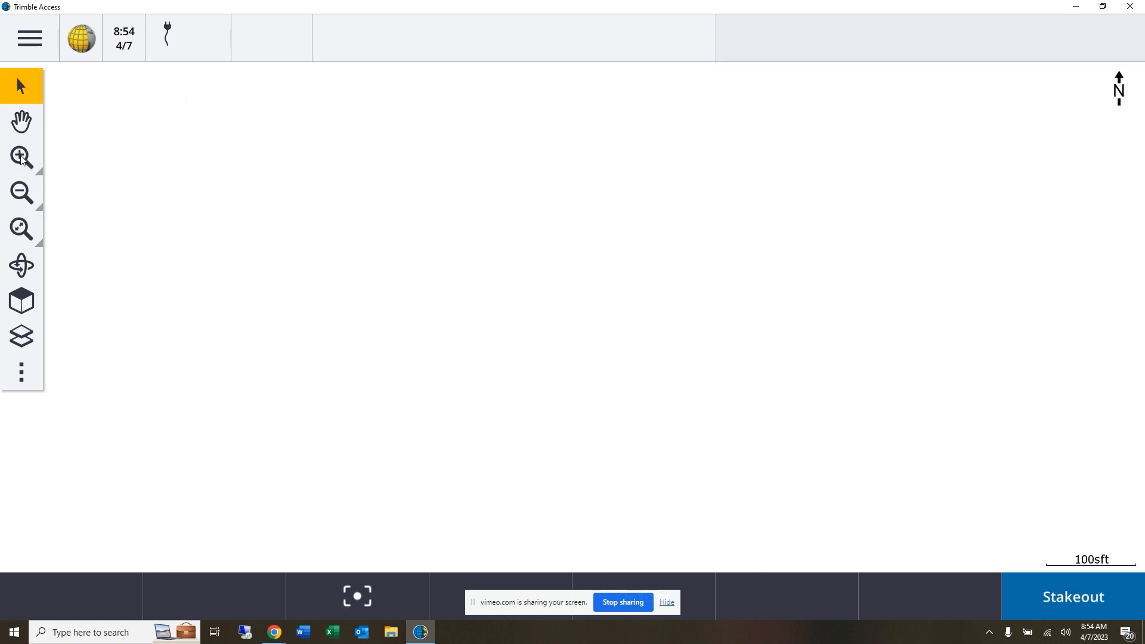
left_click(21, 121)
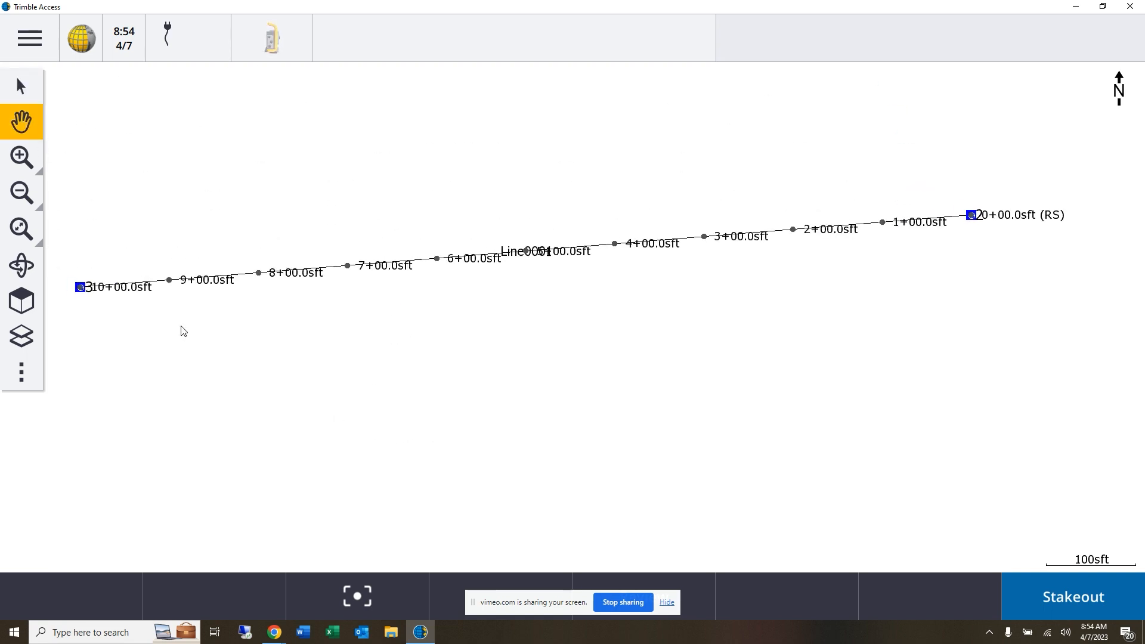
left_click(22, 157)
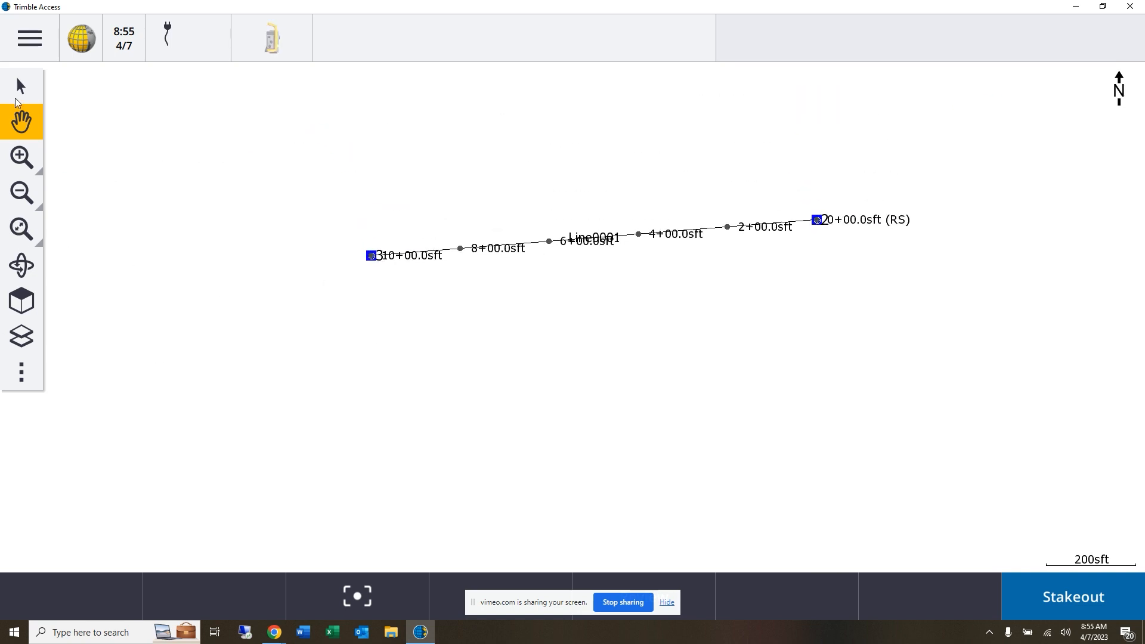
left_click(21, 85)
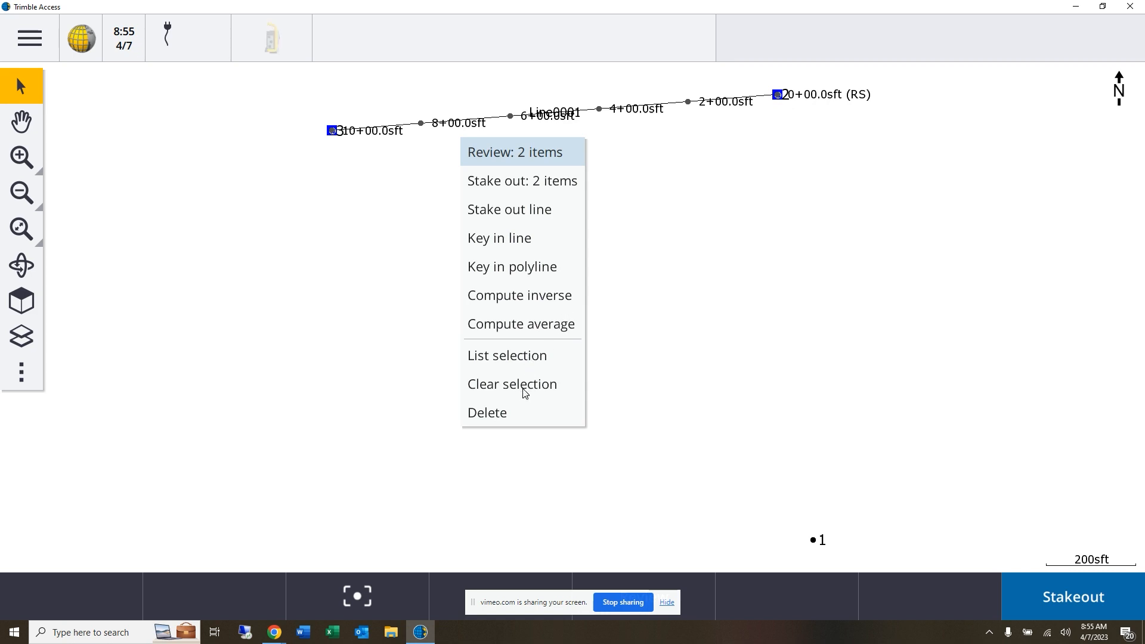
left_click(511, 384)
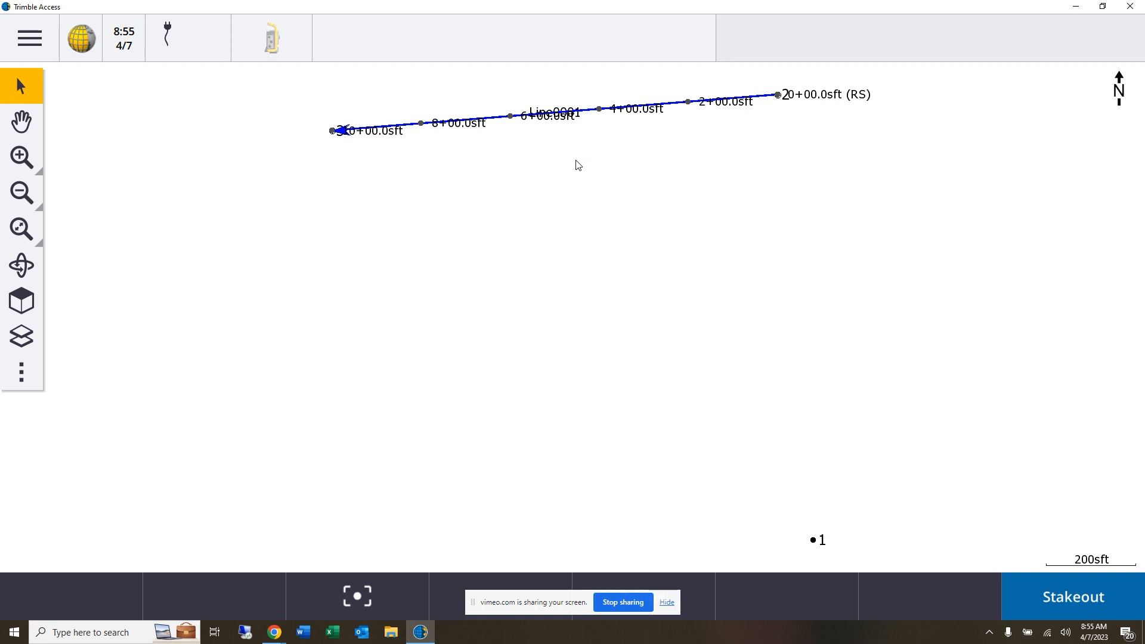
Offset Line0001 by -100 ft to store Line0002, then select Line0002.
right_click(546, 111)
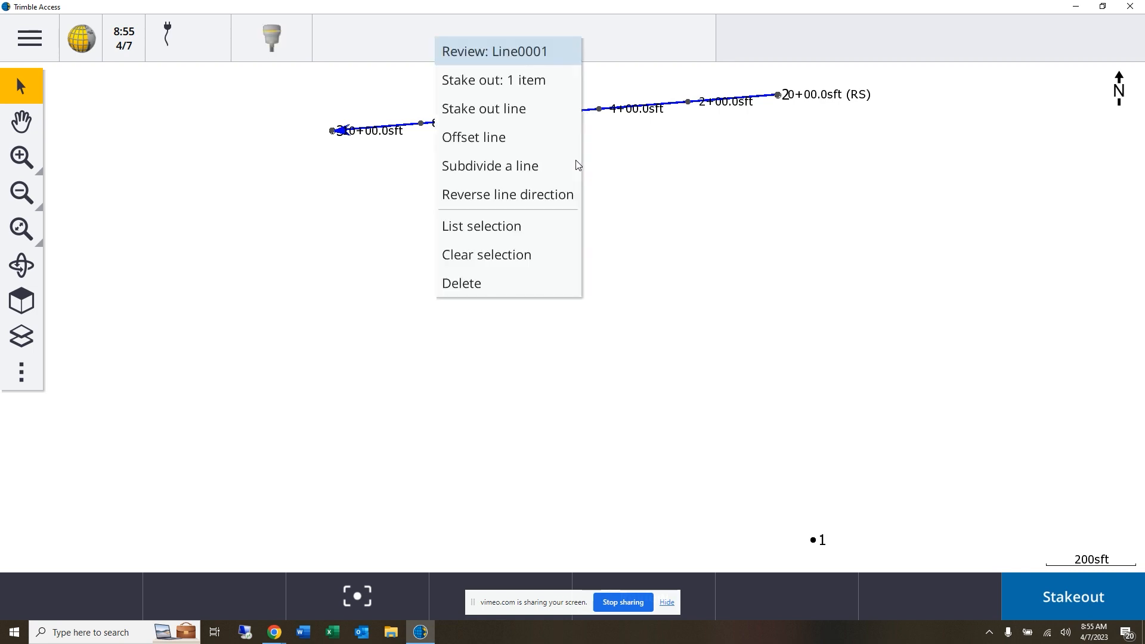
left_click(473, 137)
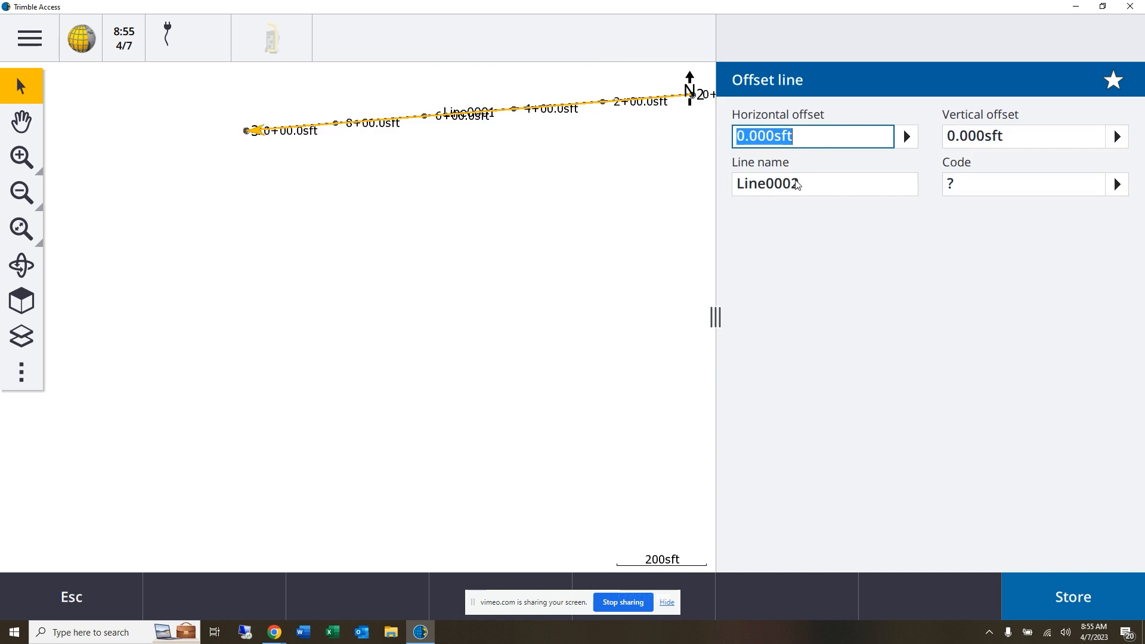
mouse_move(501, 164)
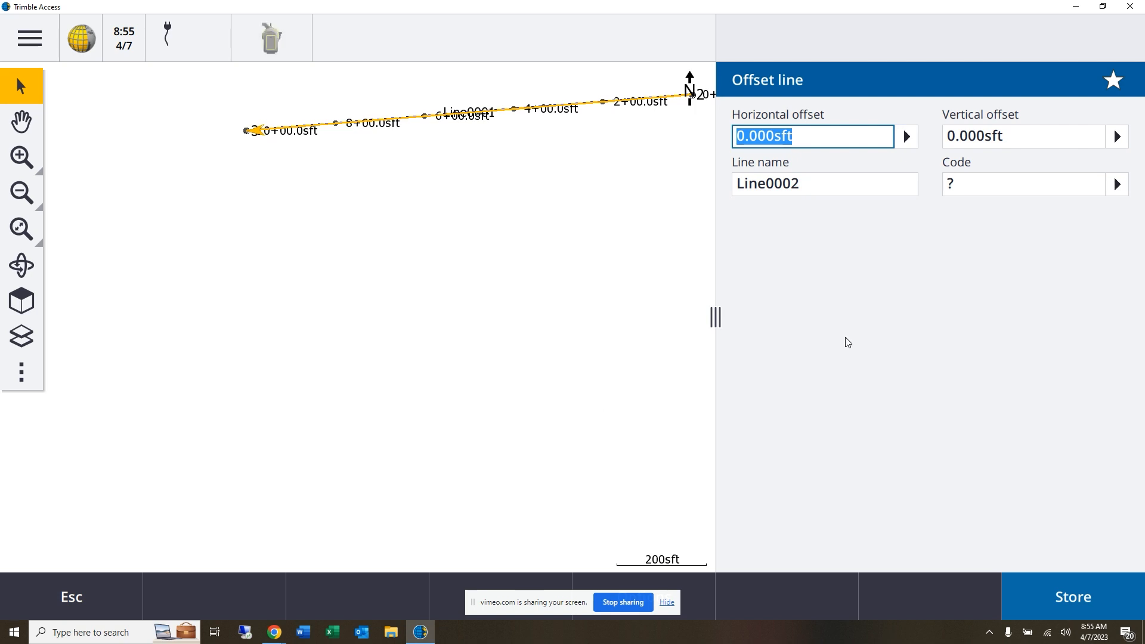
type("-100")
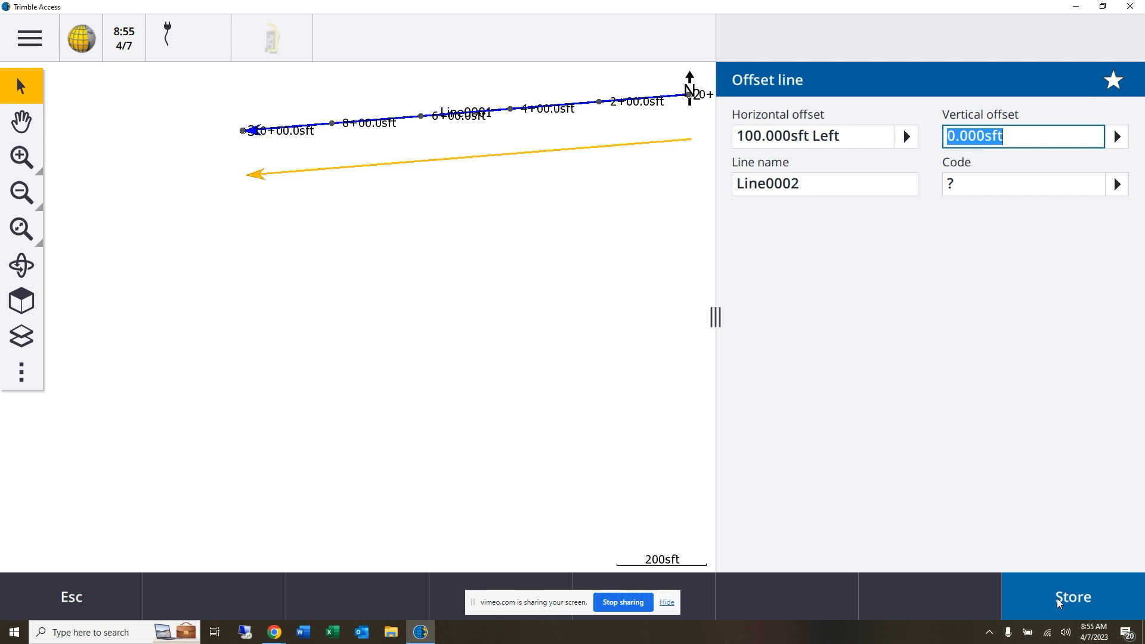
left_click(1073, 596)
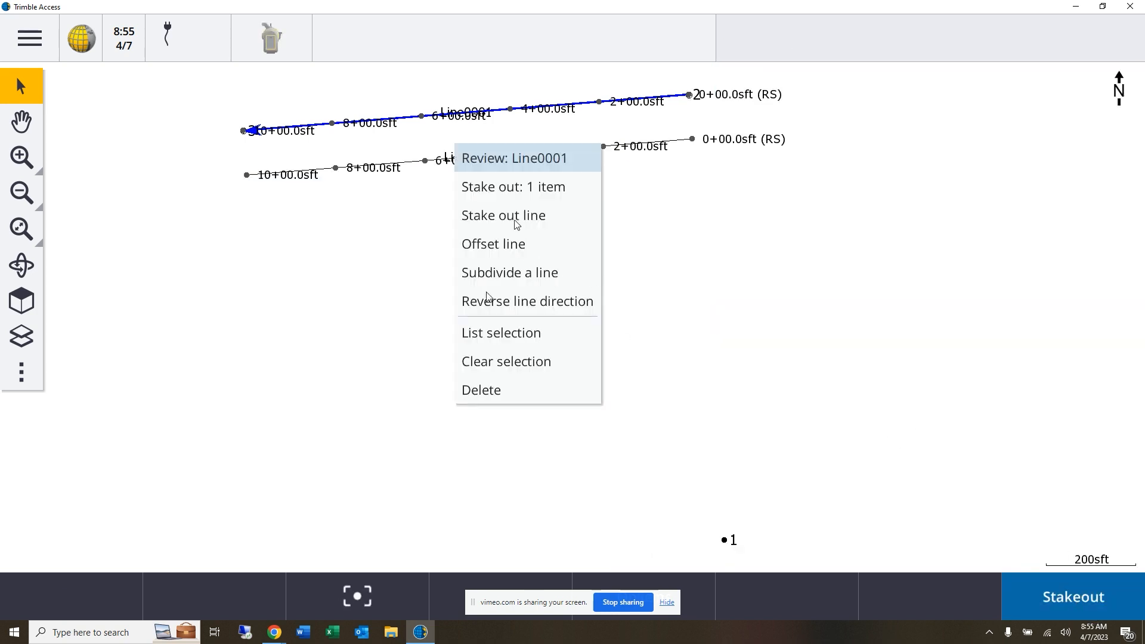
left_click(506, 360)
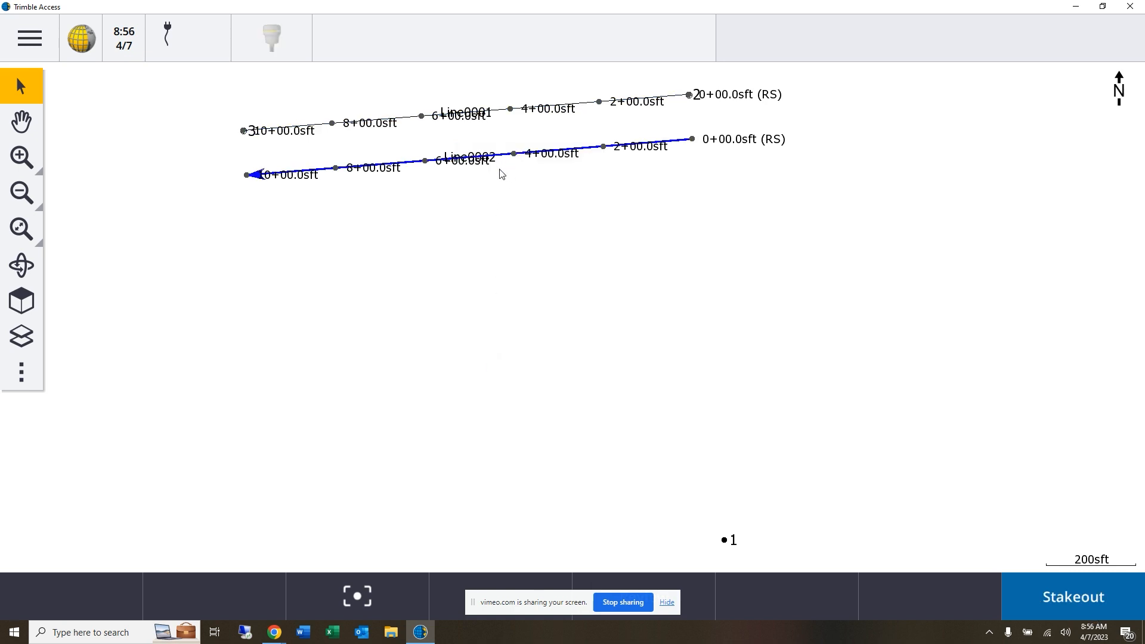
right_click(501, 173)
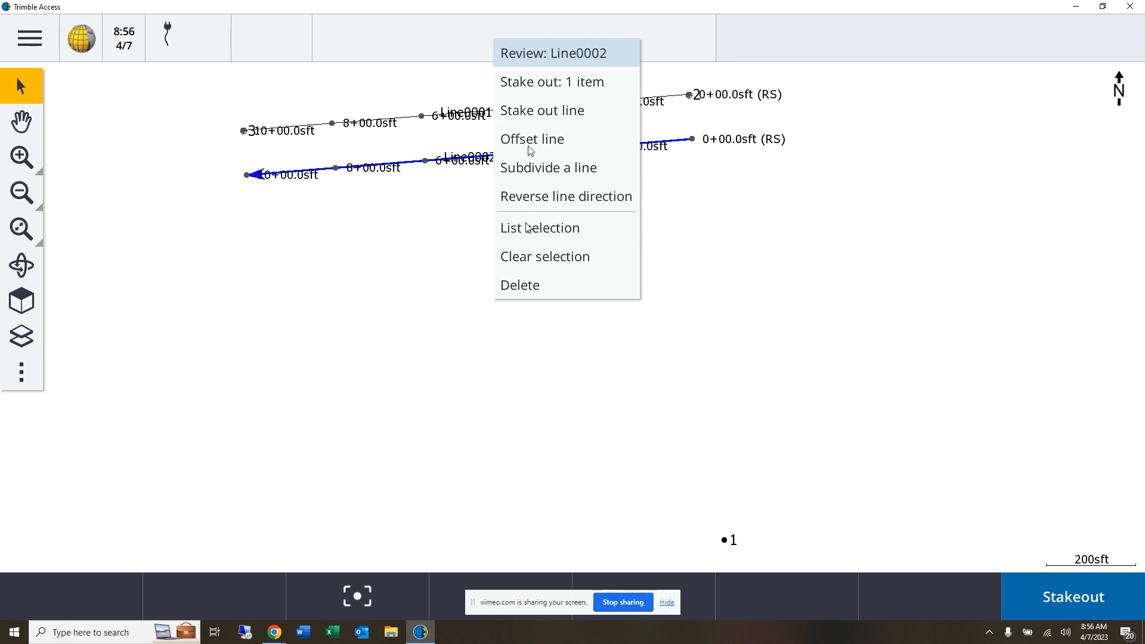
left_click(532, 139)
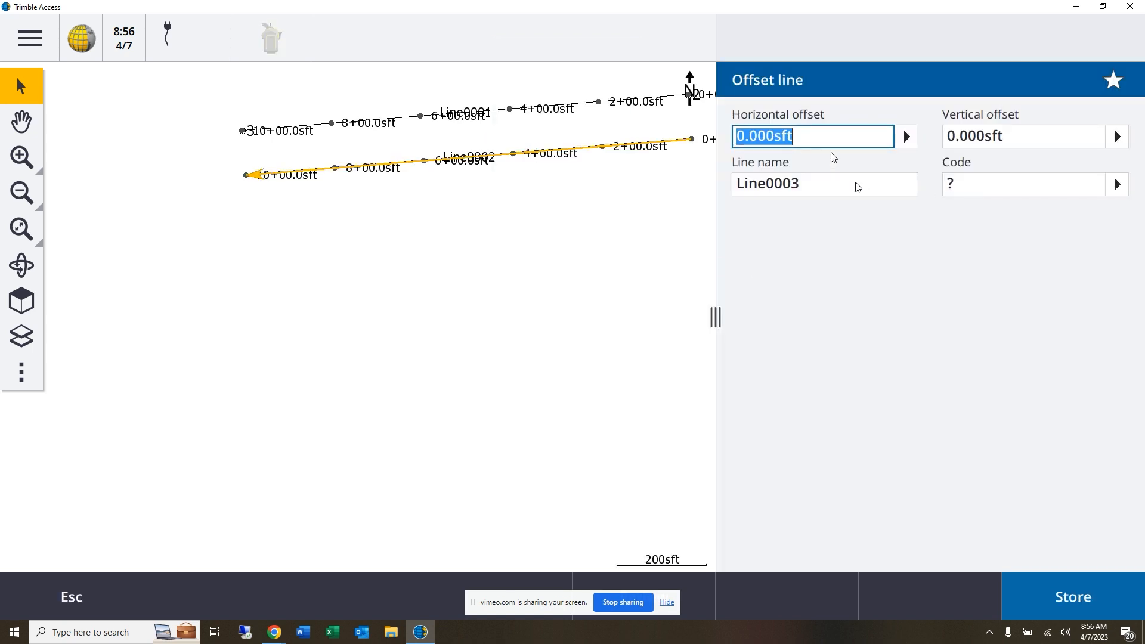
type("-100")
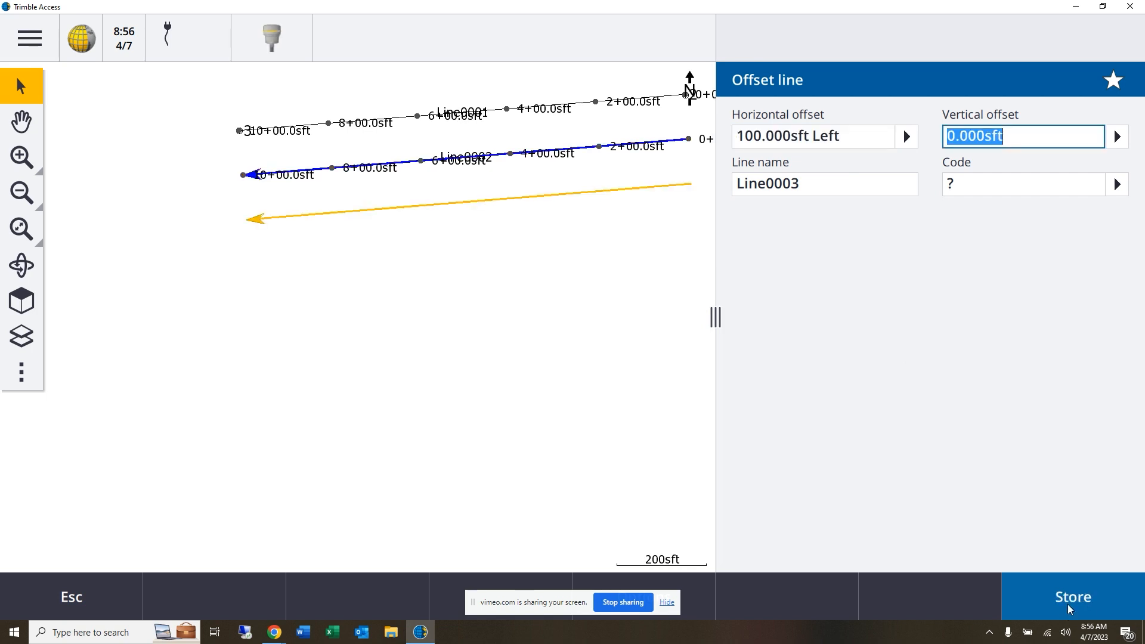
left_click(1070, 596)
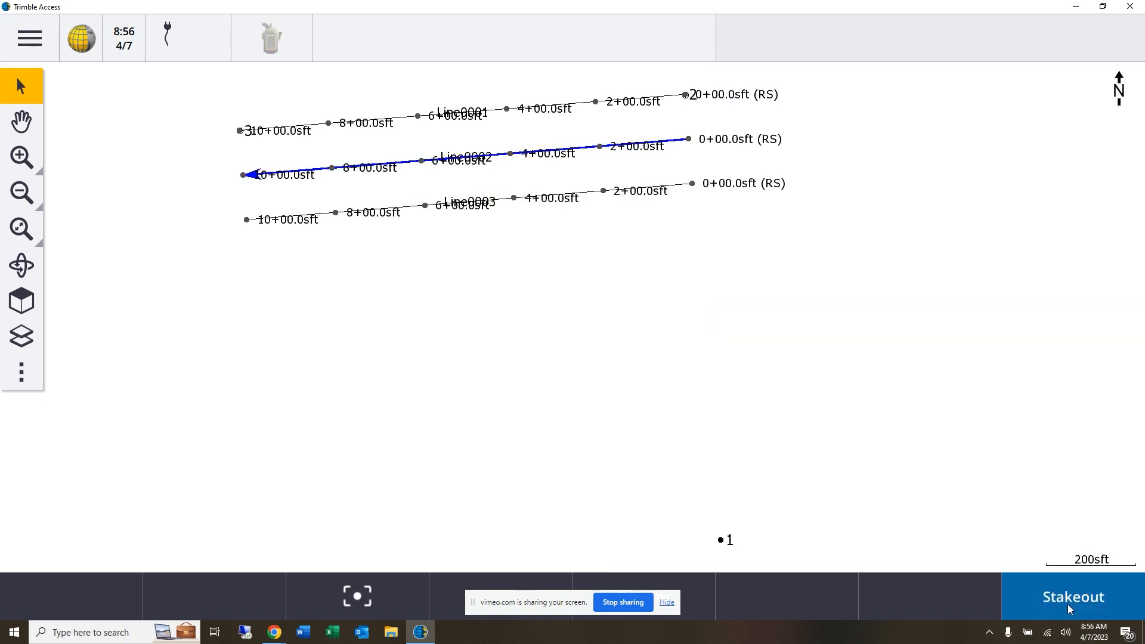
right_click(468, 157)
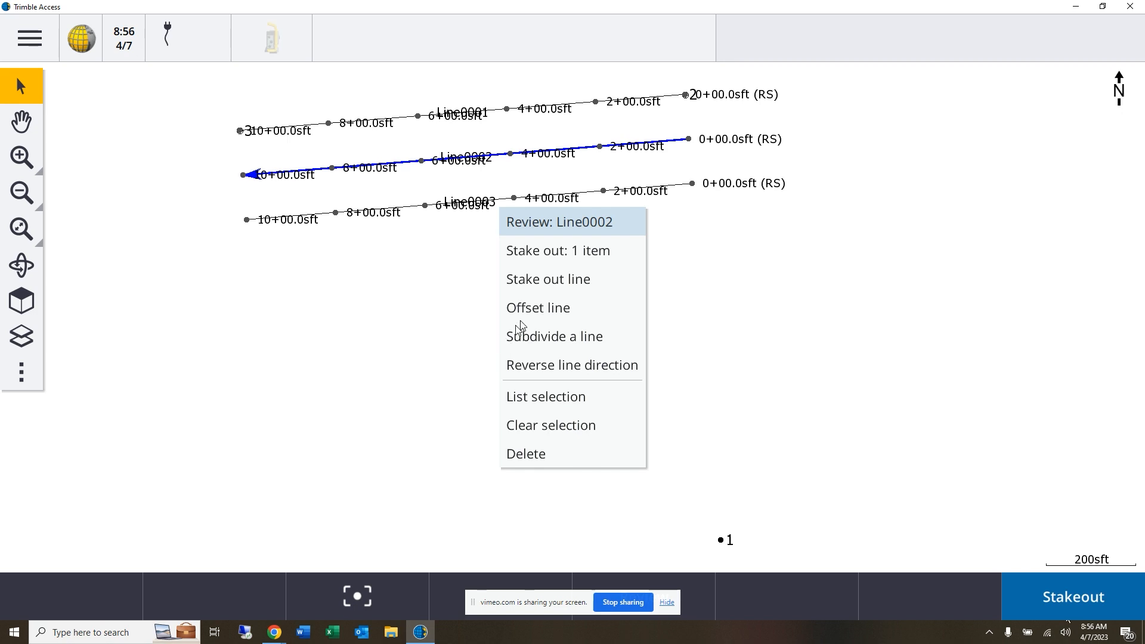
mouse_move(533, 429)
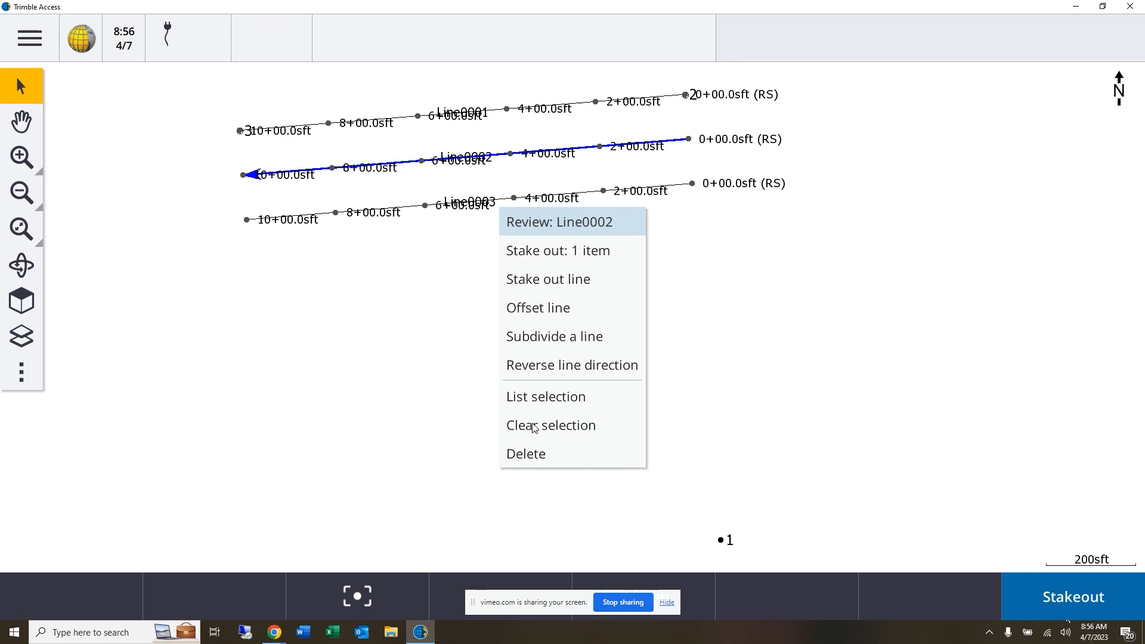
left_click(550, 425)
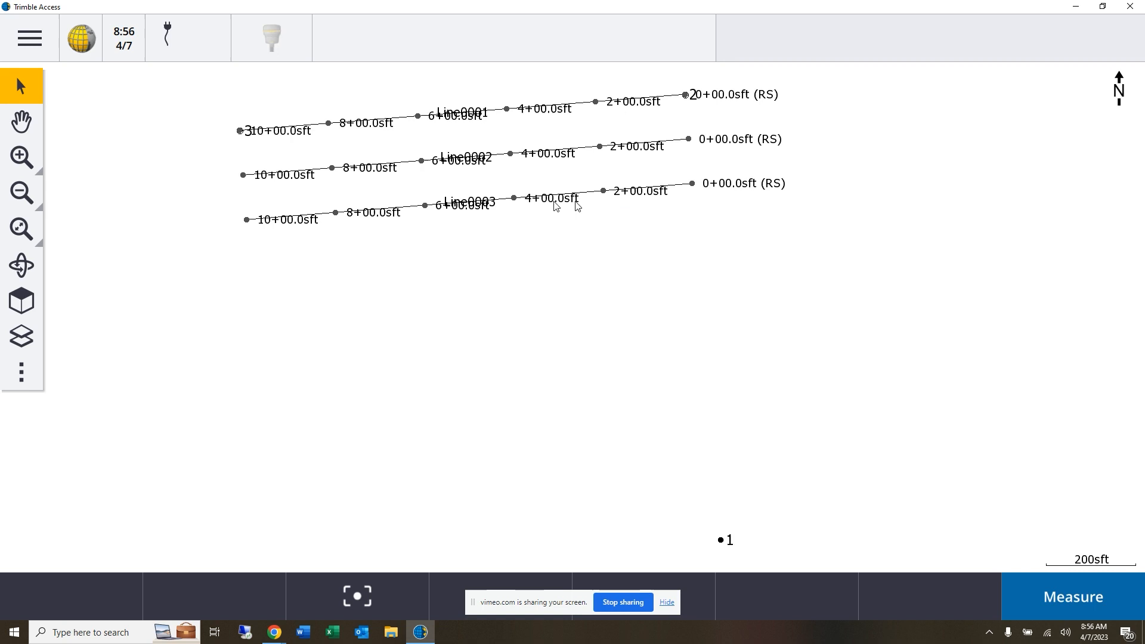
Offset Line0003 by -100 ft to store Line0004.
left_click(555, 197)
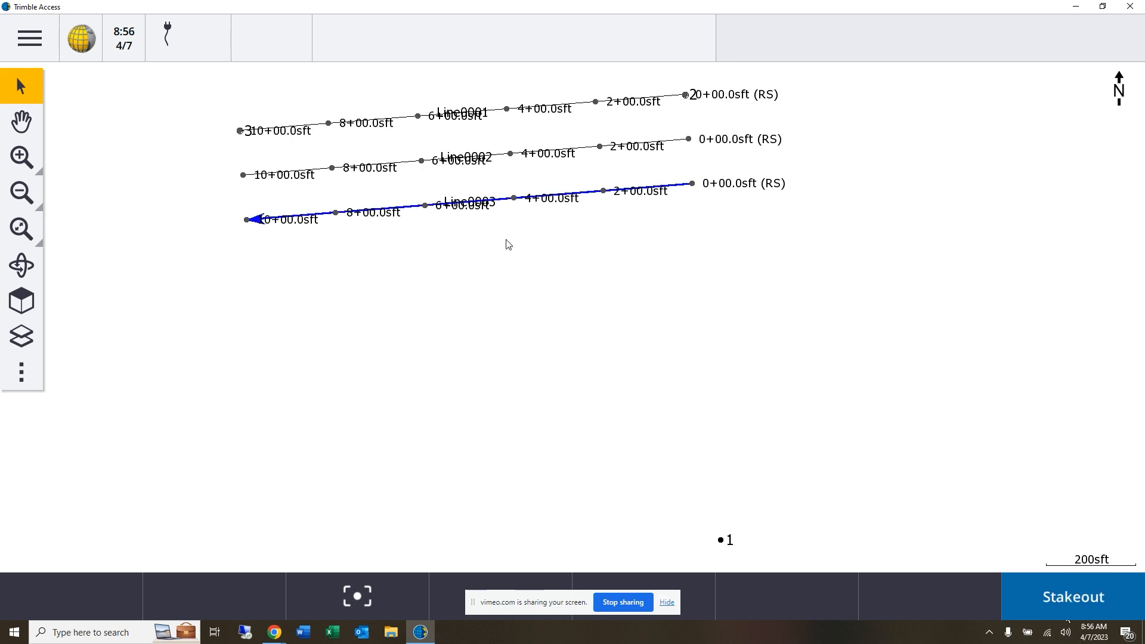
right_click(465, 202)
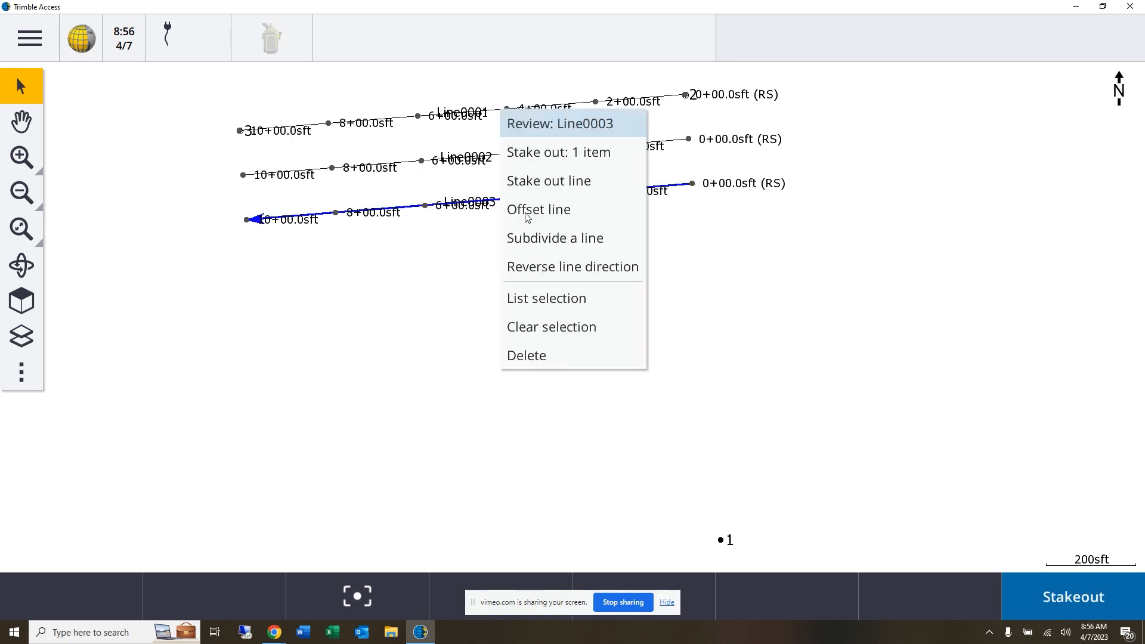
left_click(538, 209)
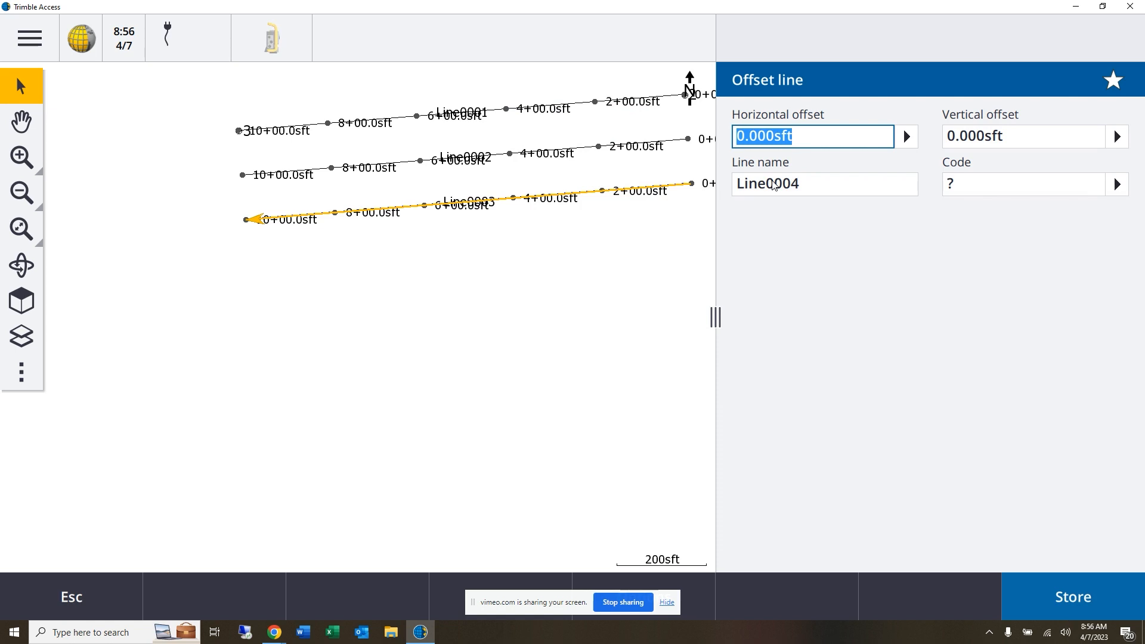
type("-100")
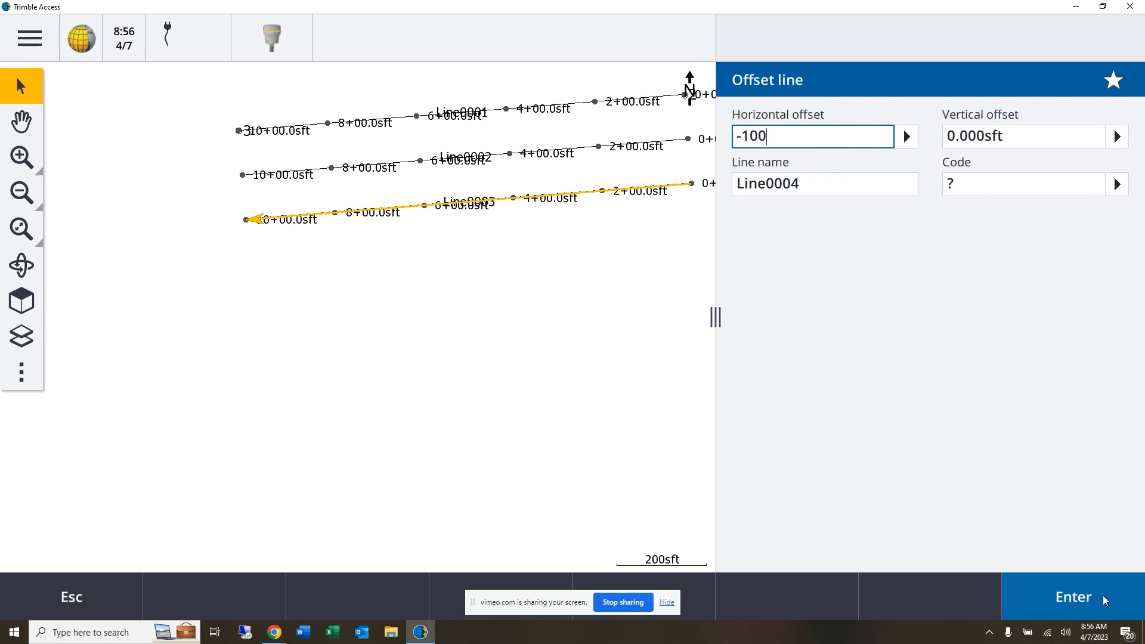
left_click(1070, 596)
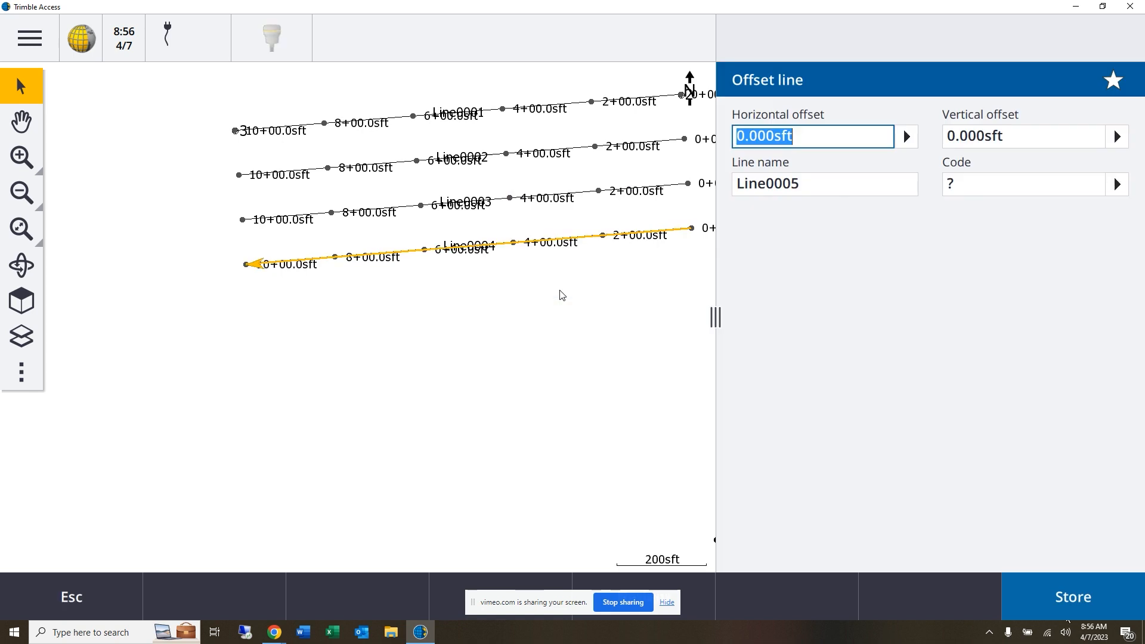
Enter -100 ft for Line0005, clear selection, select point 1, and open the main menu.
type("-100")
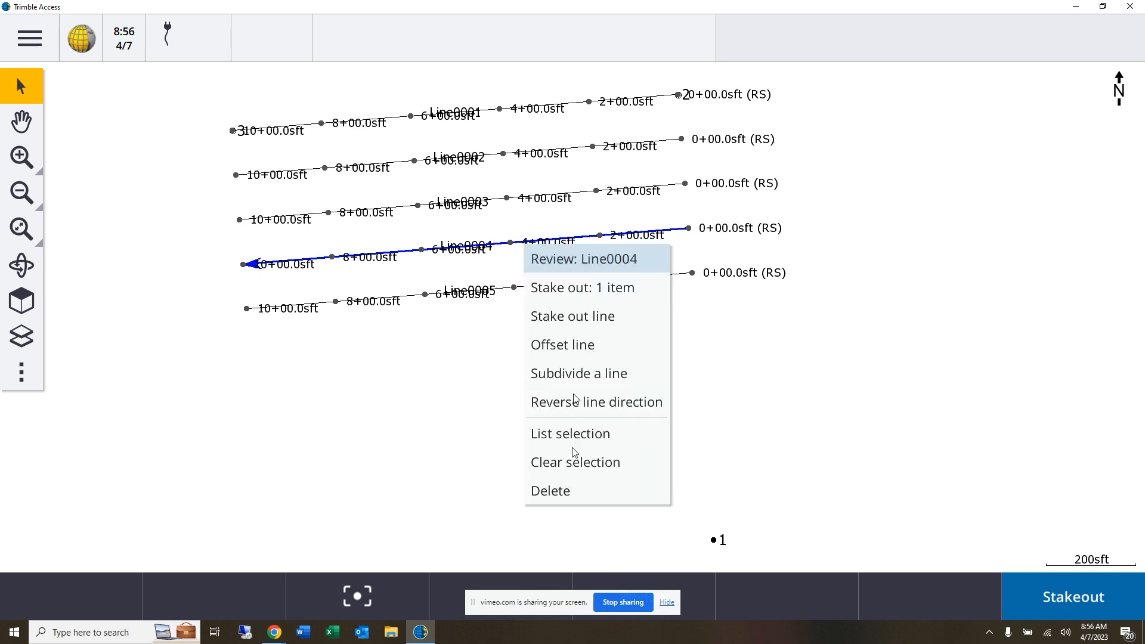
left_click(575, 462)
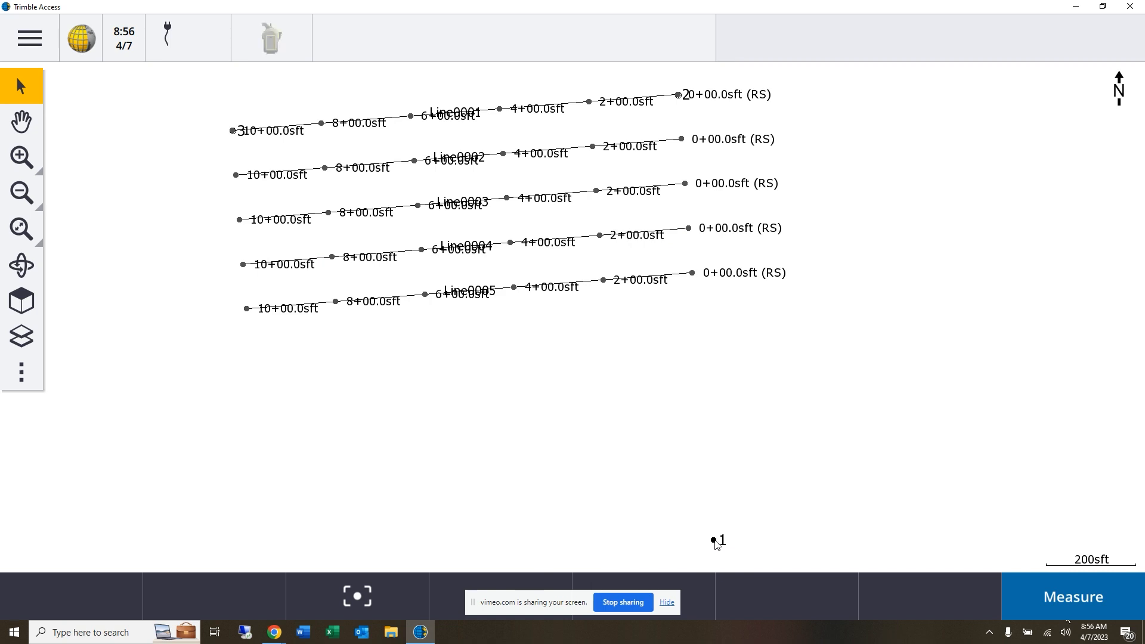
left_click(712, 540)
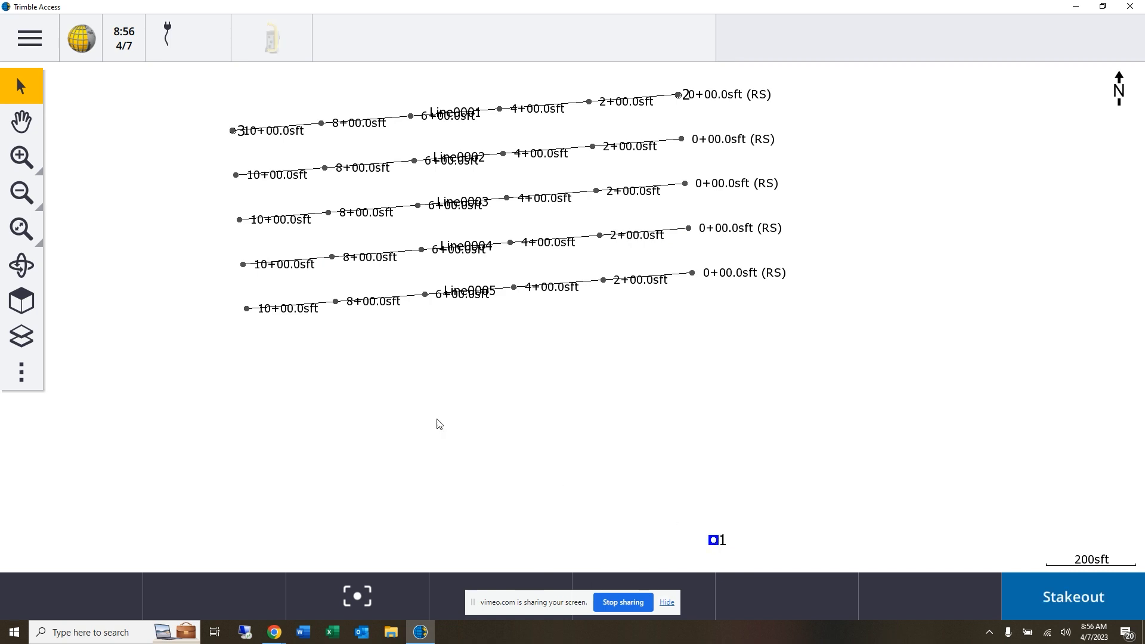
left_click(29, 38)
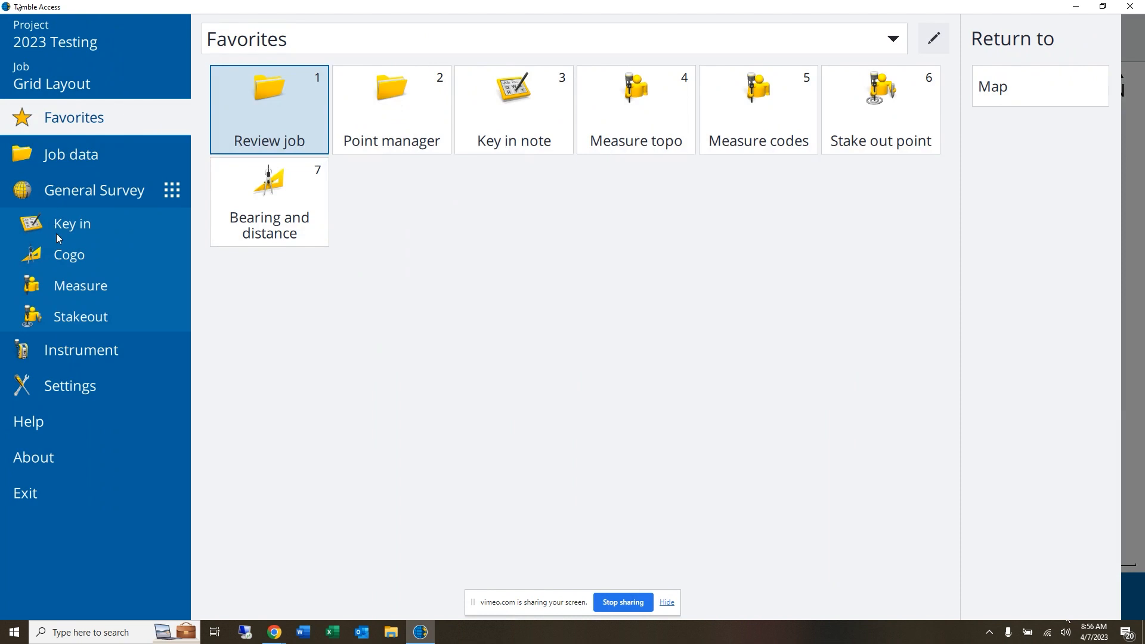
Key in a line from point 1 with azimuth 265°22'10" computed from points 2 to 3.
left_click(72, 224)
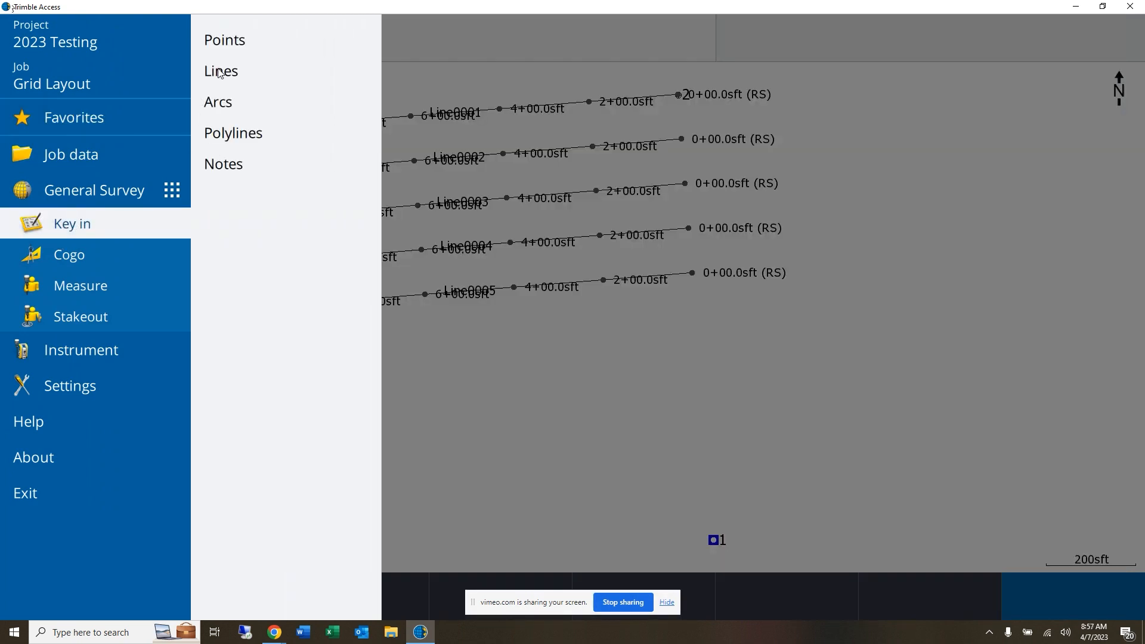
left_click(221, 71)
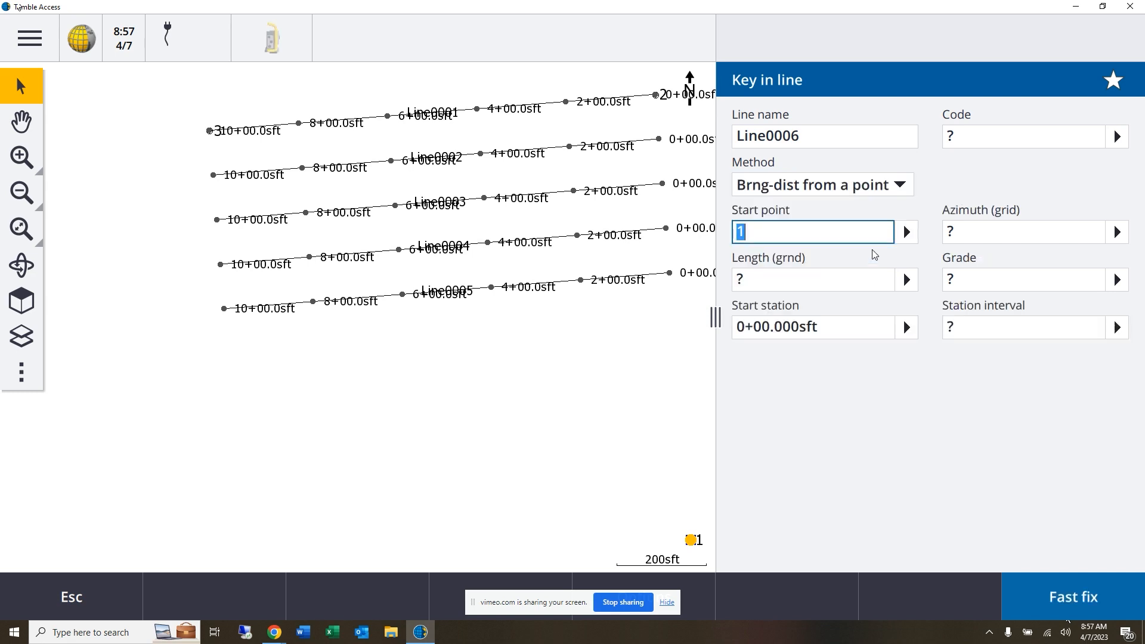
mouse_move(743, 444)
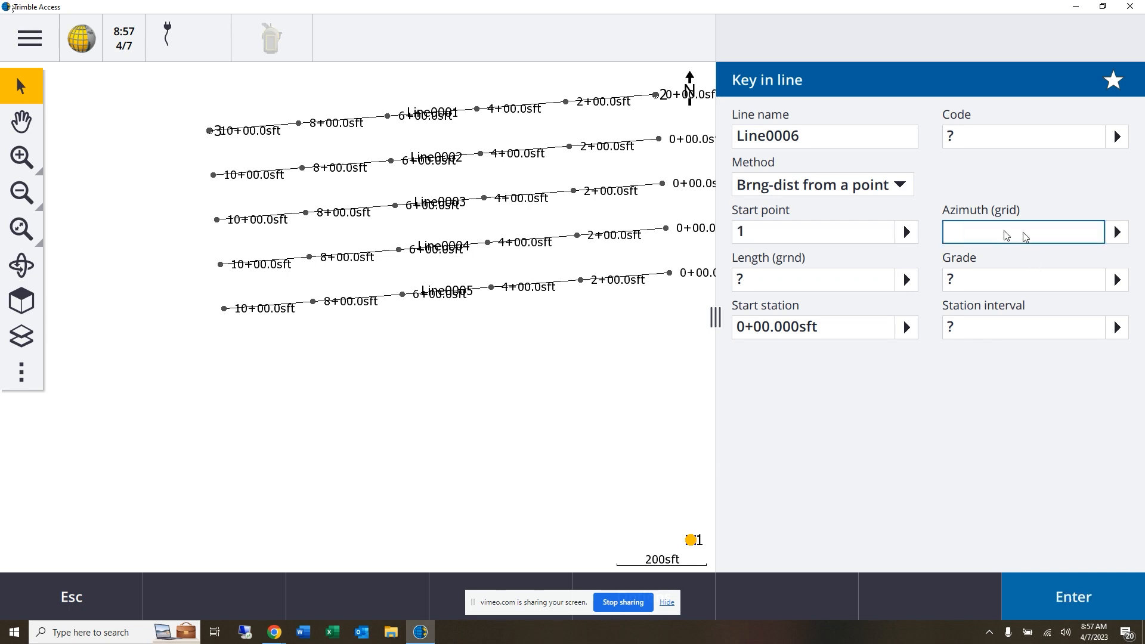
left_click(1116, 232)
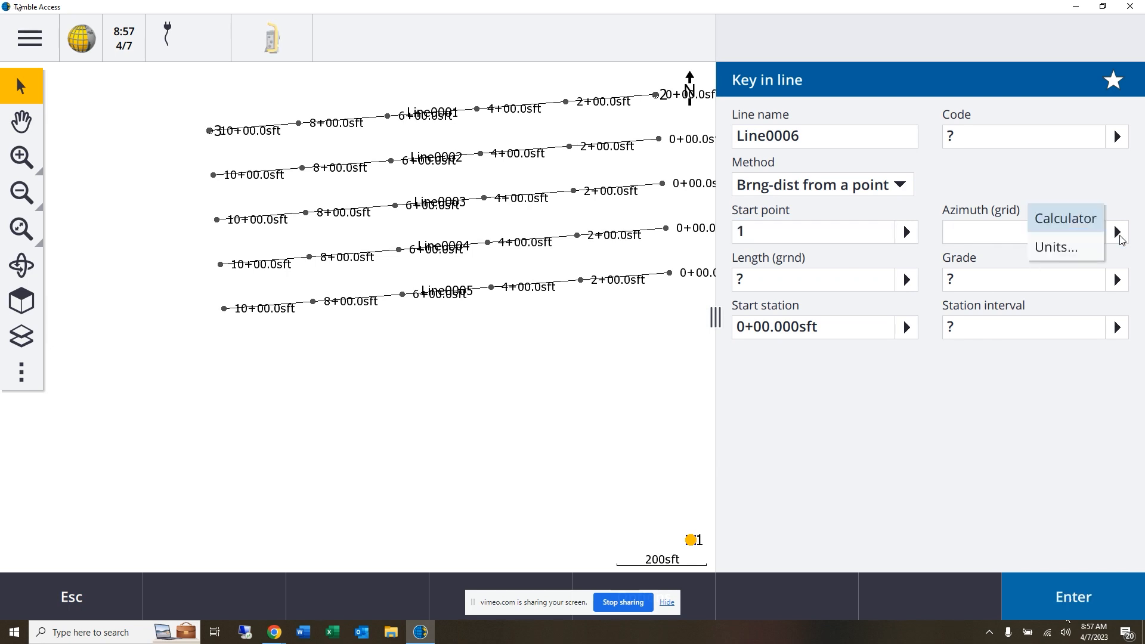
left_click(1065, 218)
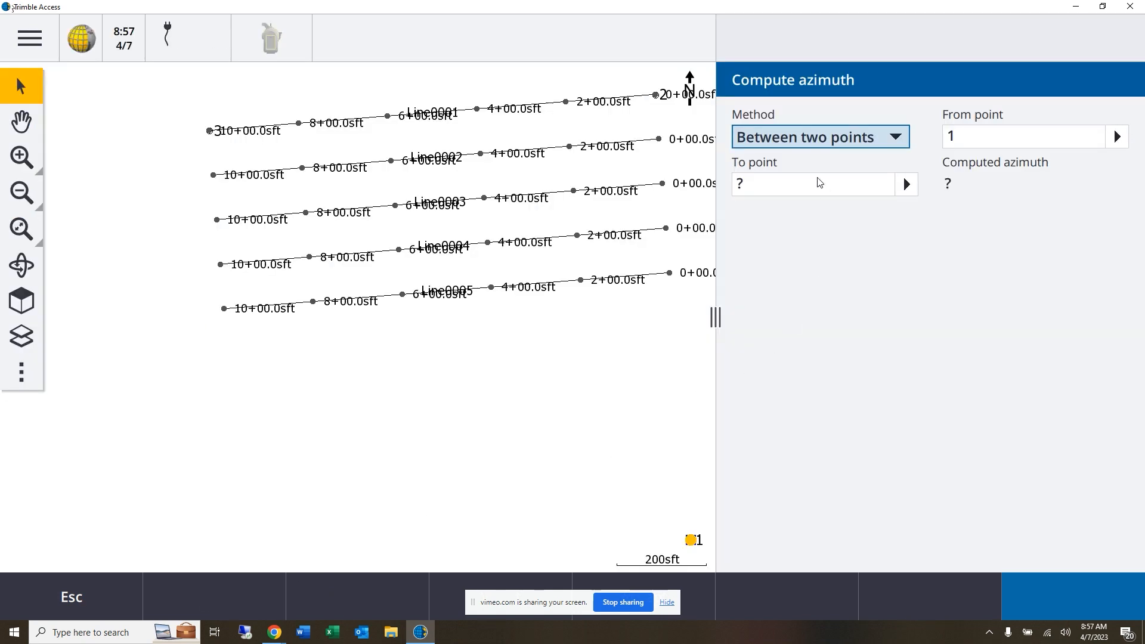
left_click(1022, 136)
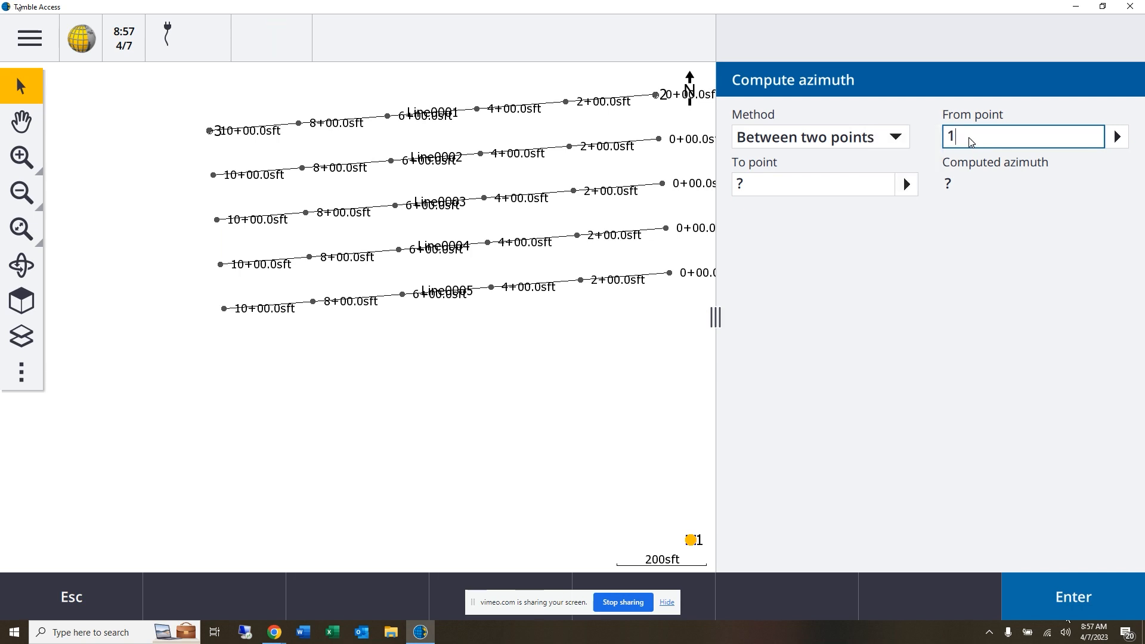
type("2")
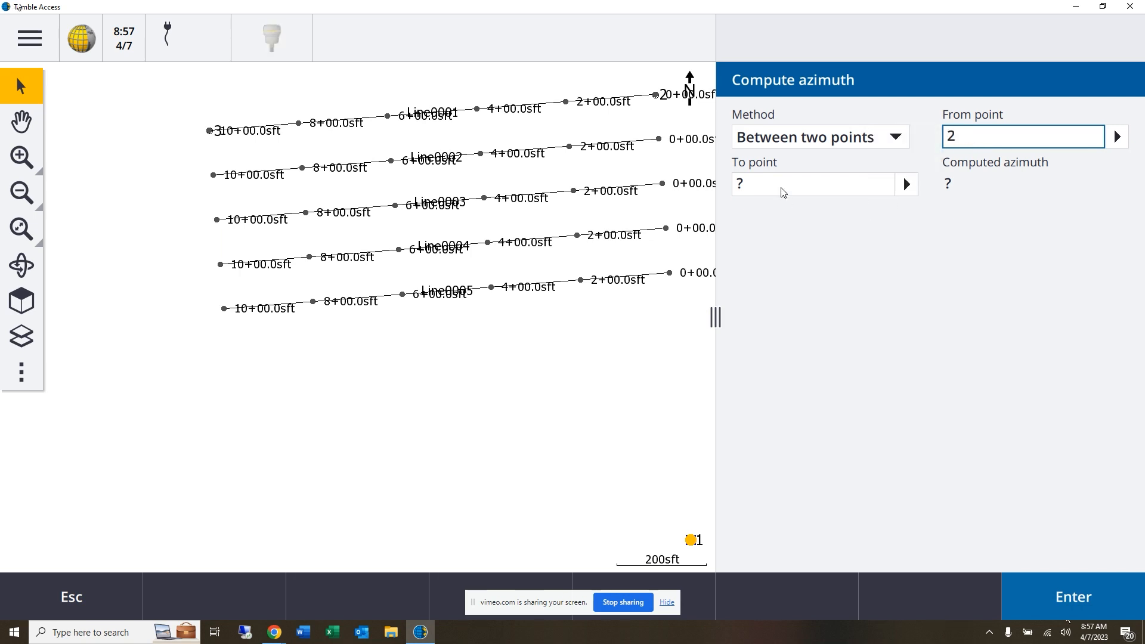
type("3")
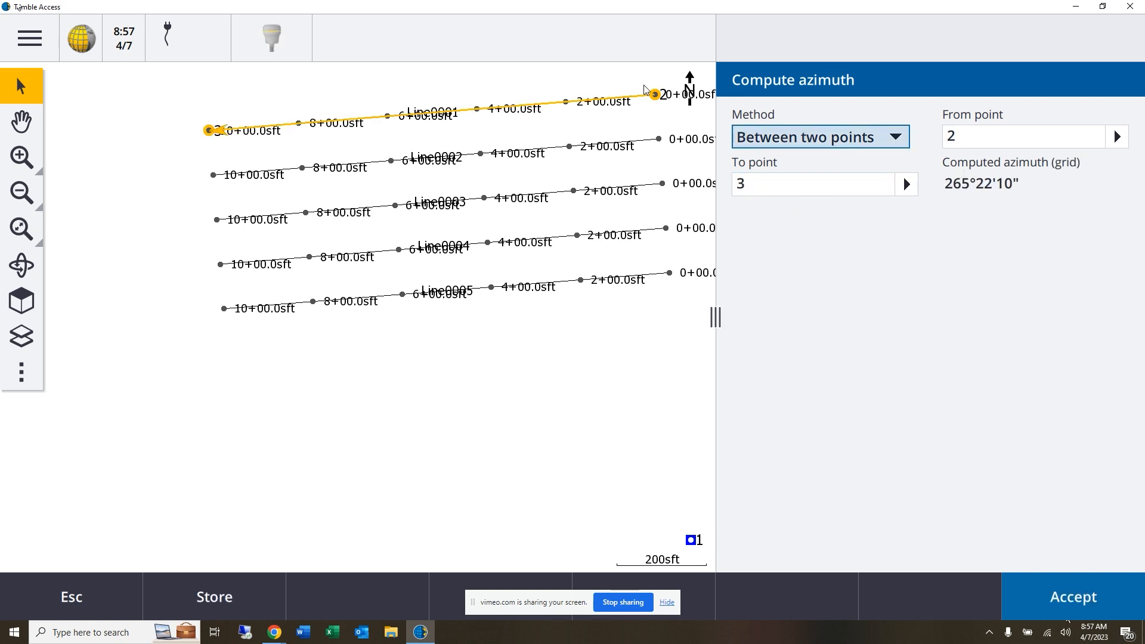
mouse_move(1091, 587)
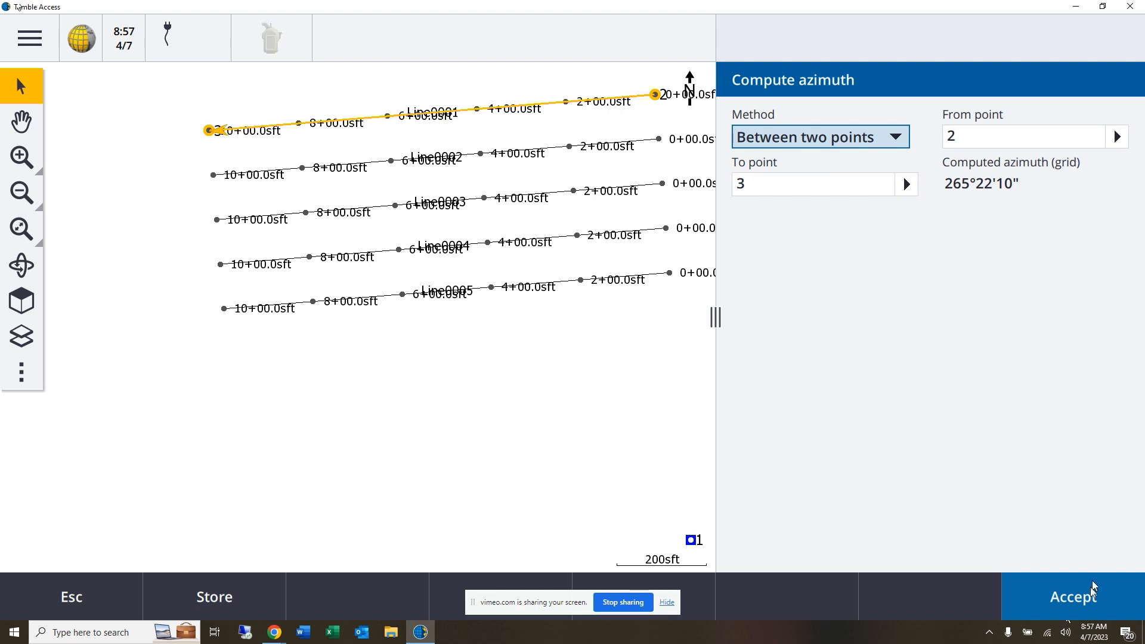
left_click(1071, 596)
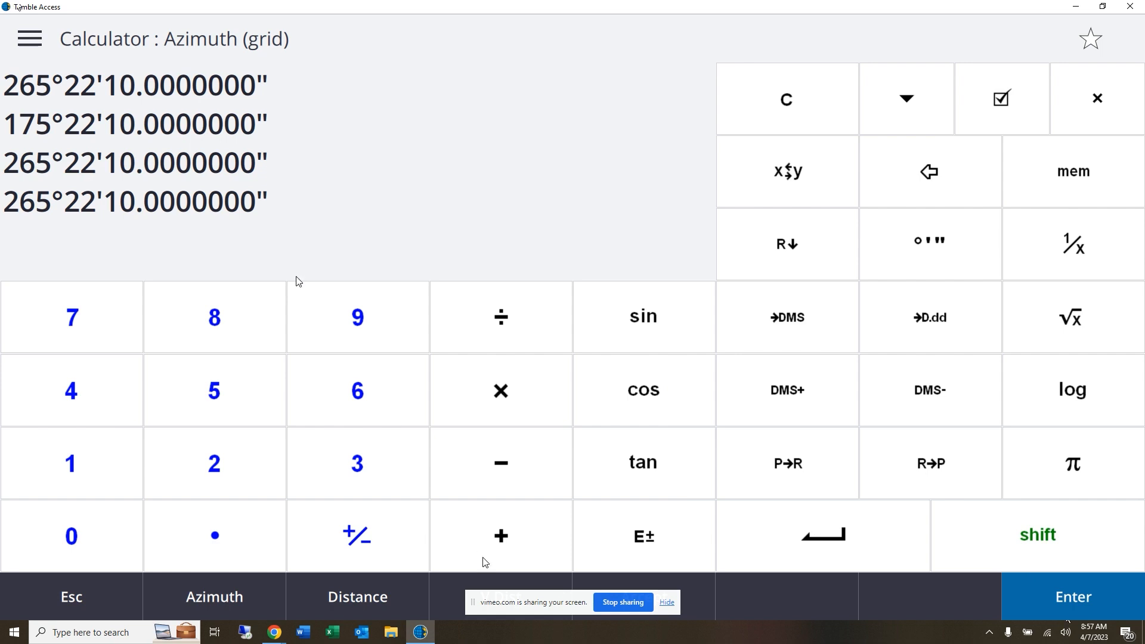
mouse_move(576, 603)
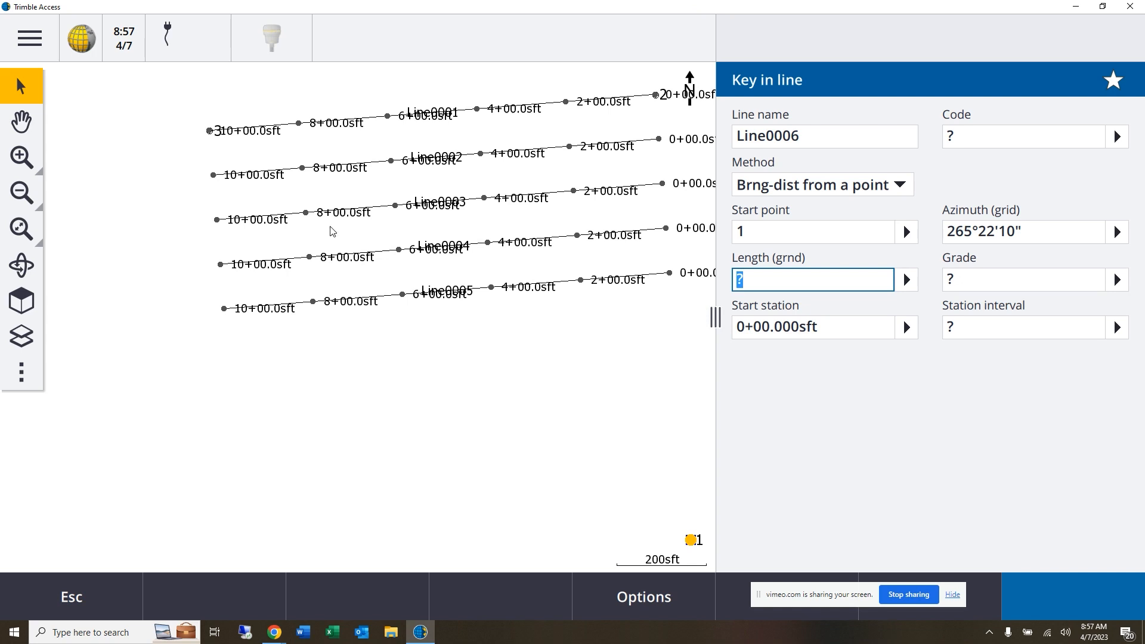
Store Line0006 from point 1 at 265°22'10" with length 1000 ft.
type("100")
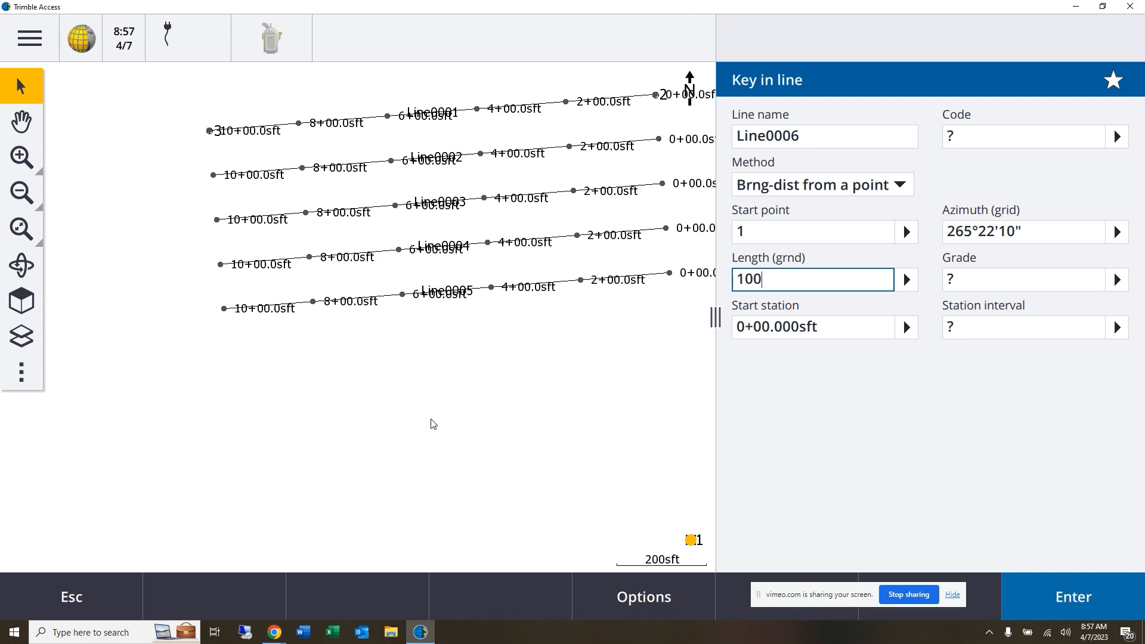
type("0")
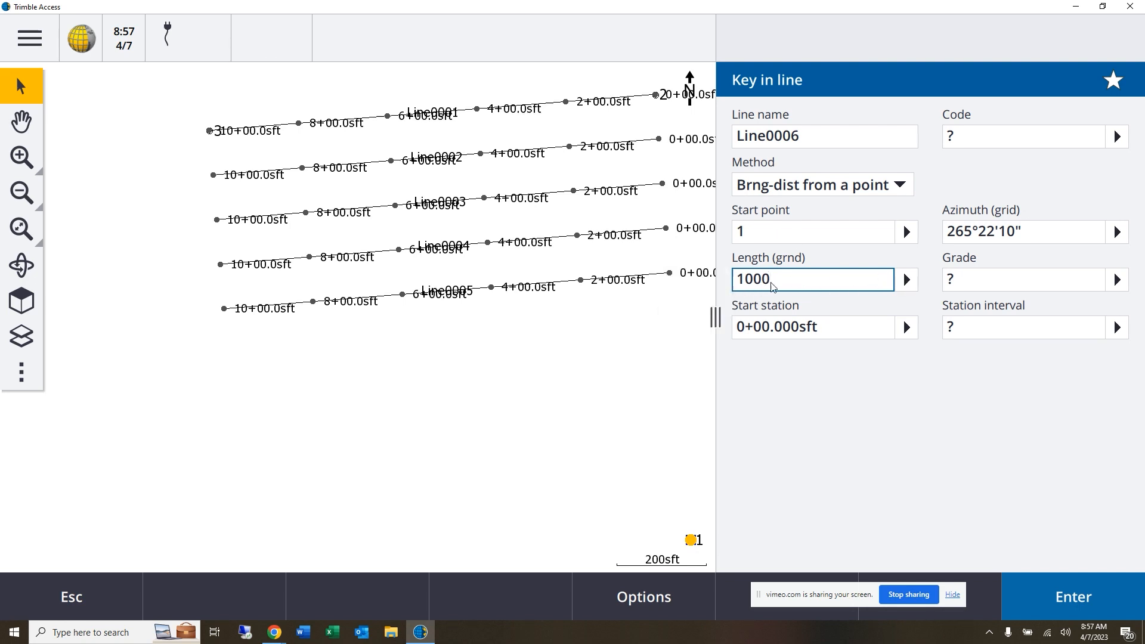
right_click(811, 279)
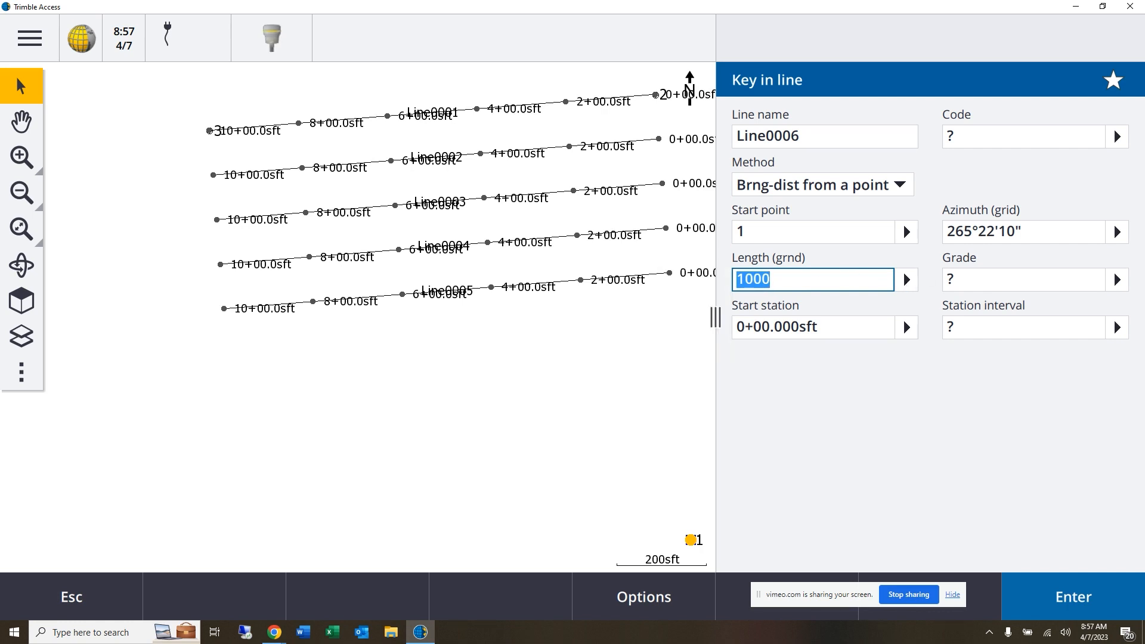
left_click(905, 279)
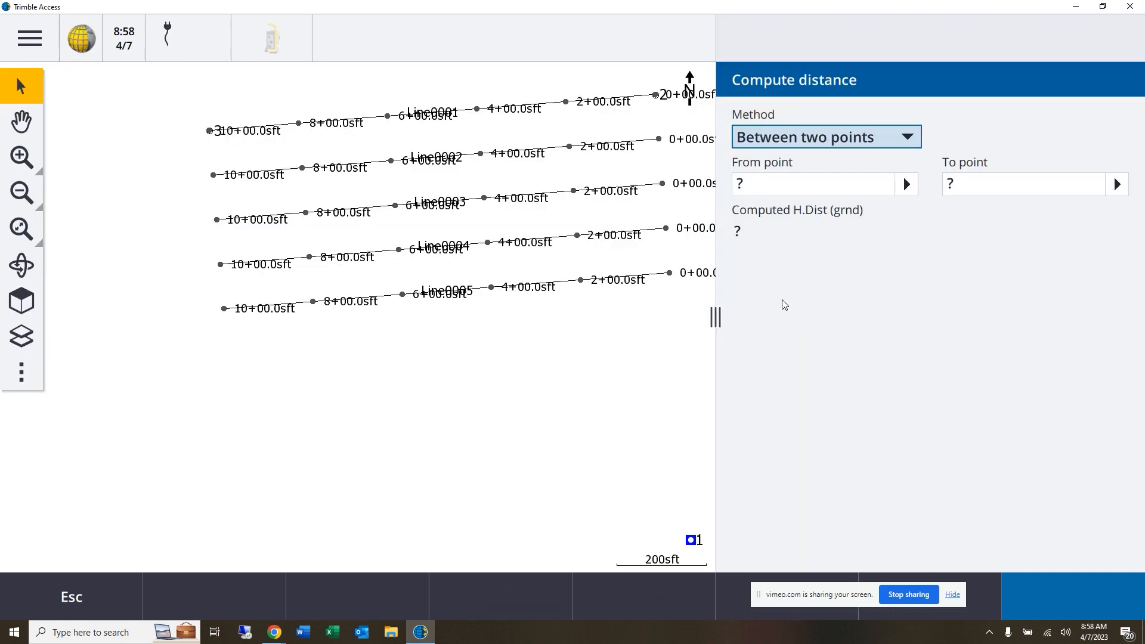
left_click(811, 183)
type("2")
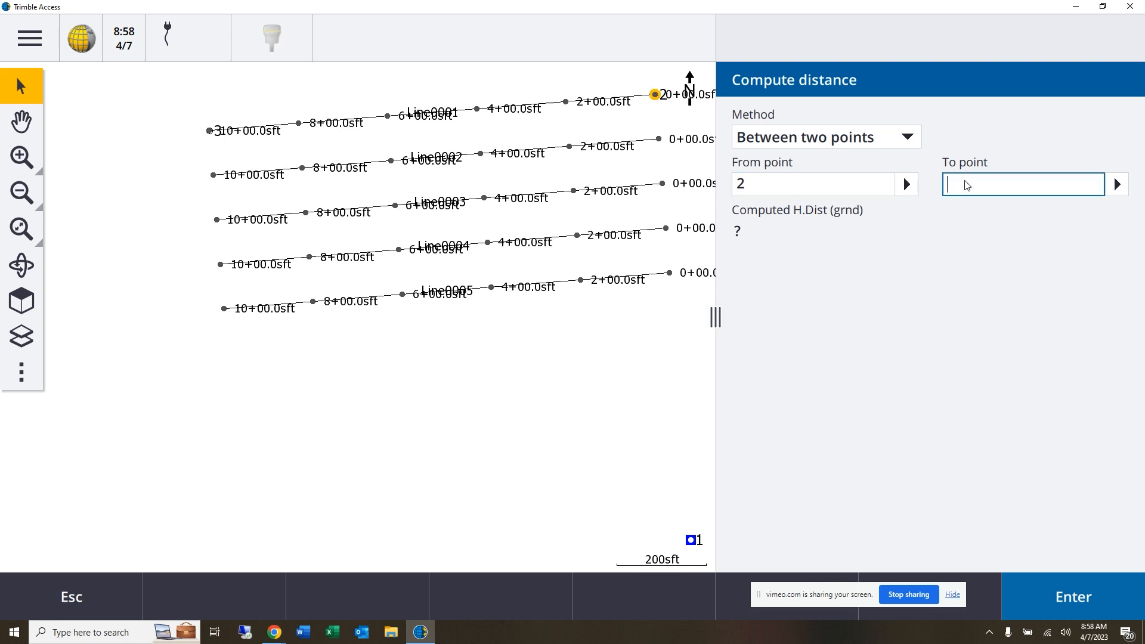
type("3")
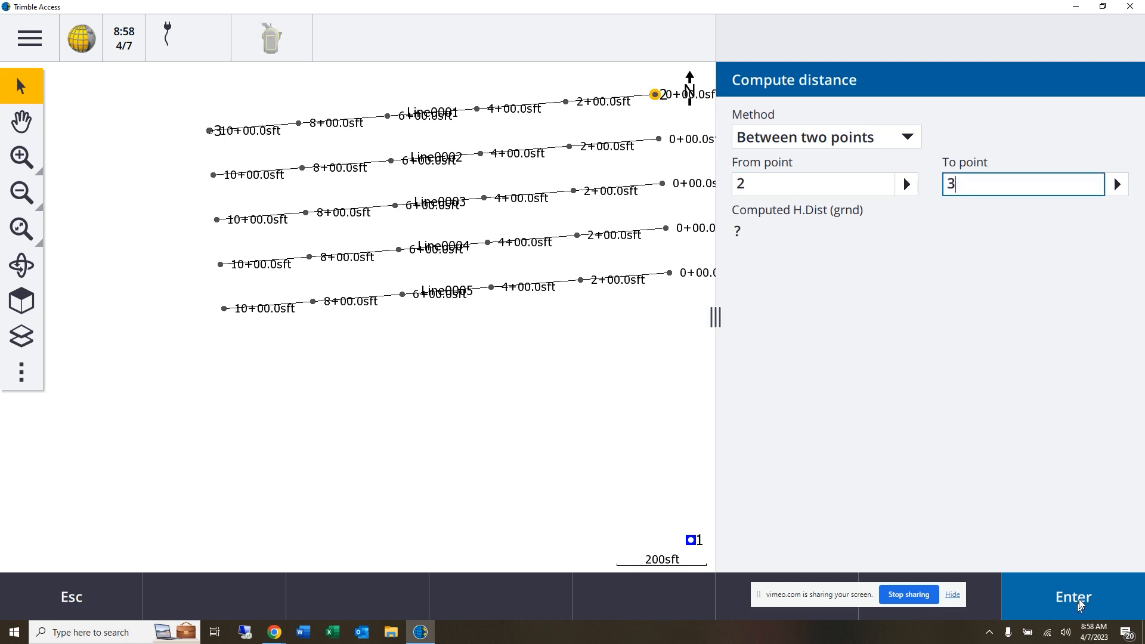
left_click(1072, 597)
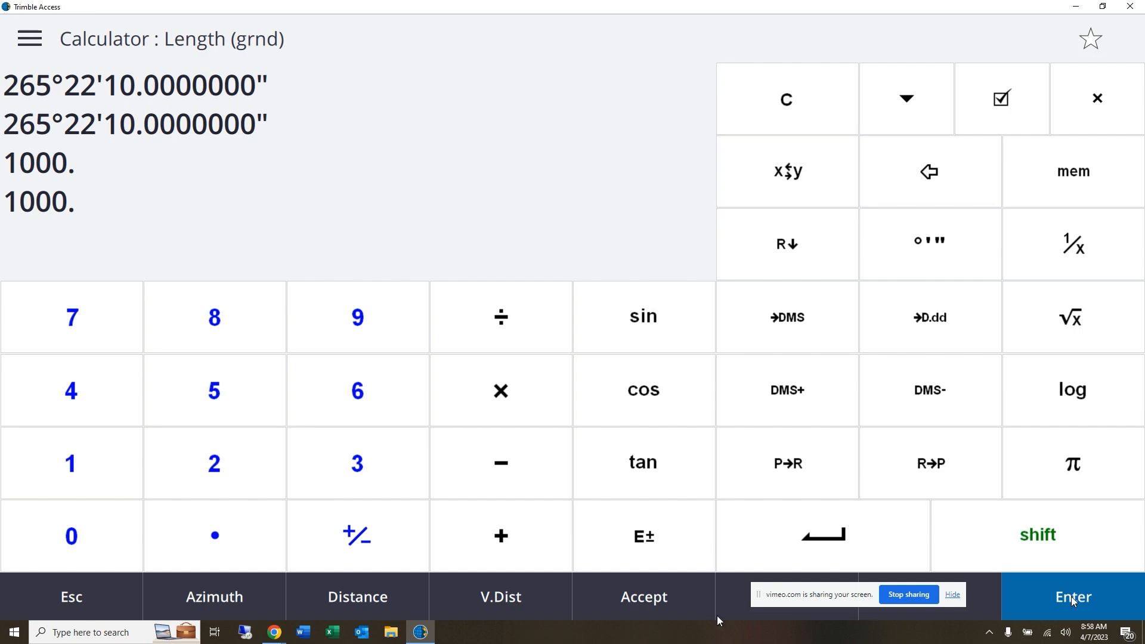
left_click(1071, 596)
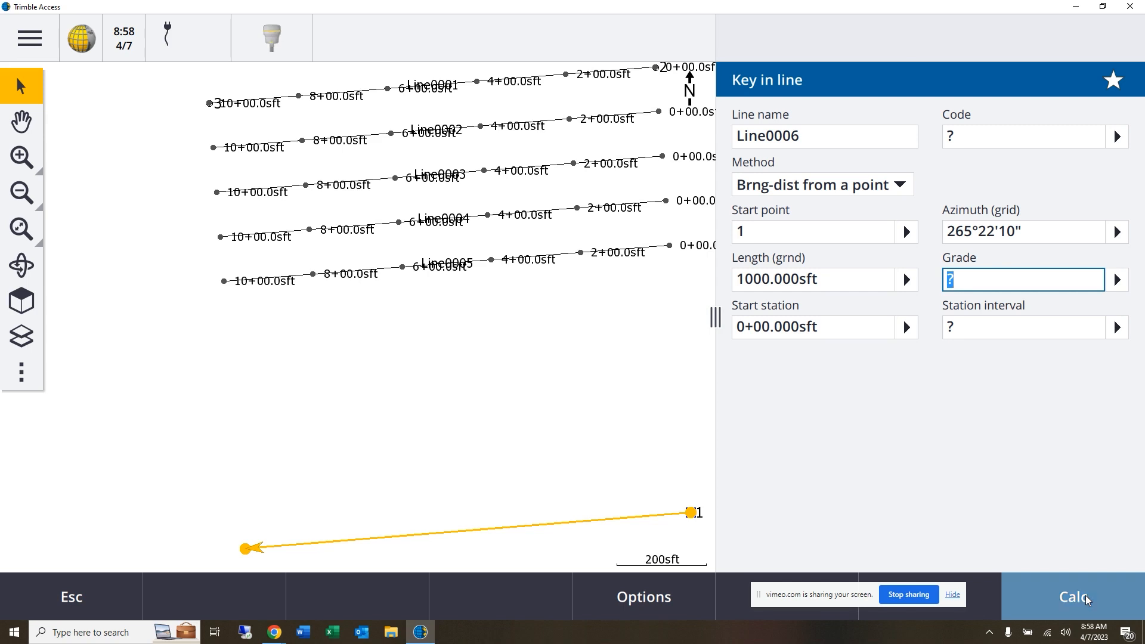
left_click(1071, 596)
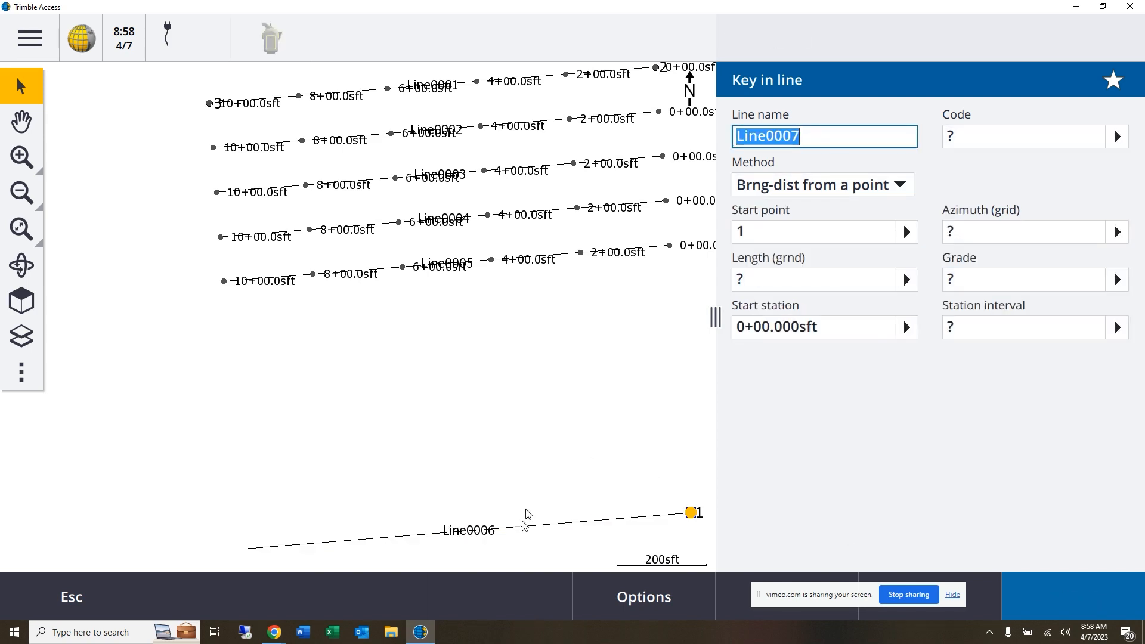
mouse_move(102, 598)
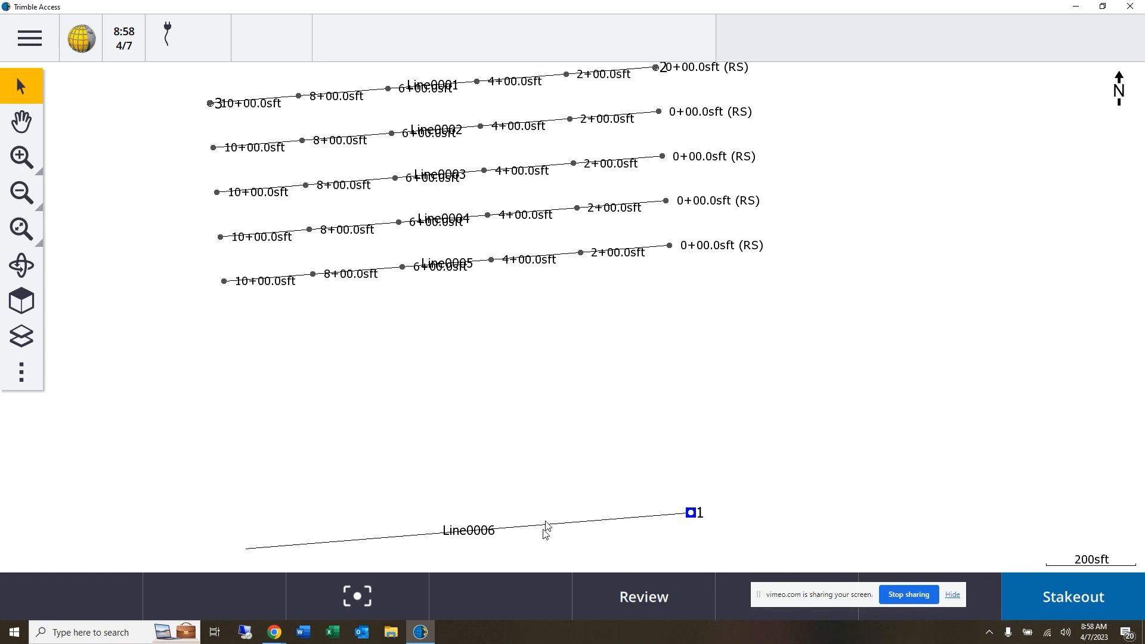
Create Line0007 and Line0008 as successive 100 ft offsets from Line0006.
right_click(544, 529)
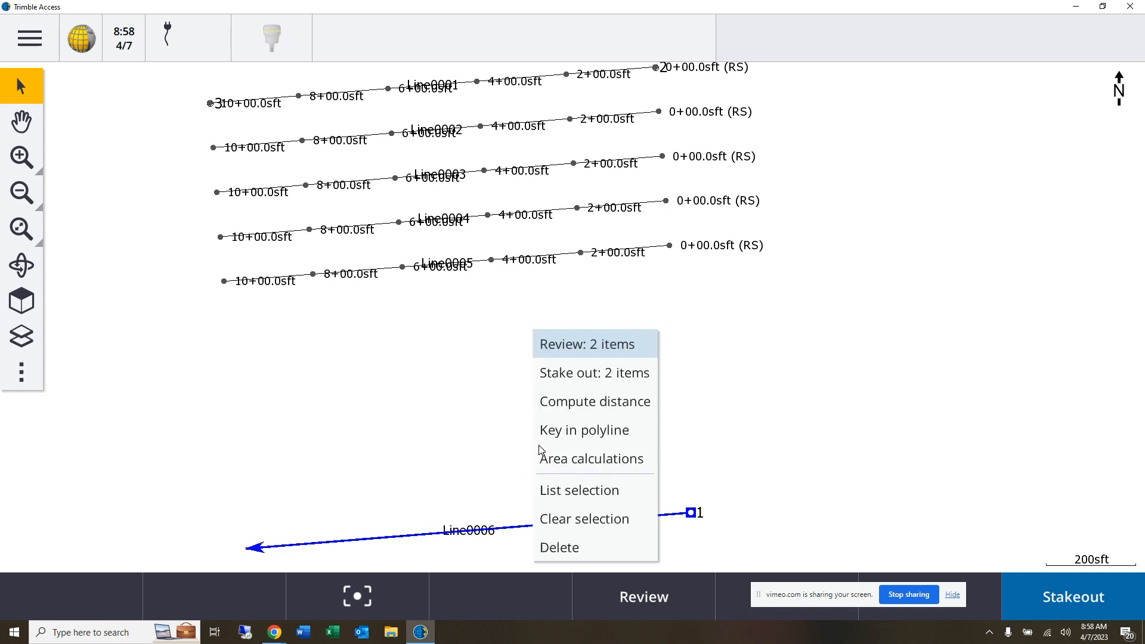
mouse_move(589, 461)
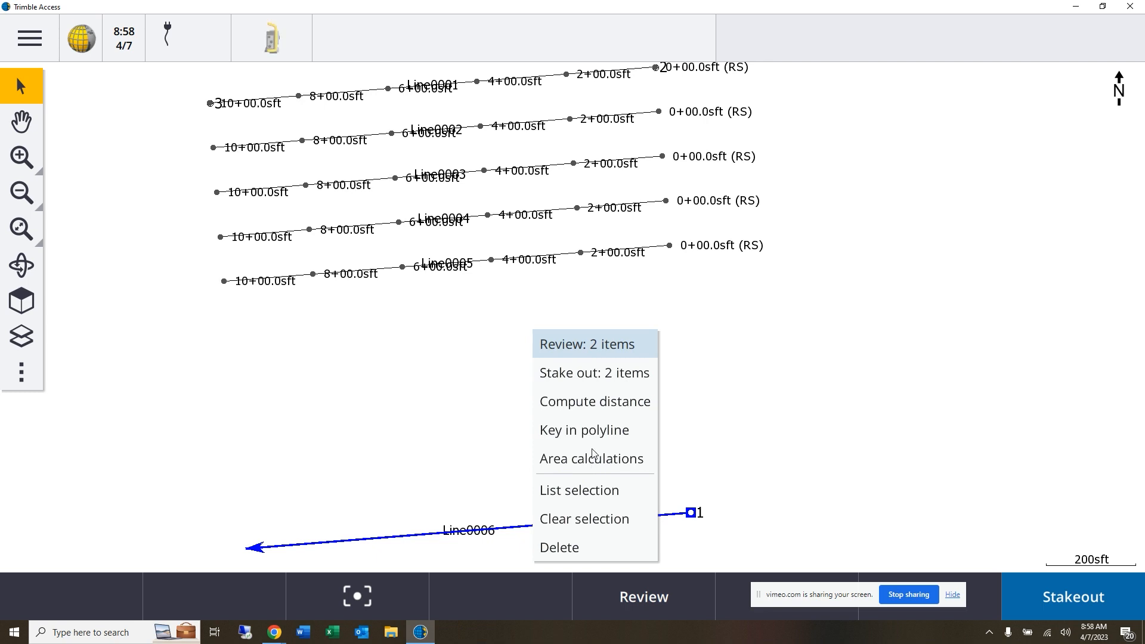
mouse_move(722, 400)
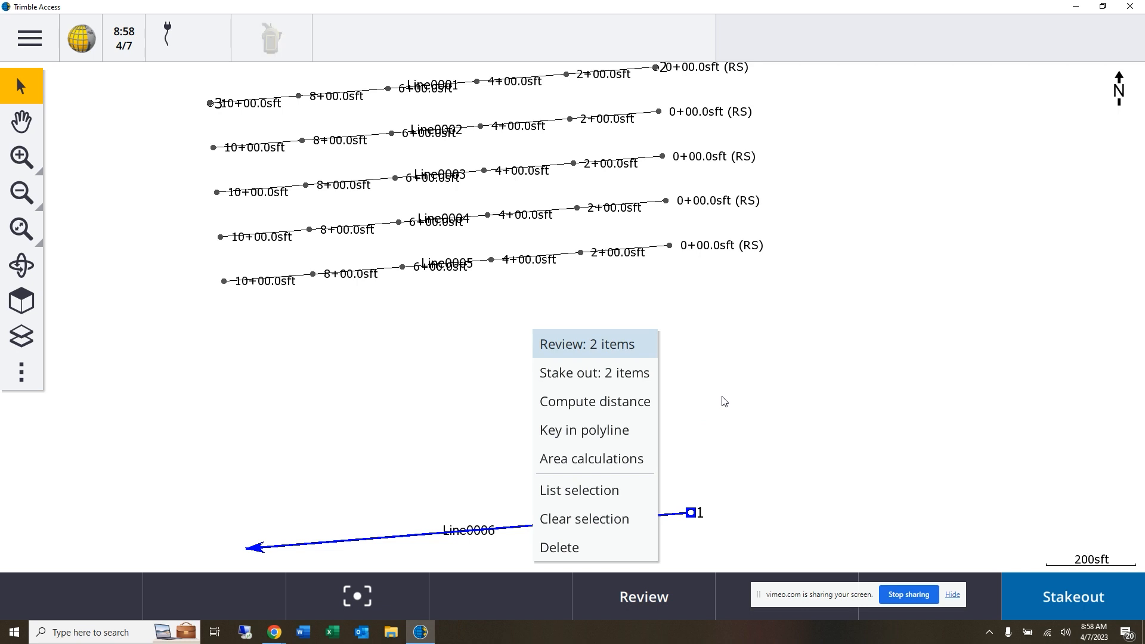
left_click(723, 401)
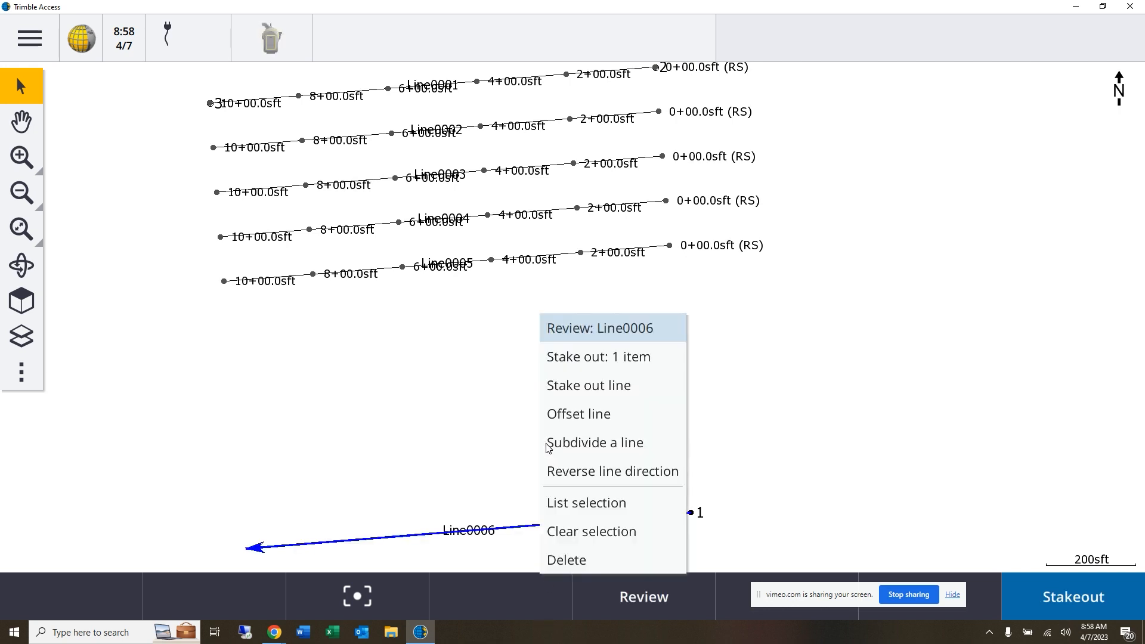
left_click(578, 413)
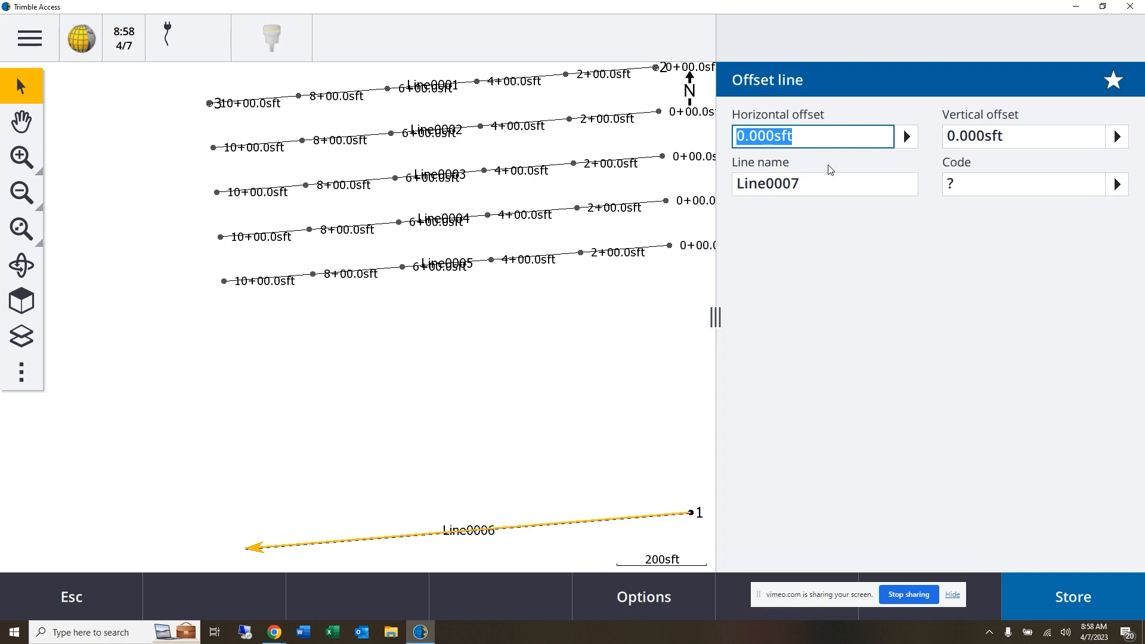
type("100")
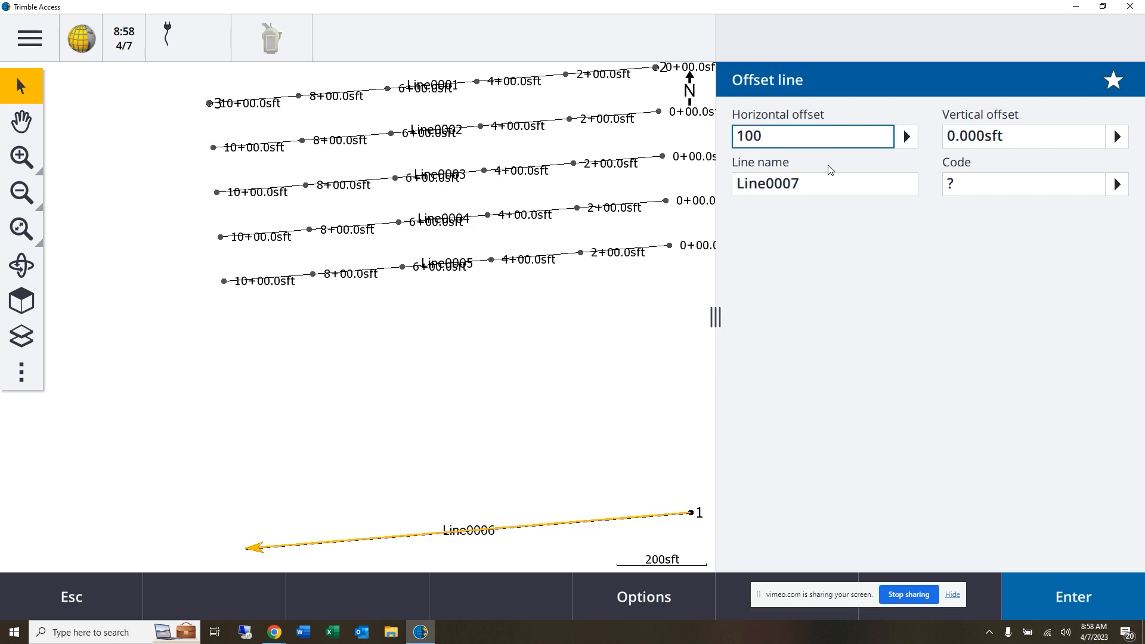
left_click(1072, 596)
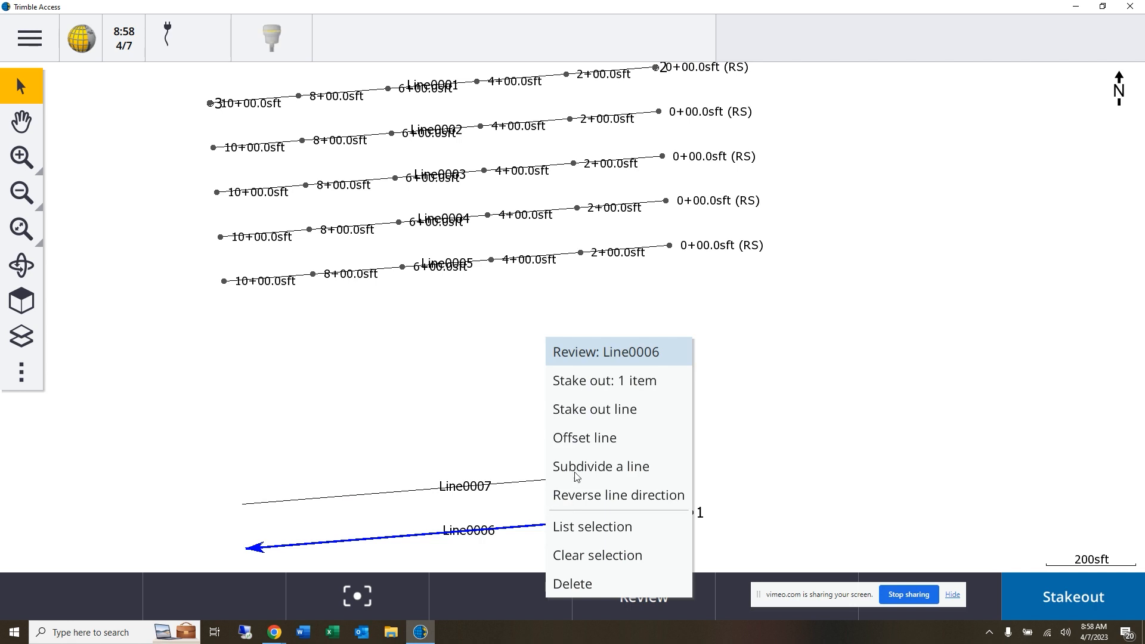
left_click(596, 556)
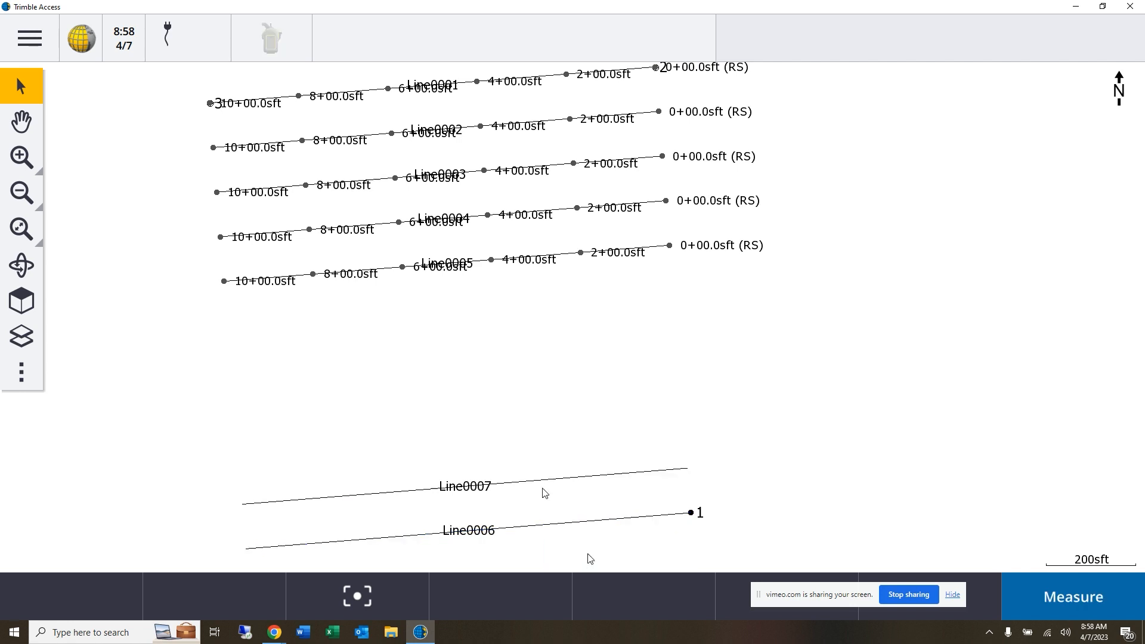
left_click(463, 485)
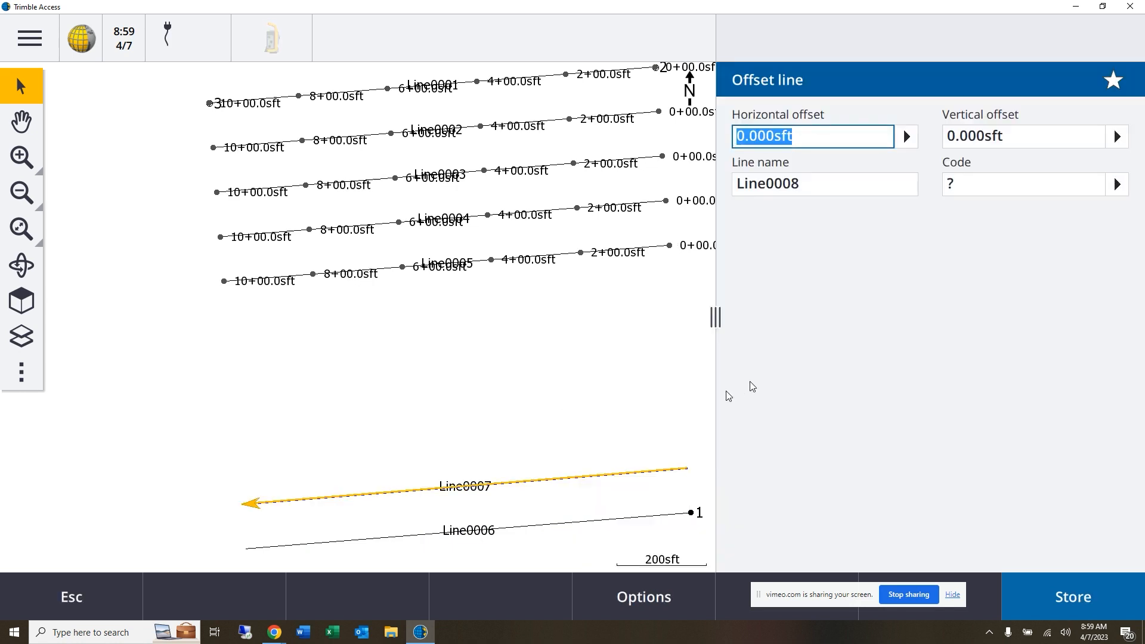
type("100")
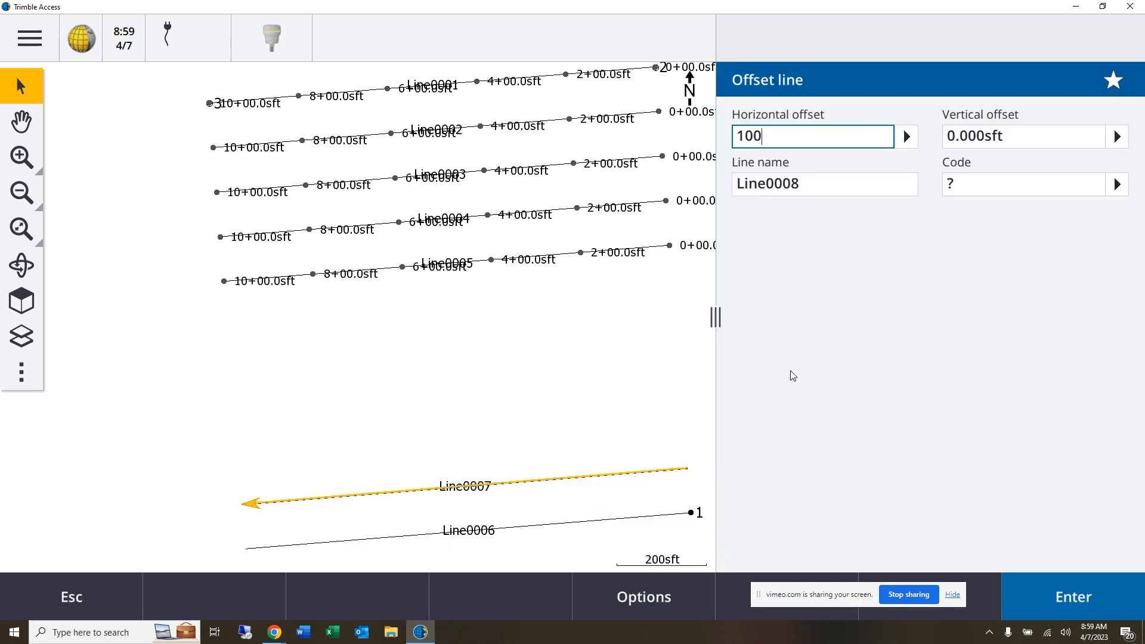
left_click(1073, 596)
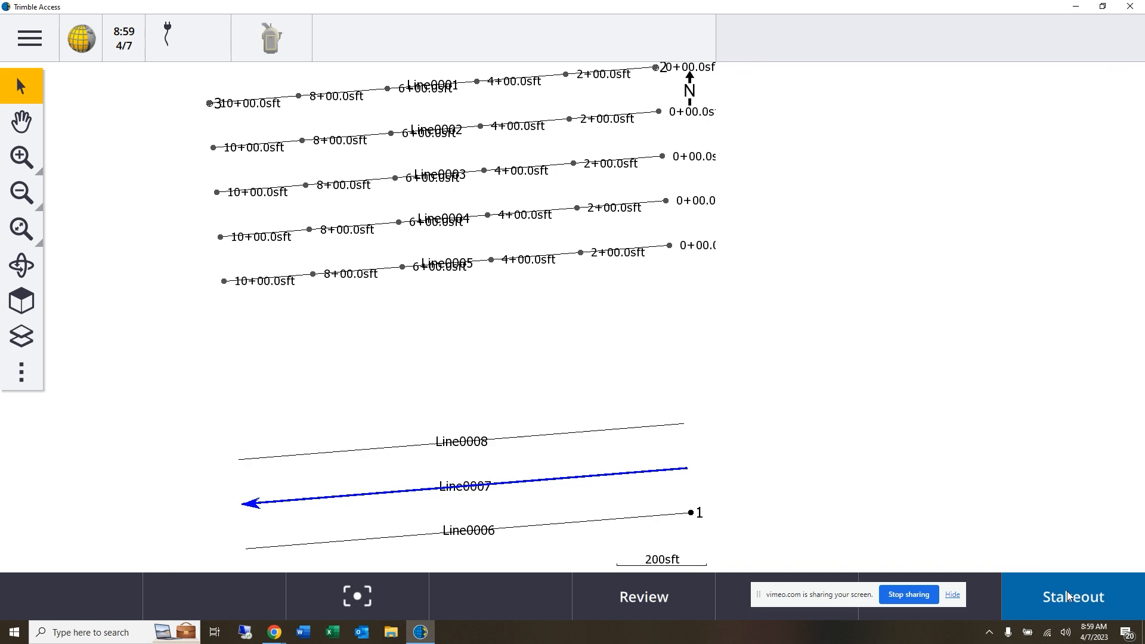
Create Line0009 and Line0010 as successive 100 ft offsets from Line0008.
left_click(461, 440)
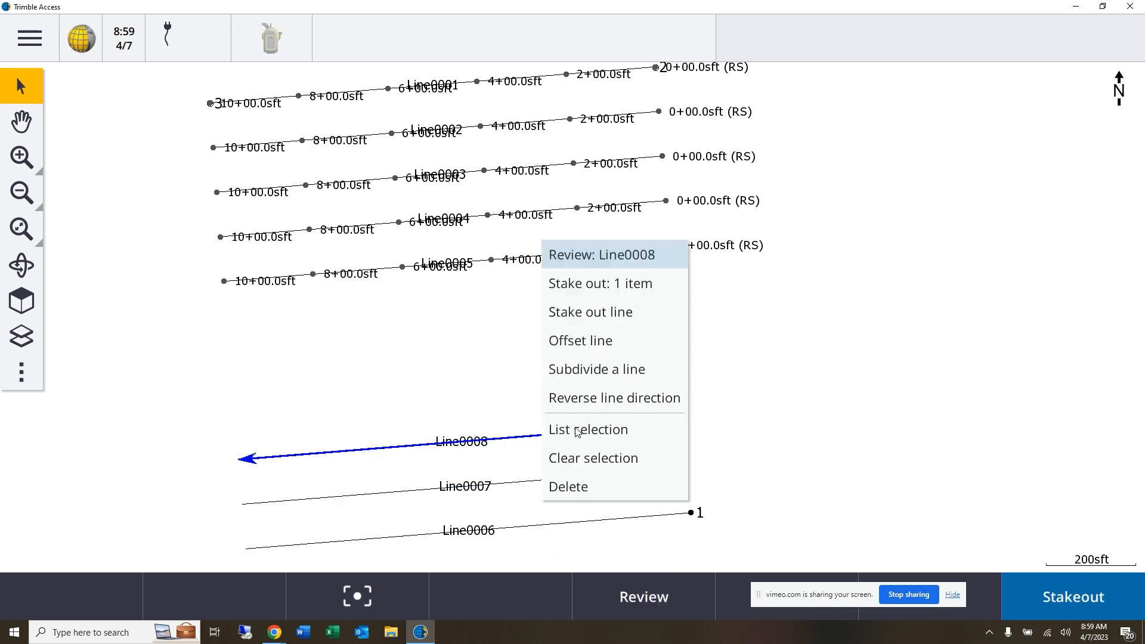
left_click(580, 341)
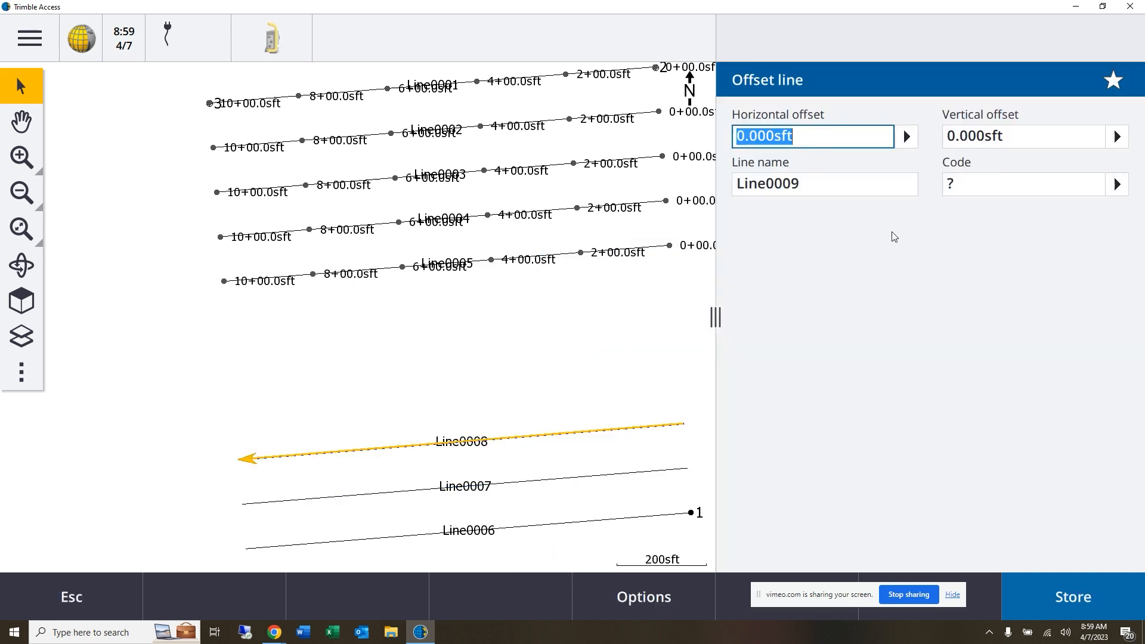
type("100")
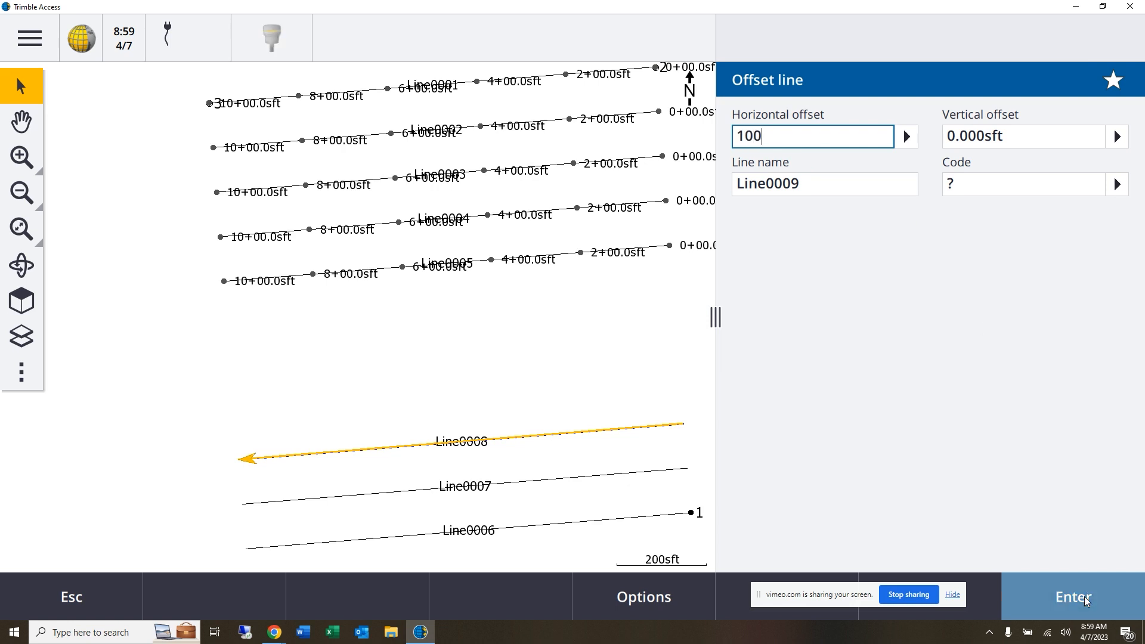
left_click(1072, 597)
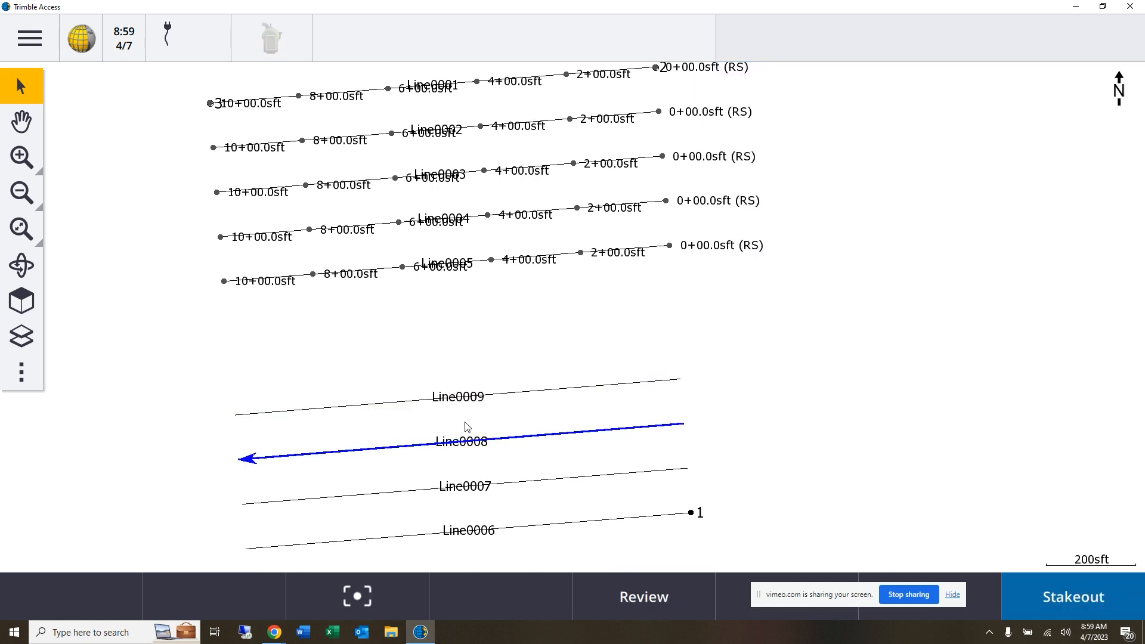
right_click(461, 442)
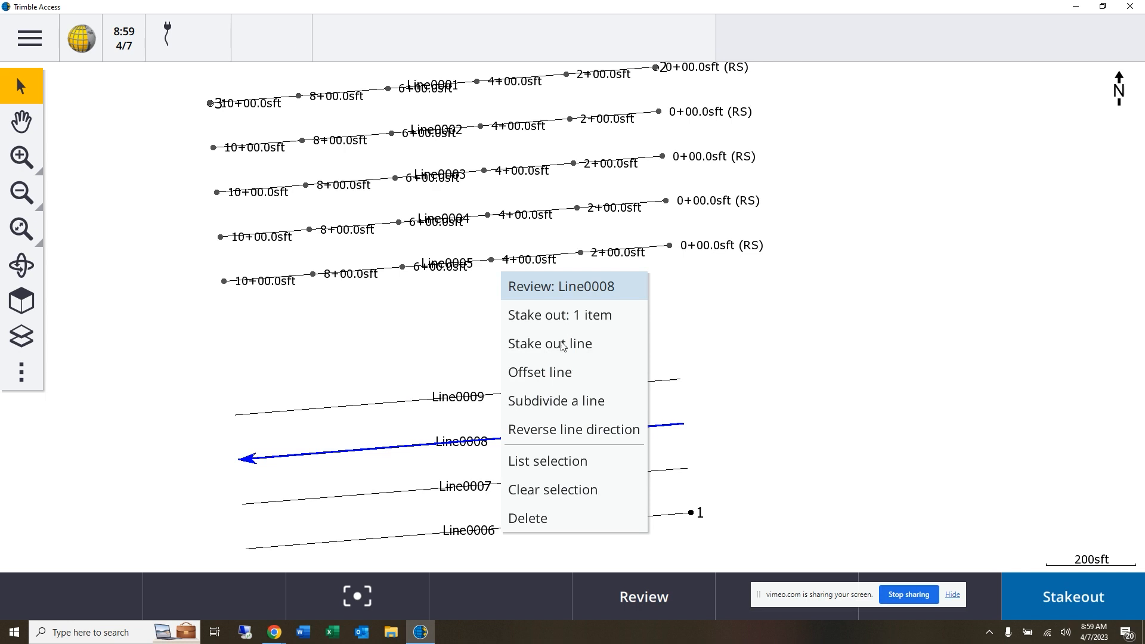
left_click(552, 489)
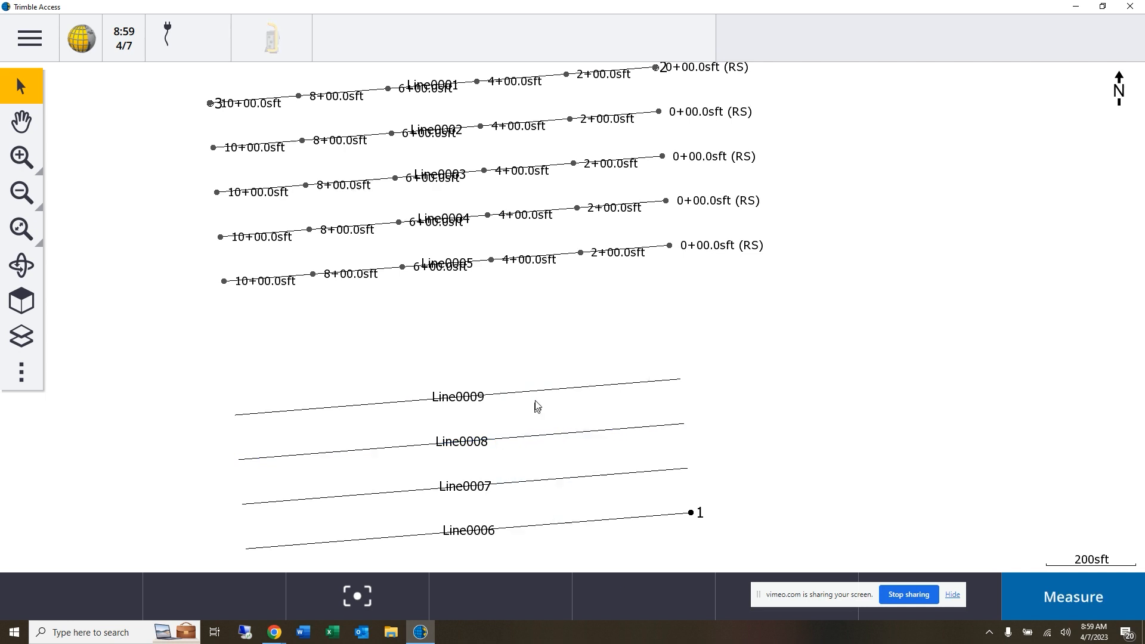
right_click(458, 396)
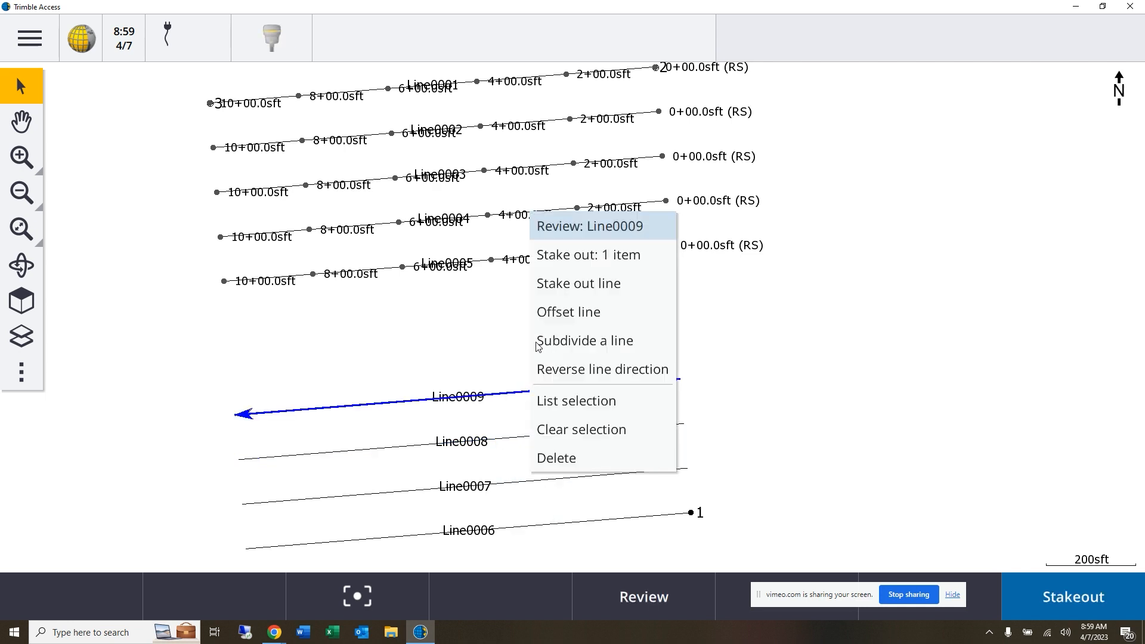
left_click(568, 312)
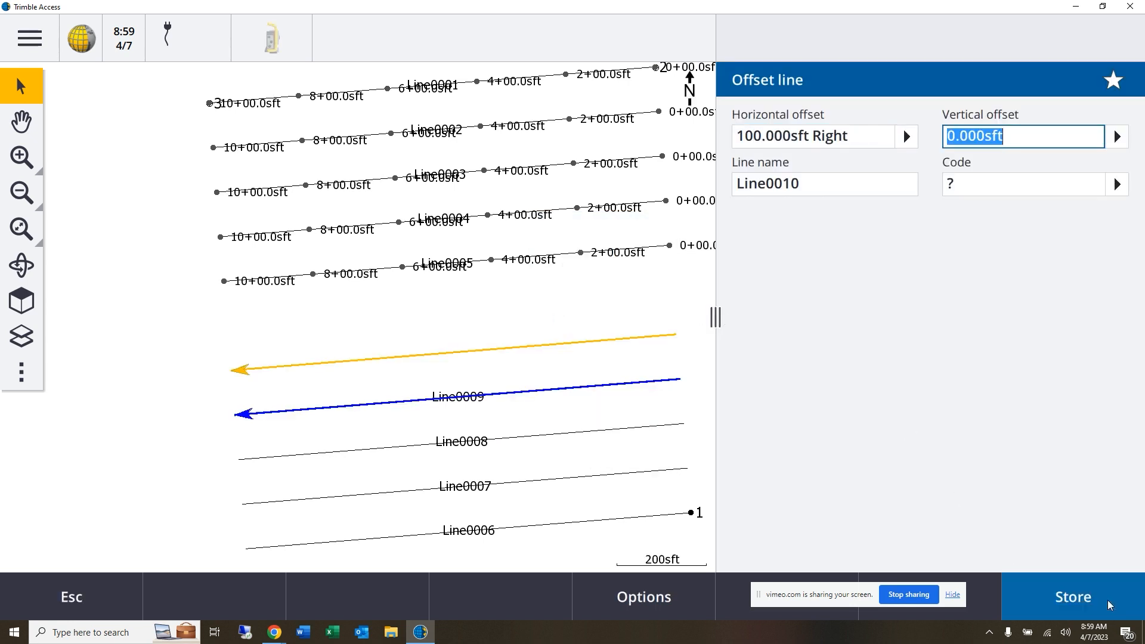
left_click(1071, 596)
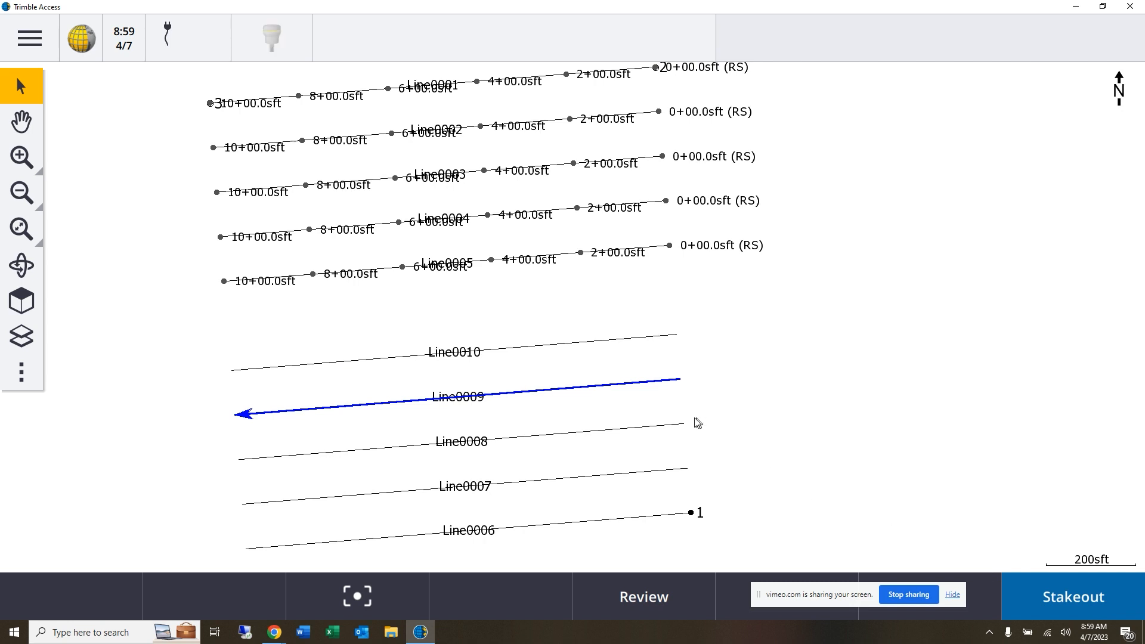
mouse_move(612, 365)
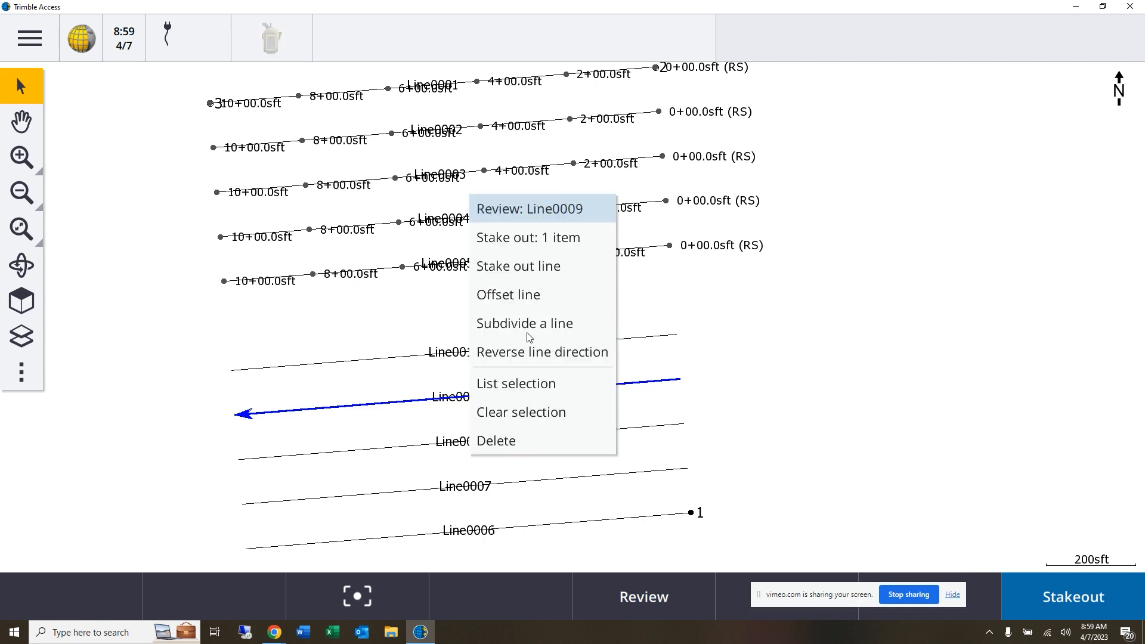
Store Line0011 offset 100 ft right of Line0010, then deselect Line0010.
left_click(520, 412)
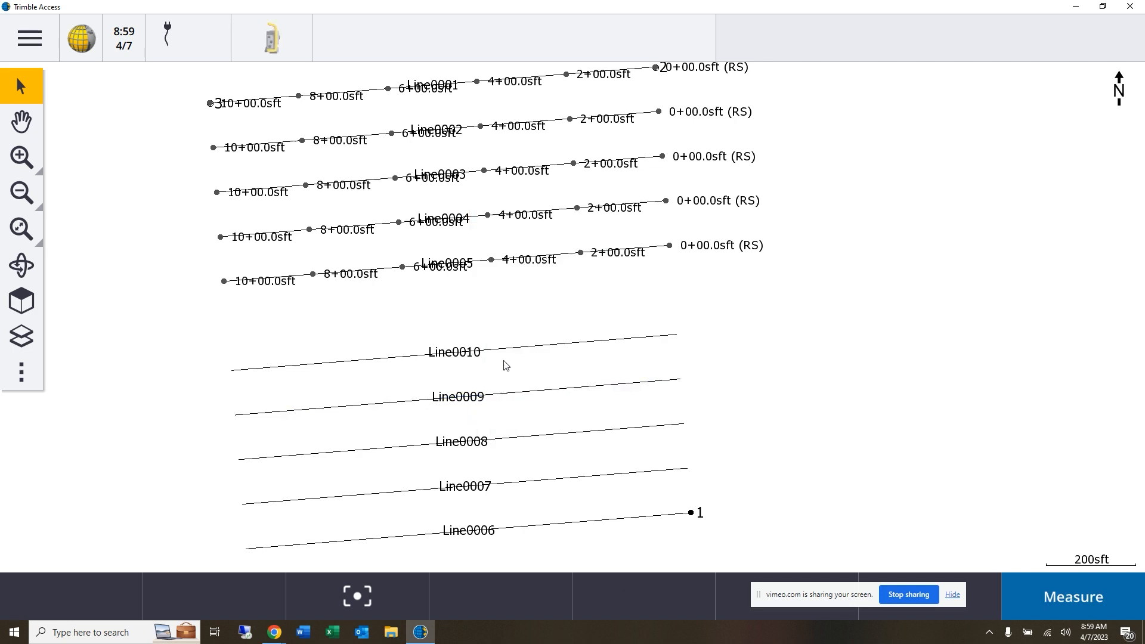
left_click(452, 351)
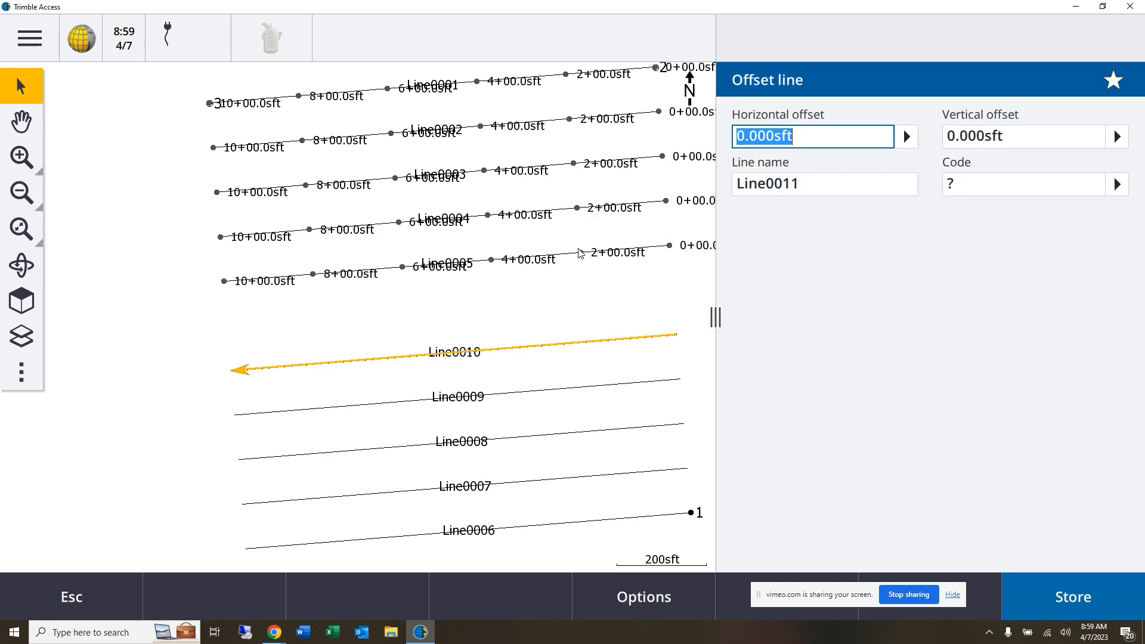
type("10")
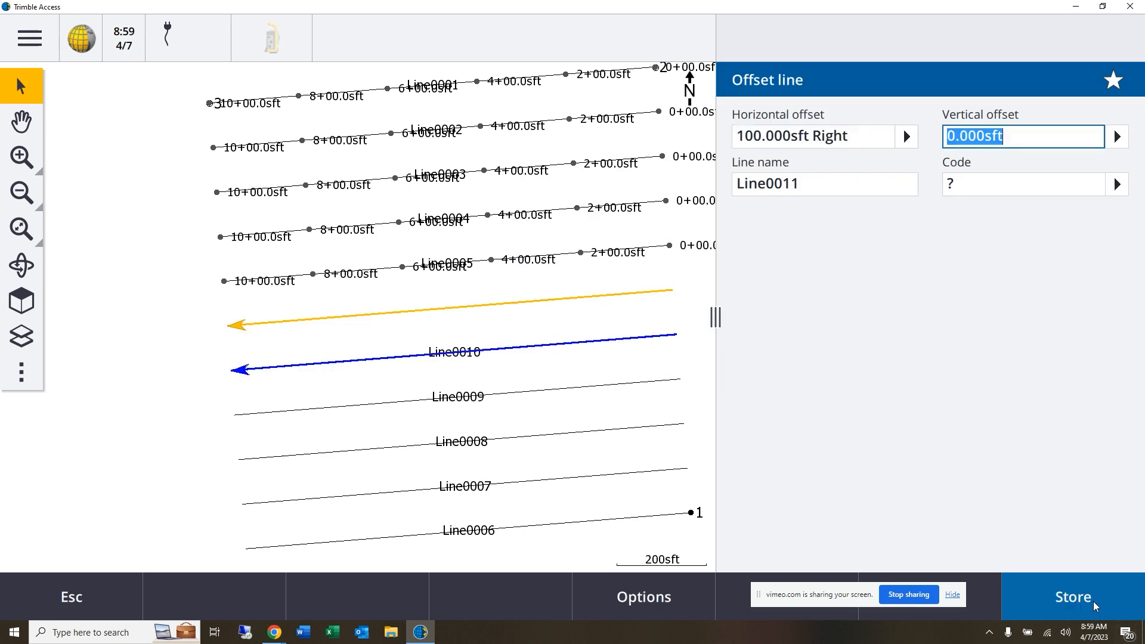
left_click(1072, 596)
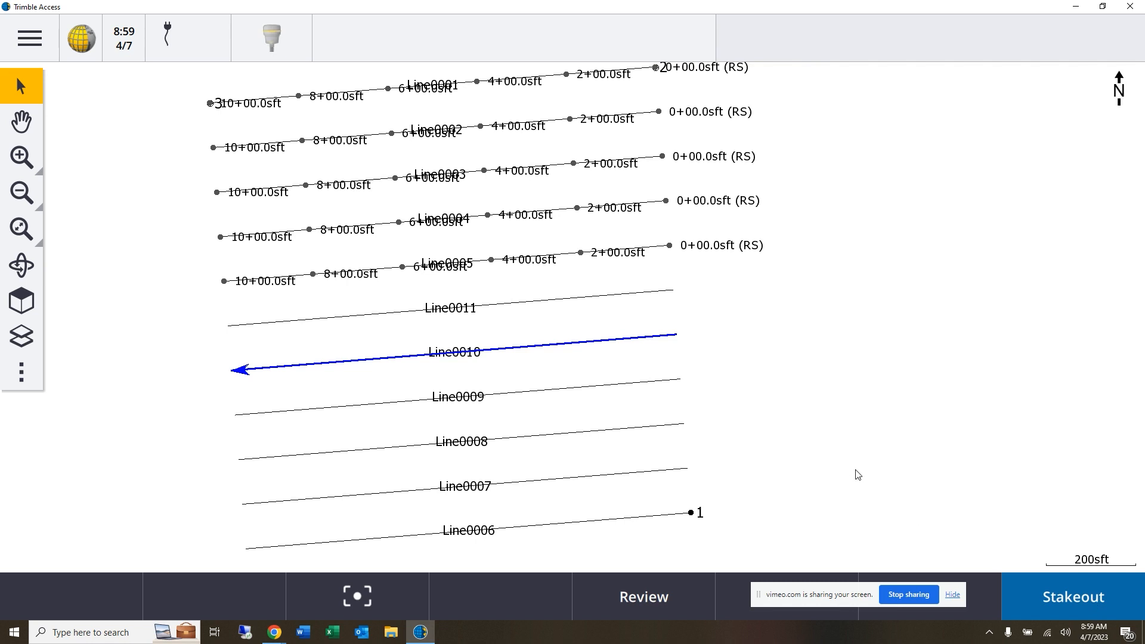
right_click(452, 351)
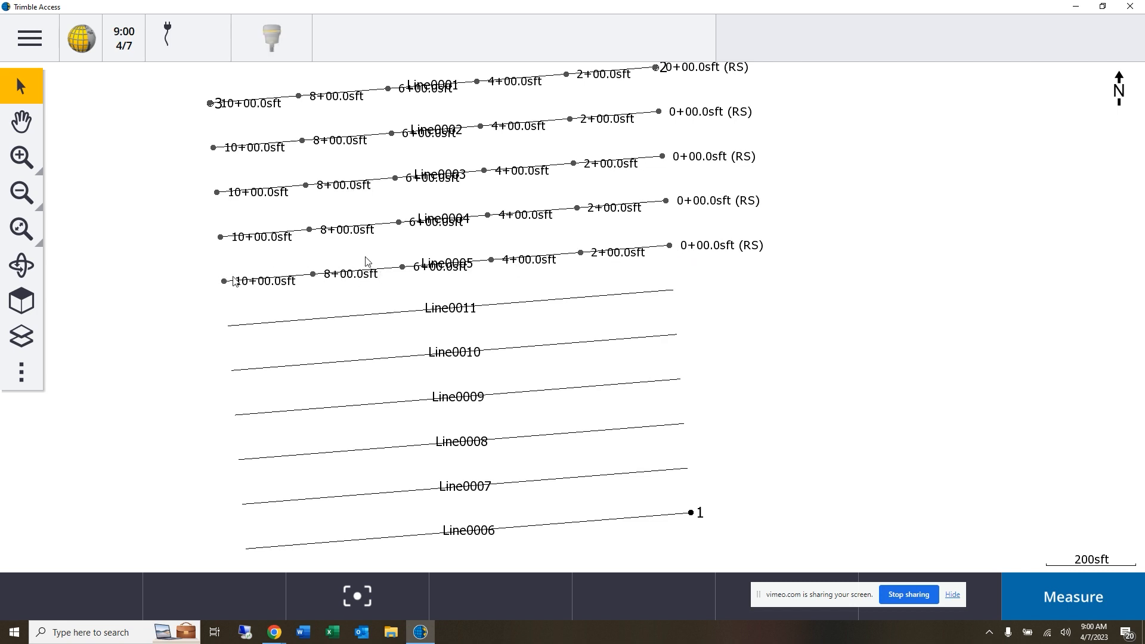
mouse_move(666, 242)
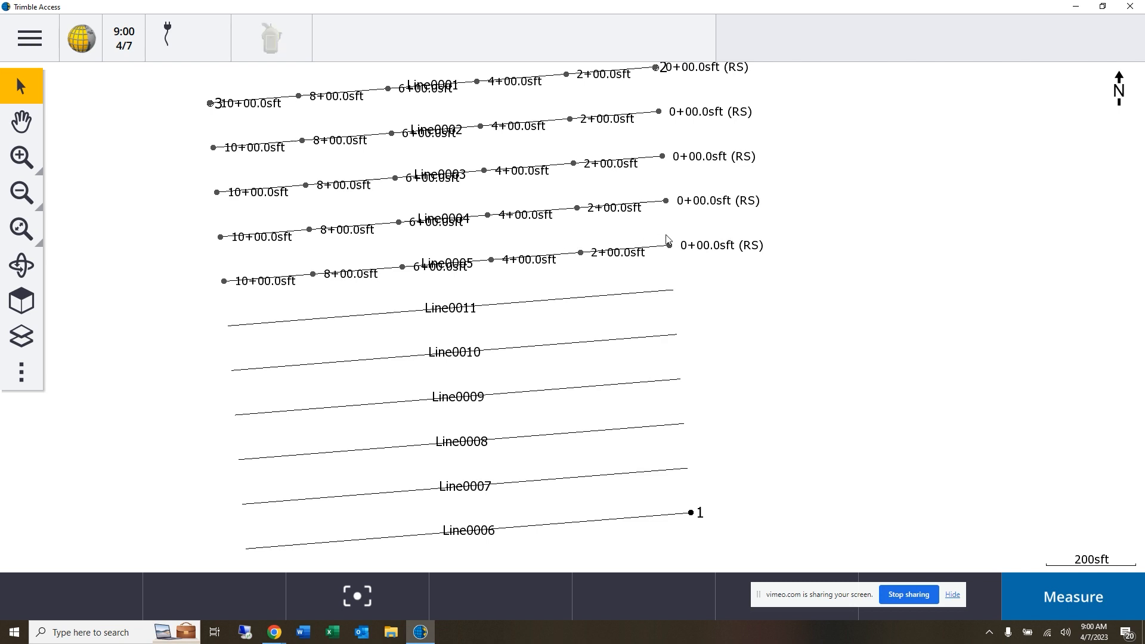
mouse_move(673, 254)
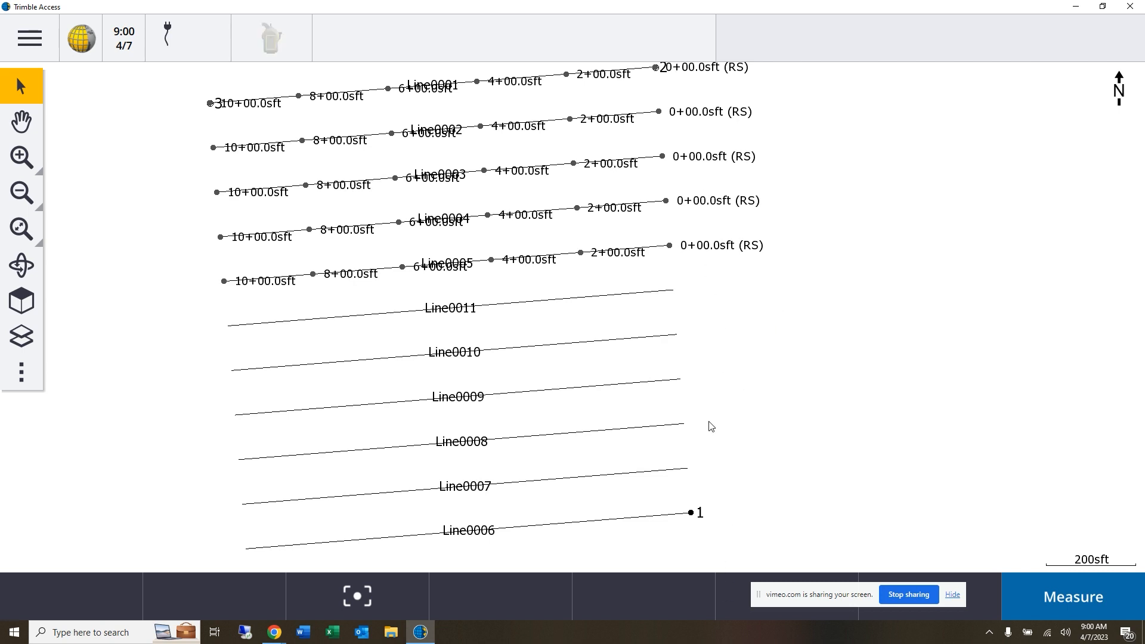
mouse_move(761, 494)
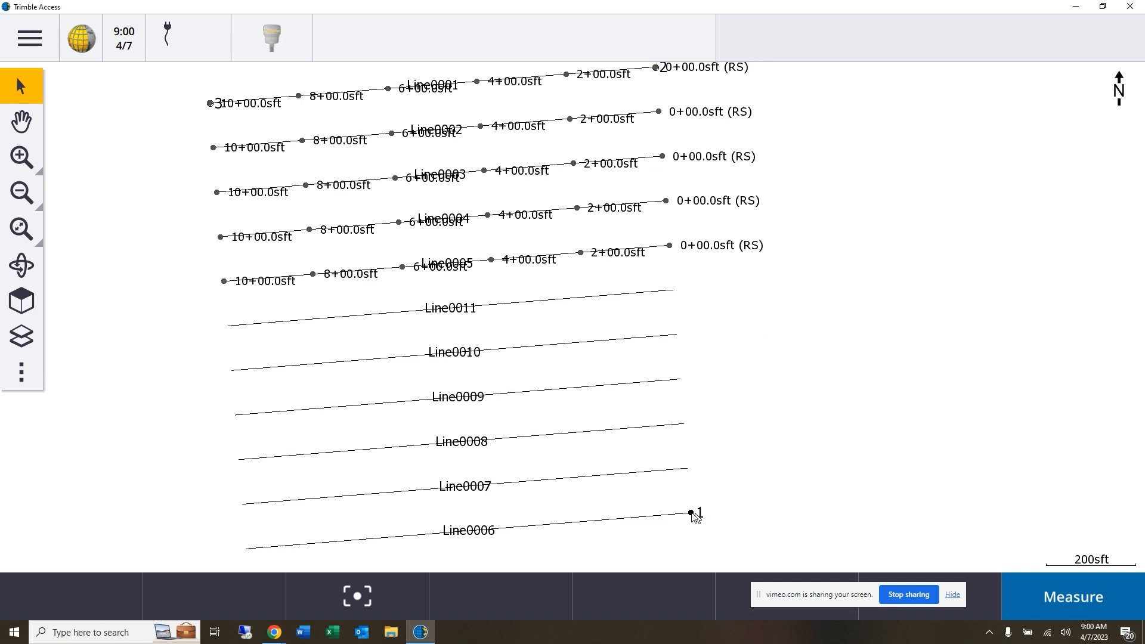
Key in and store Line0012 from point 1 to point 2 with 100 ft station interval.
left_click(689, 513)
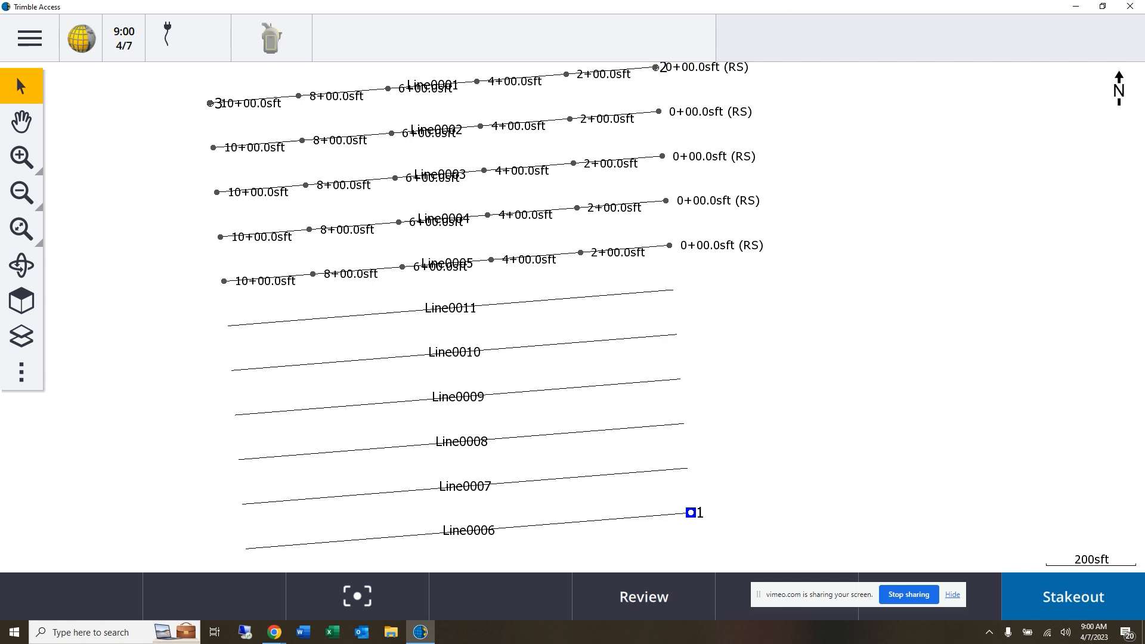
left_click(654, 66)
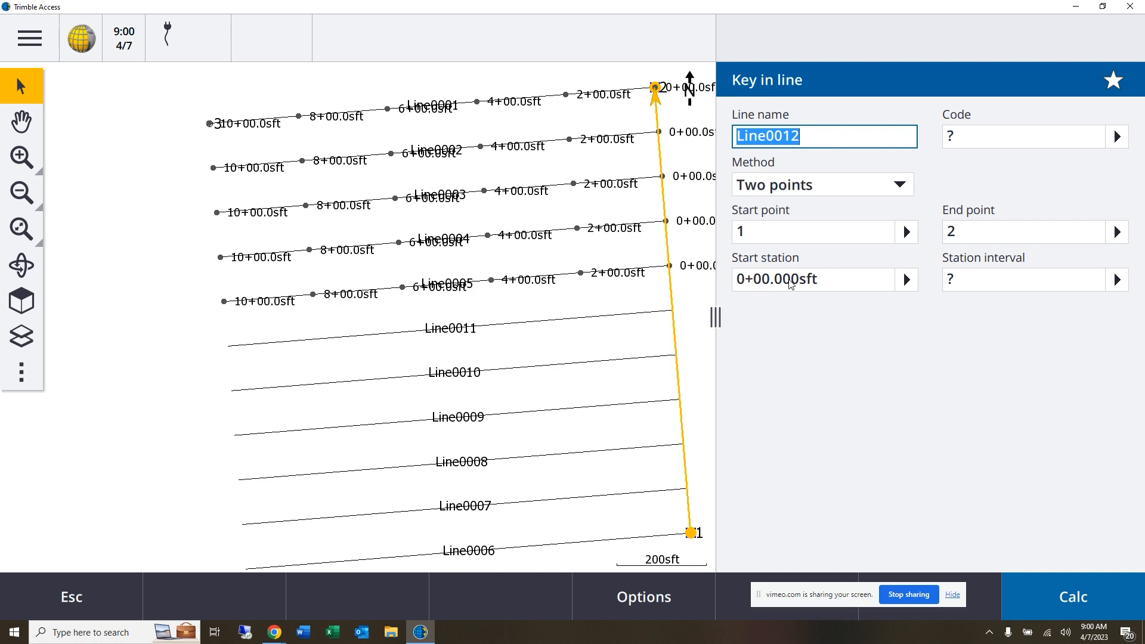
left_click(1022, 279)
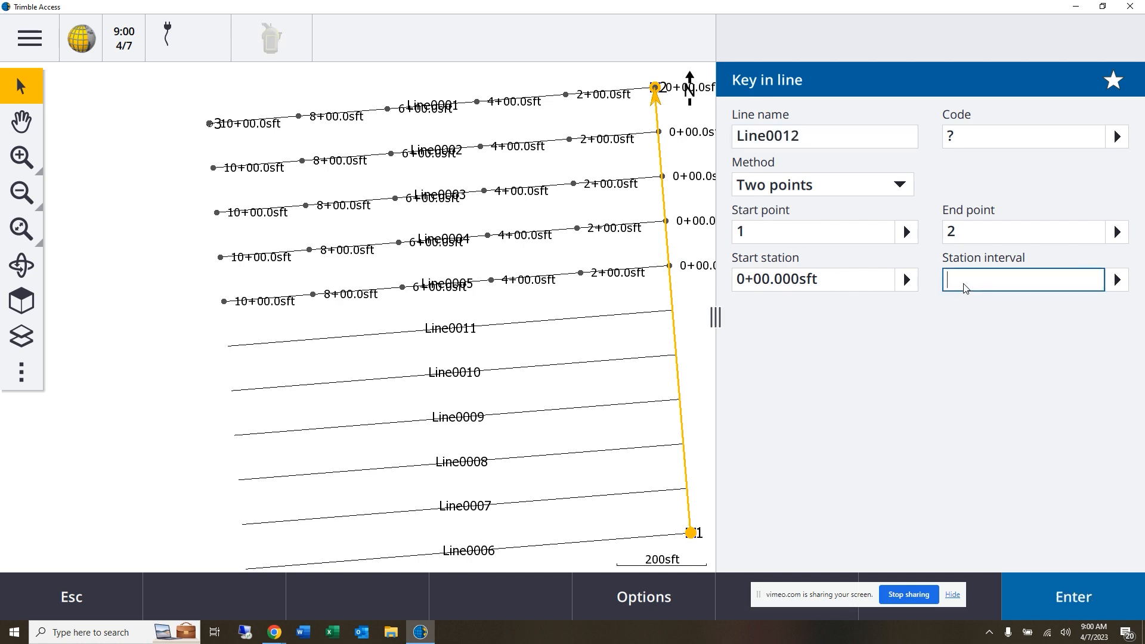
type("1")
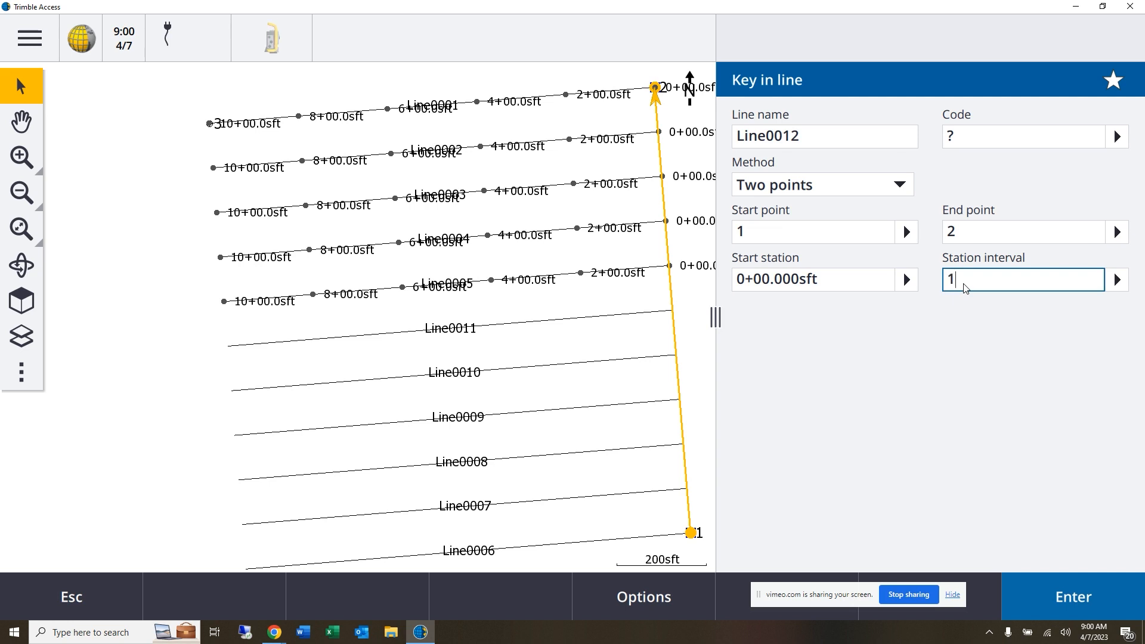
type("00.000sft")
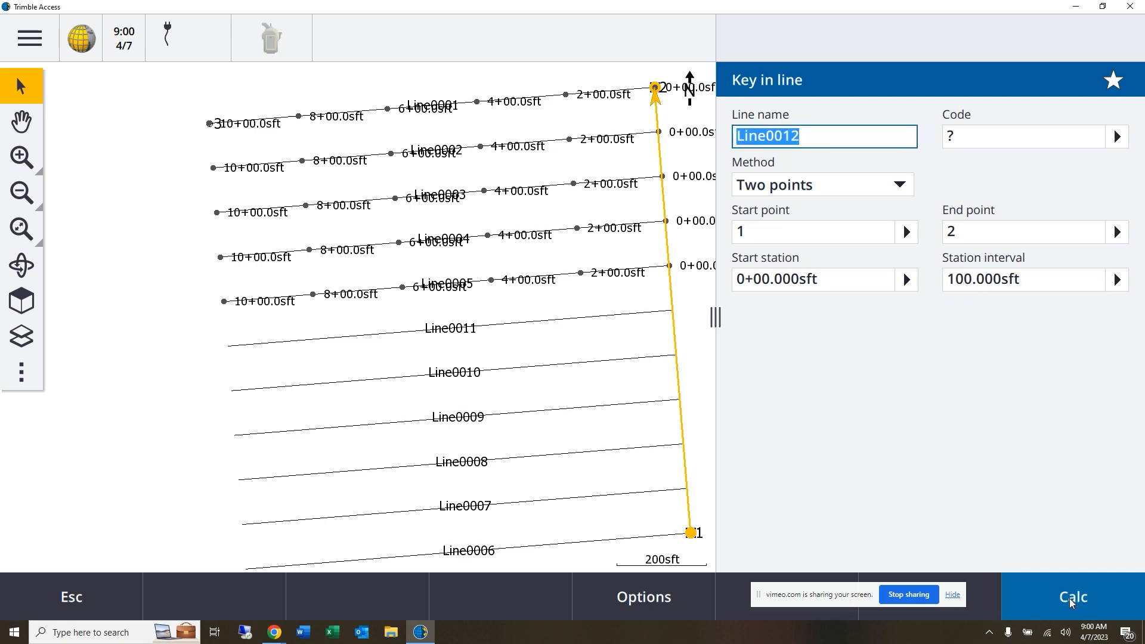
left_click(1070, 596)
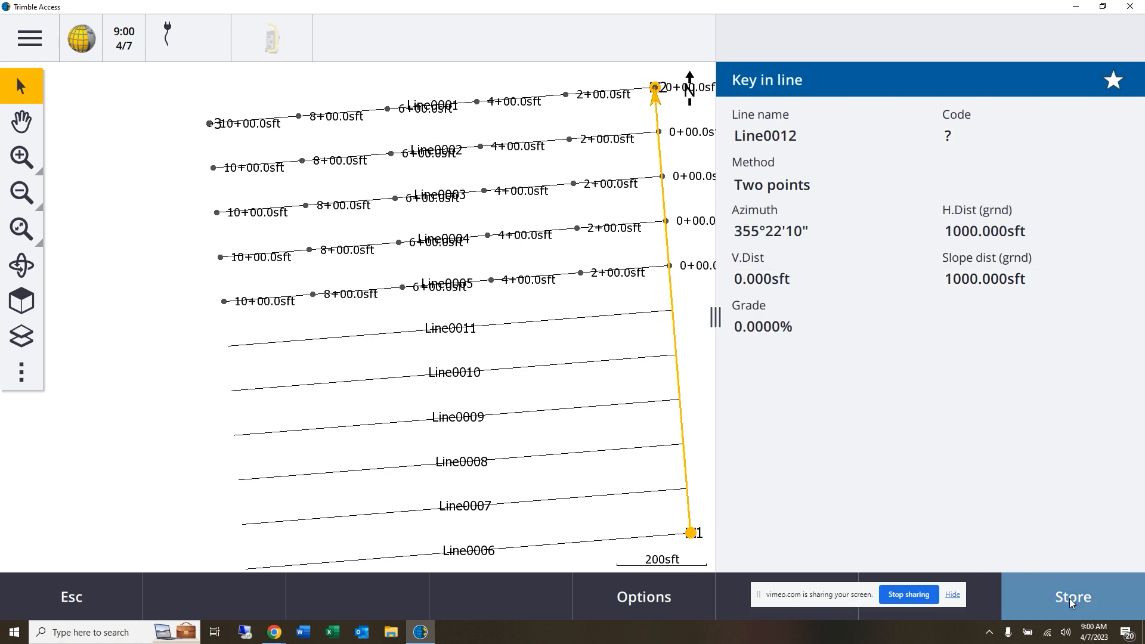
left_click(1071, 596)
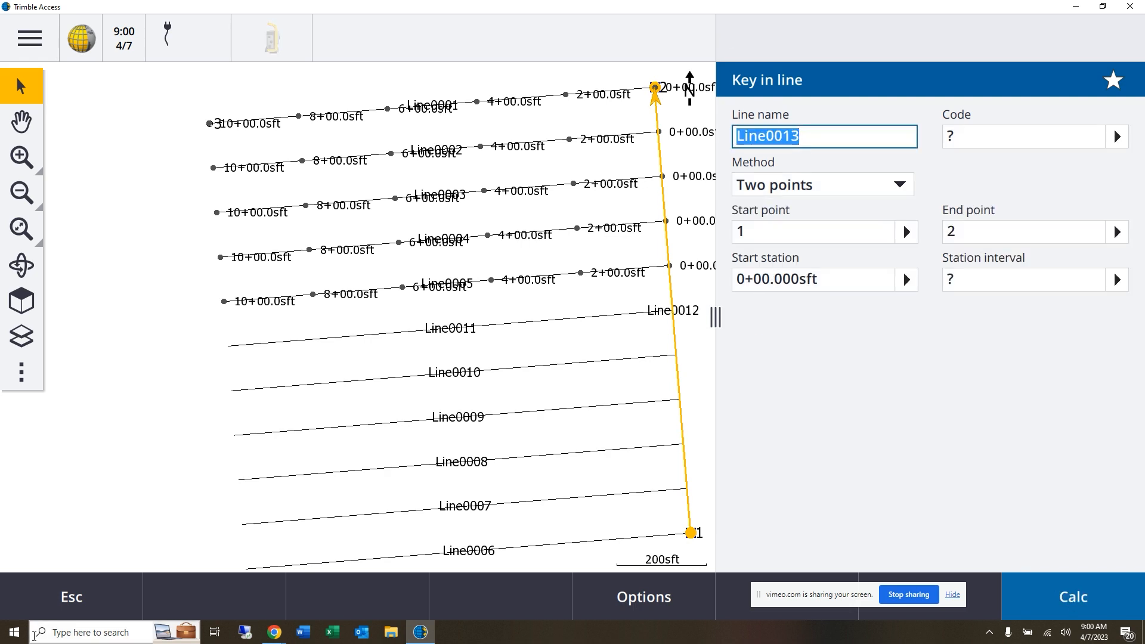
left_click(1072, 596)
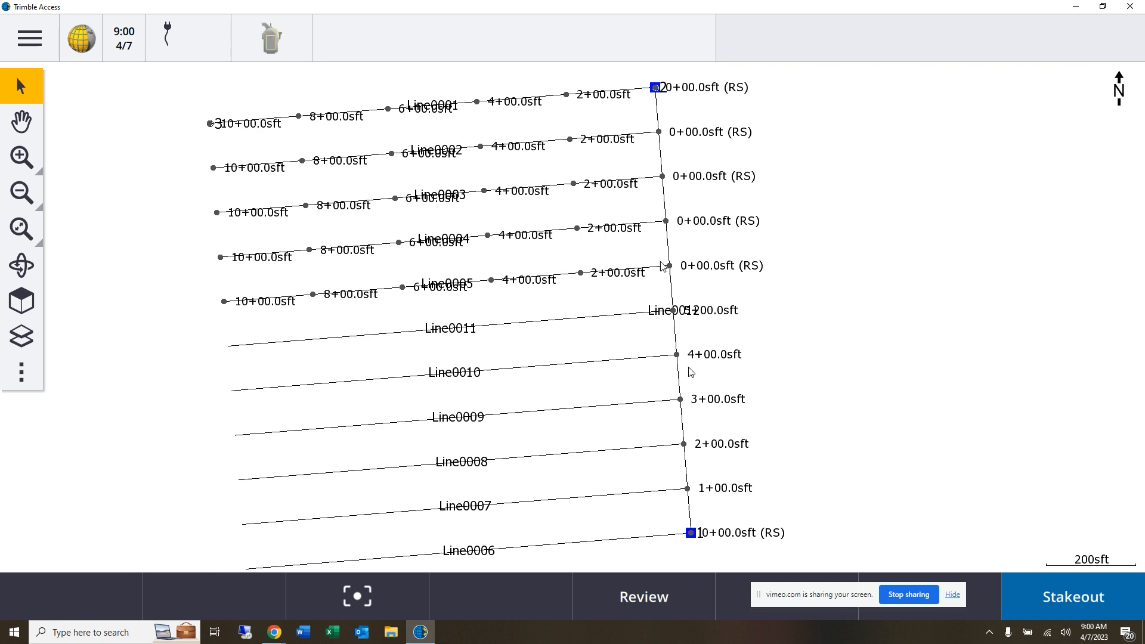
mouse_move(679, 386)
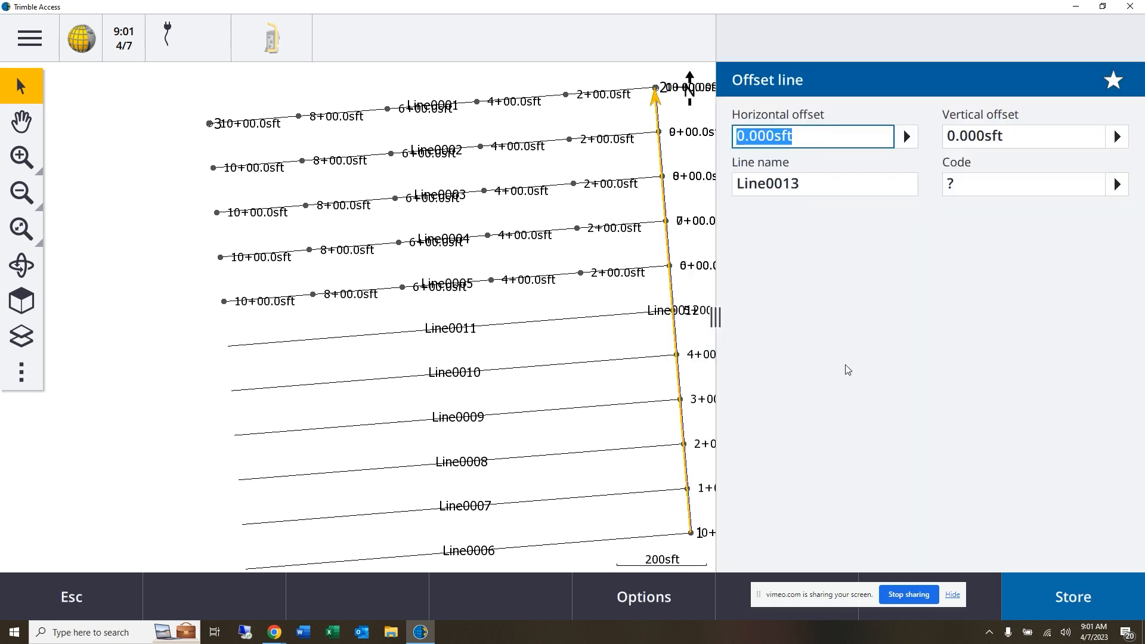
Store Line0013 at -100 ft from Line0012, then Line0014 at -100 ft from Line0013.
type("-1")
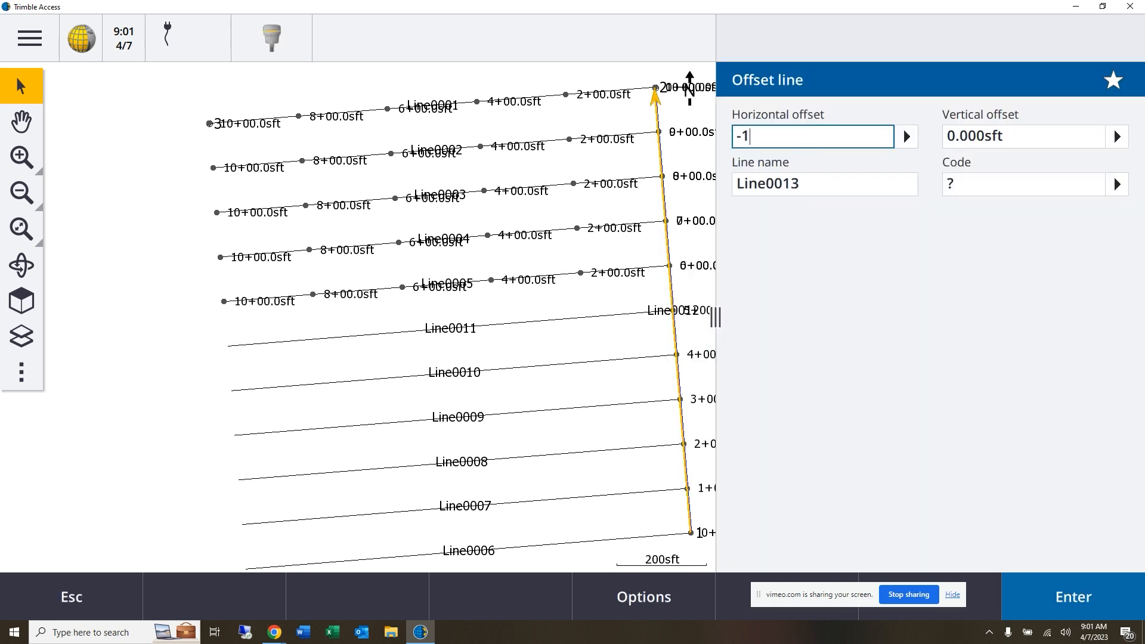
type("00.000sft Left")
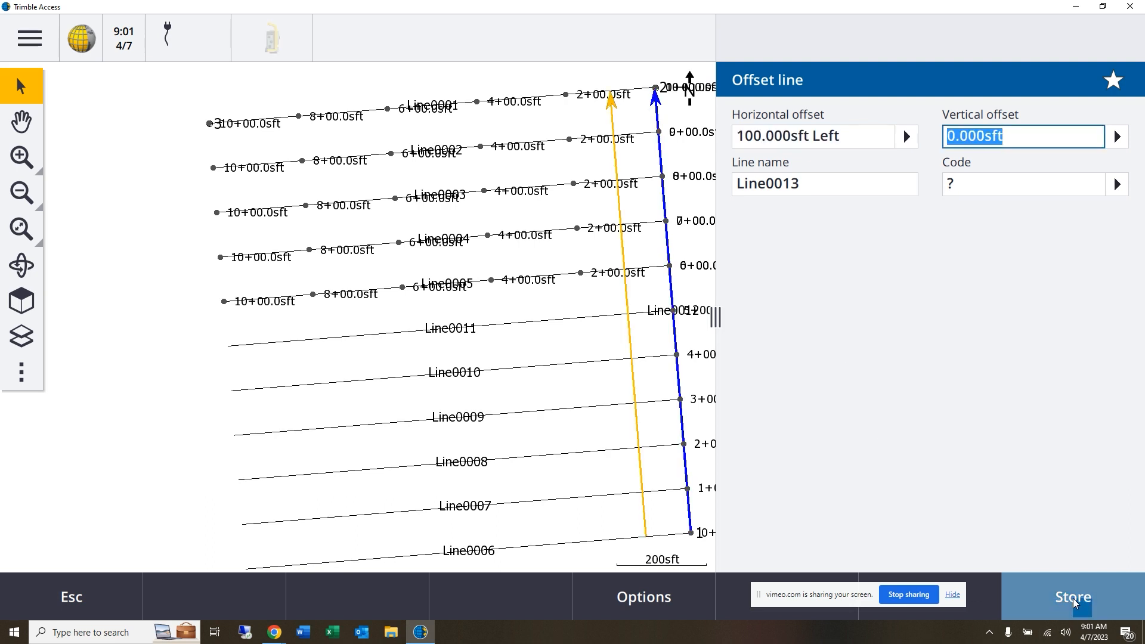
left_click(1071, 596)
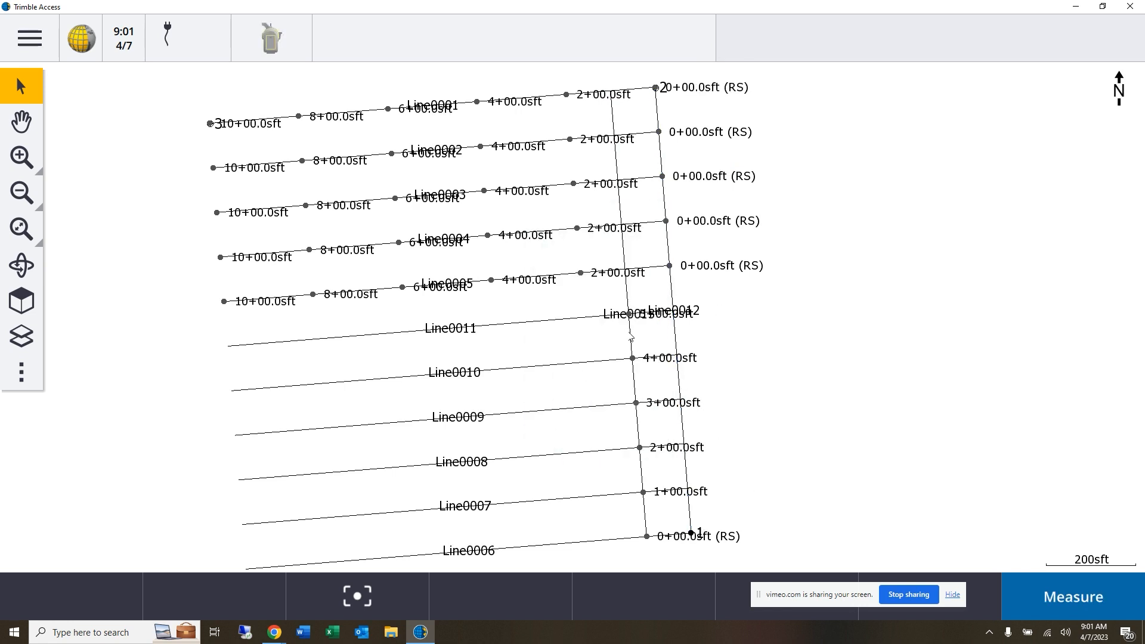
right_click(635, 321)
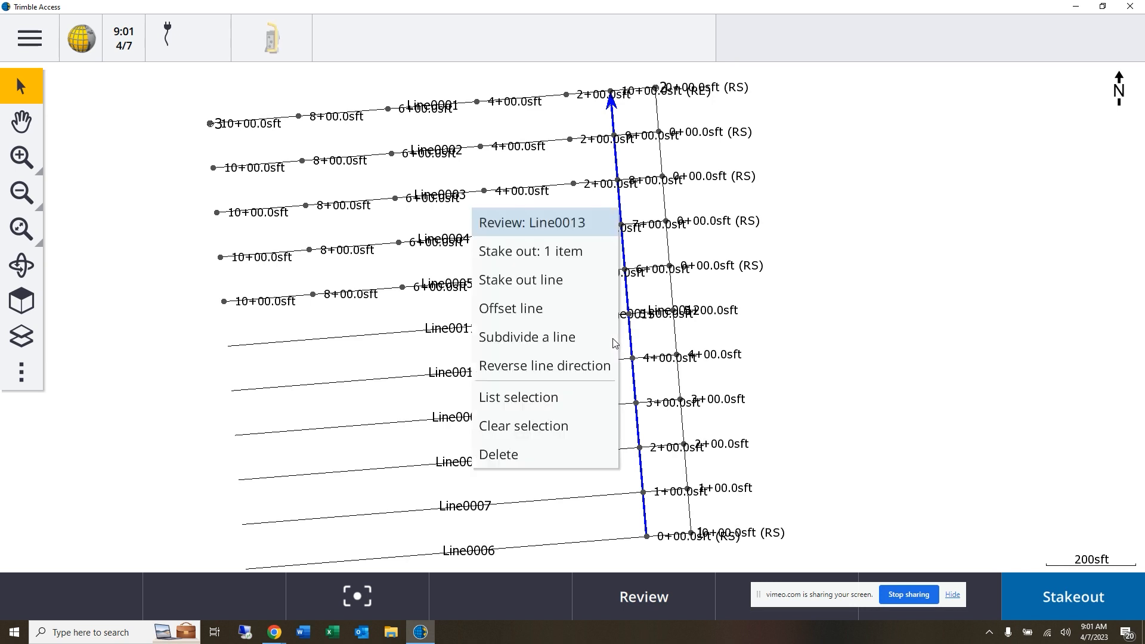
left_click(510, 308)
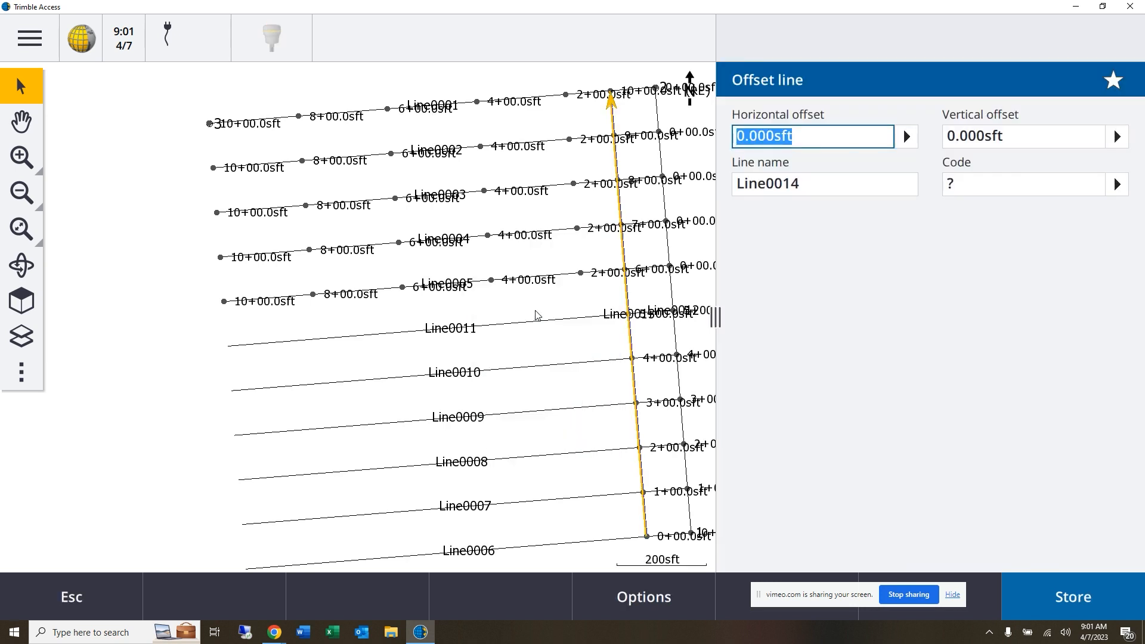
type("-100")
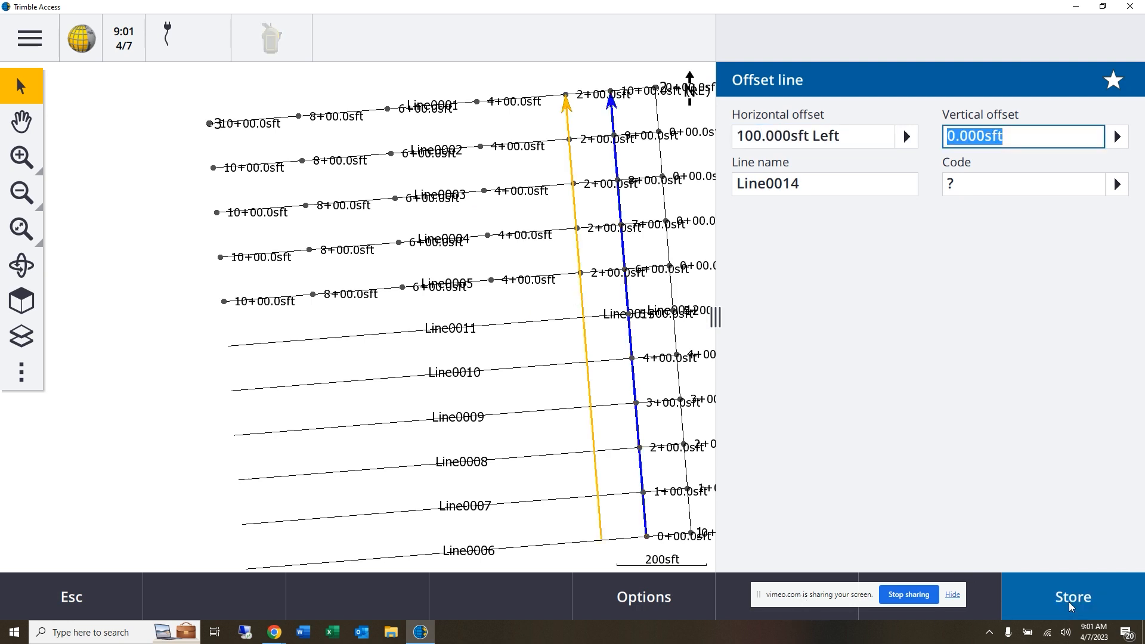
left_click(1072, 596)
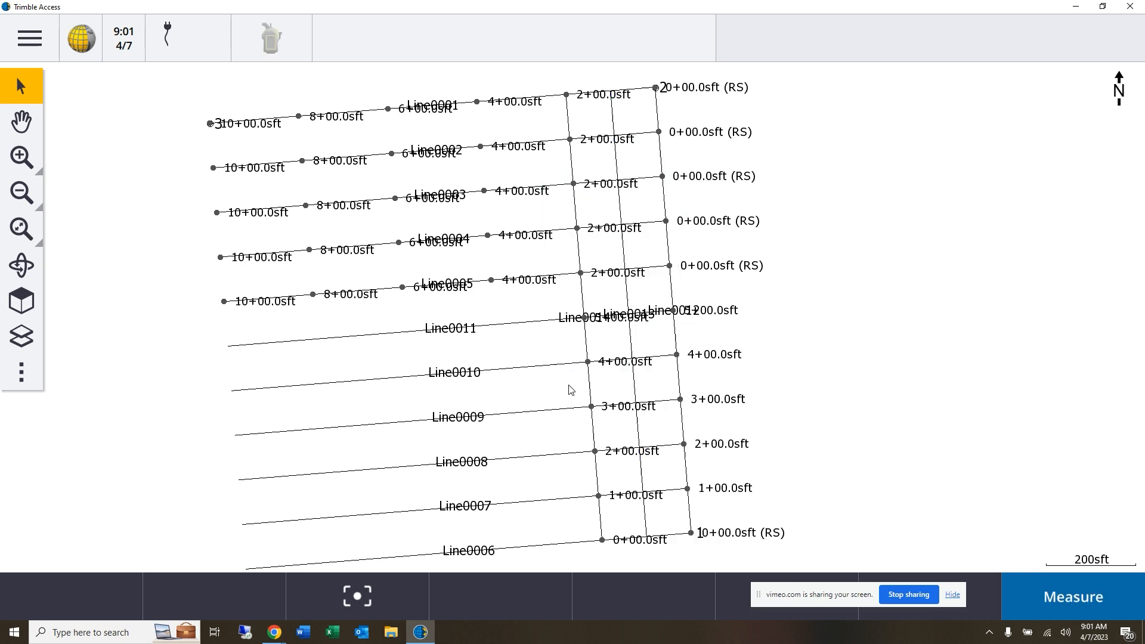
mouse_move(856, 274)
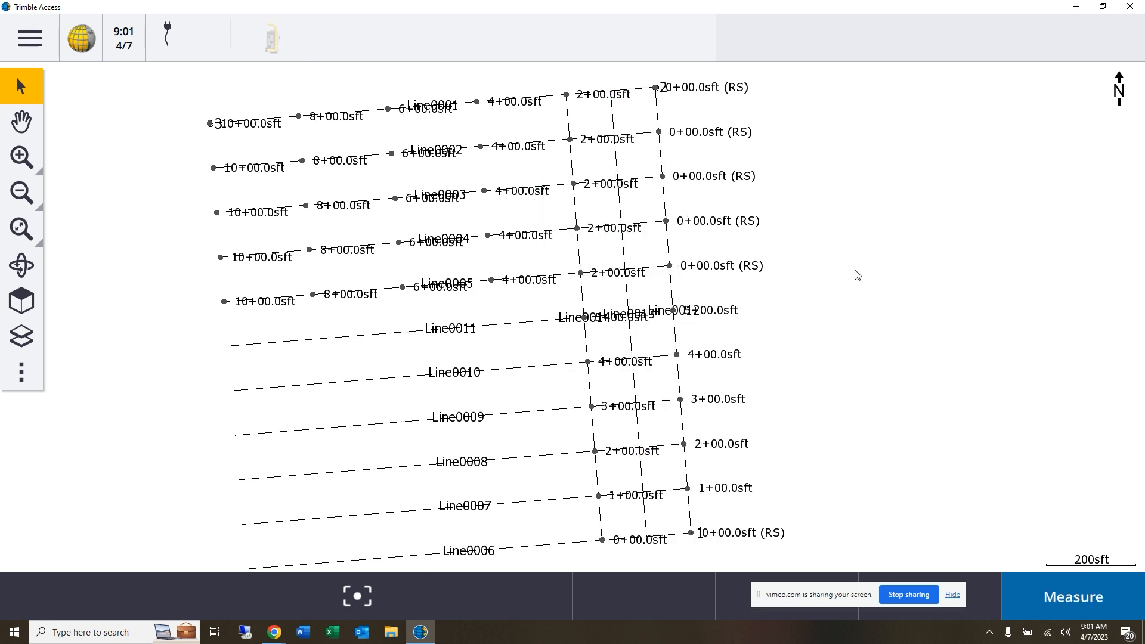
mouse_move(799, 274)
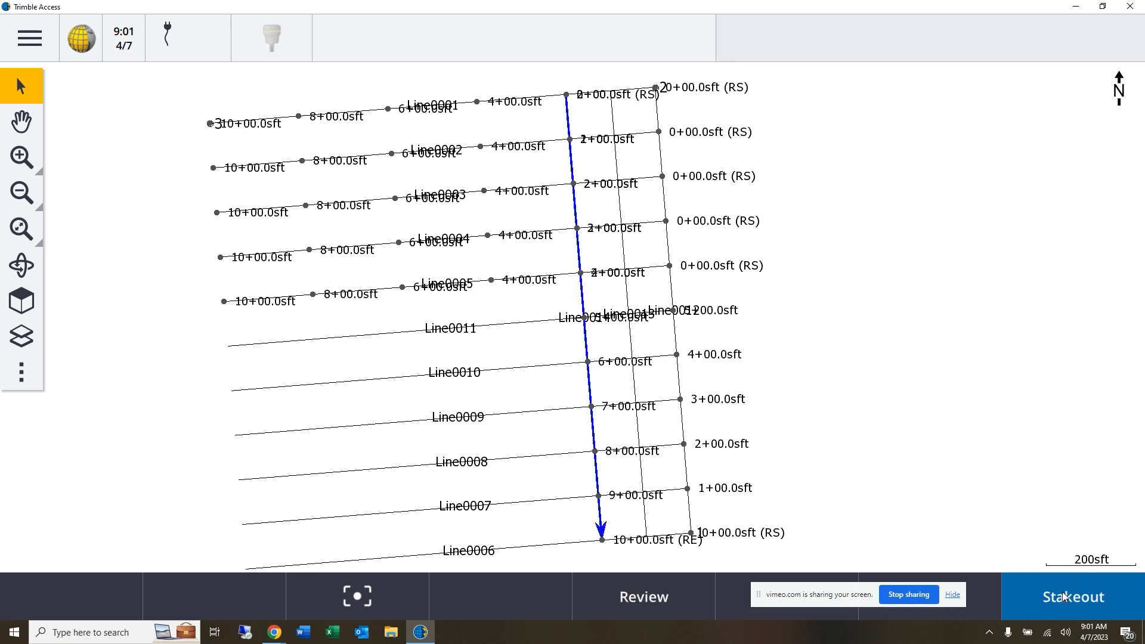
mouse_move(599, 374)
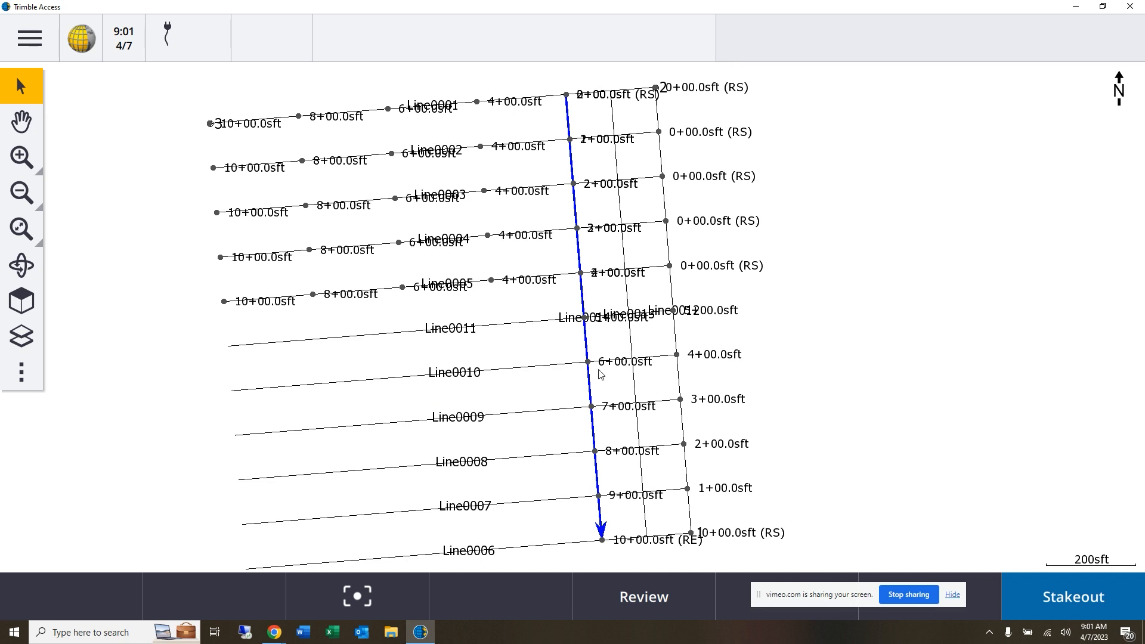